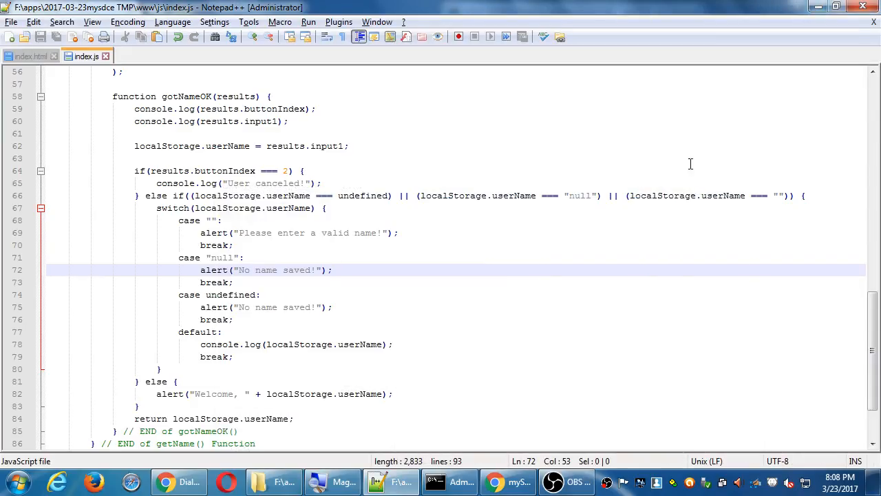
- Comment out the welcome alert in gotNameOK's else branch with //
left_click(388, 283)
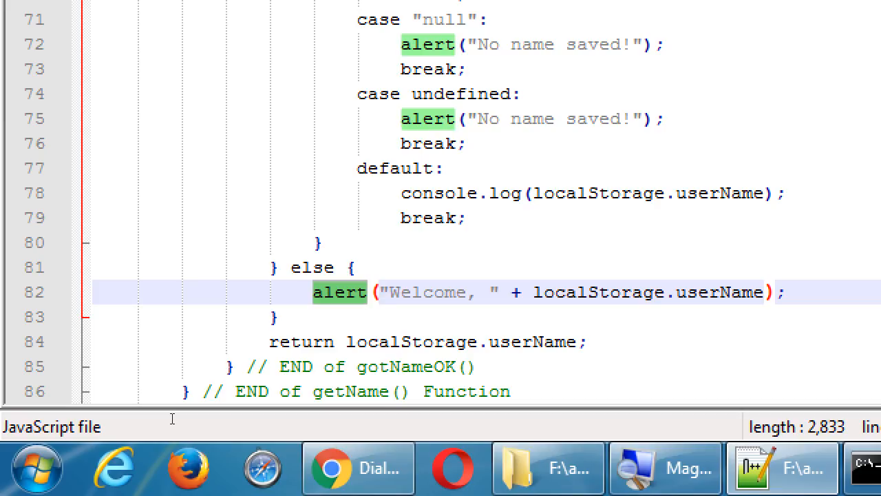
type("//")
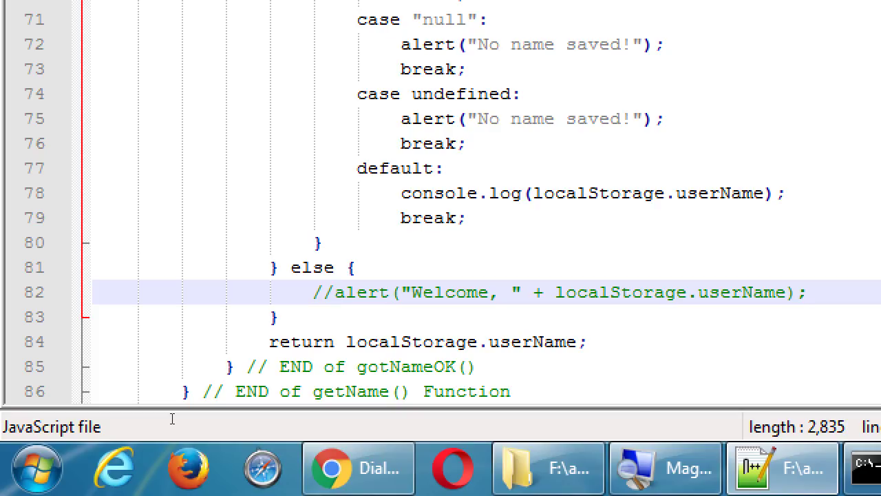
left_click(336, 292)
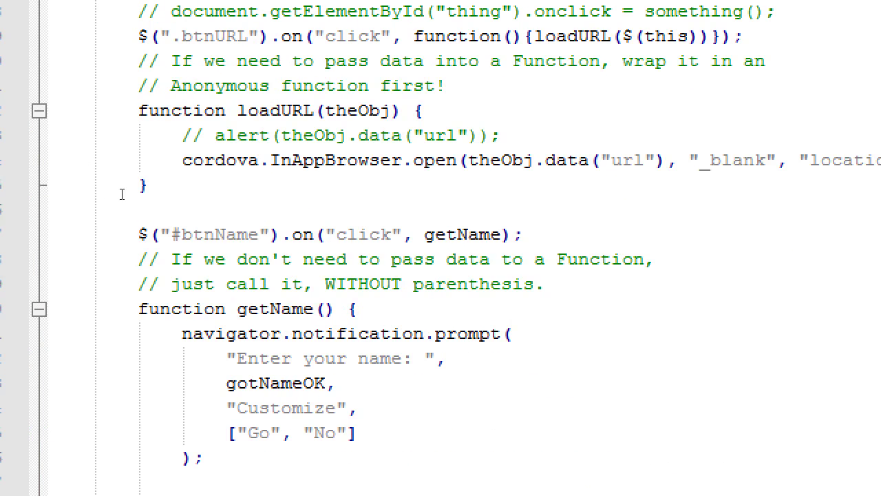
double_click(219, 234)
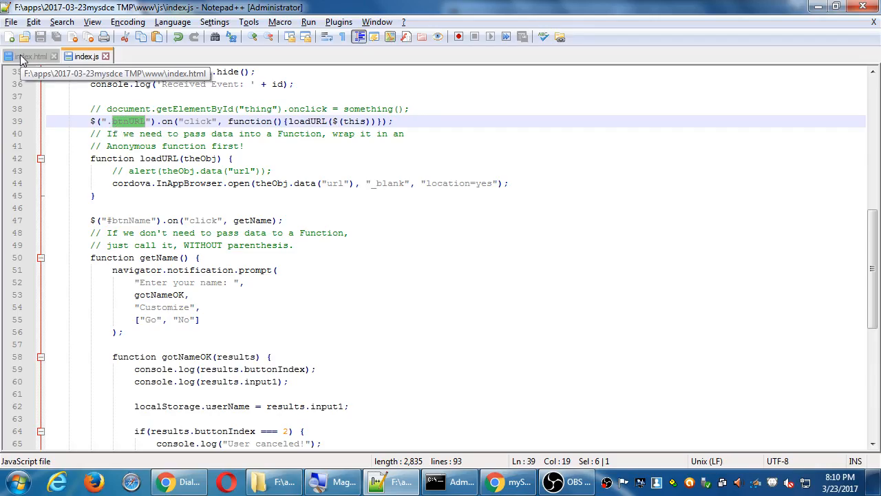
- Insert an opening <span> right after Welcome in index.html's home heading
left_click(31, 55)
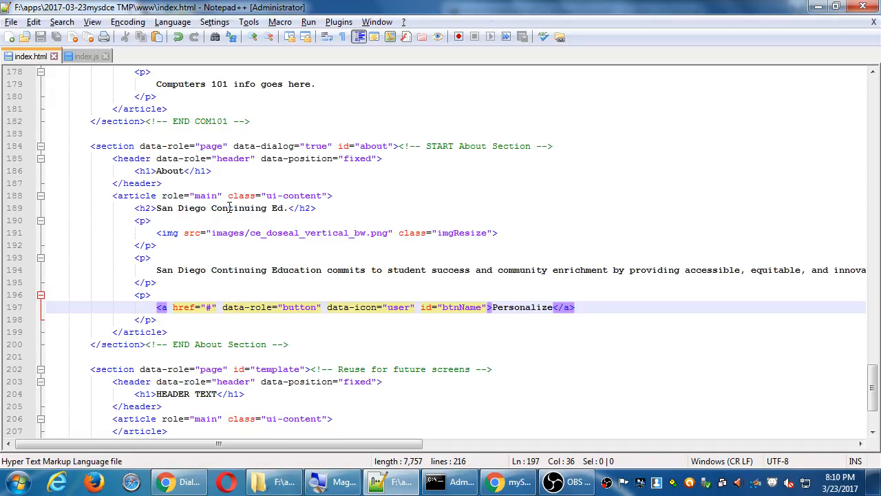
key("ctrl+Home")
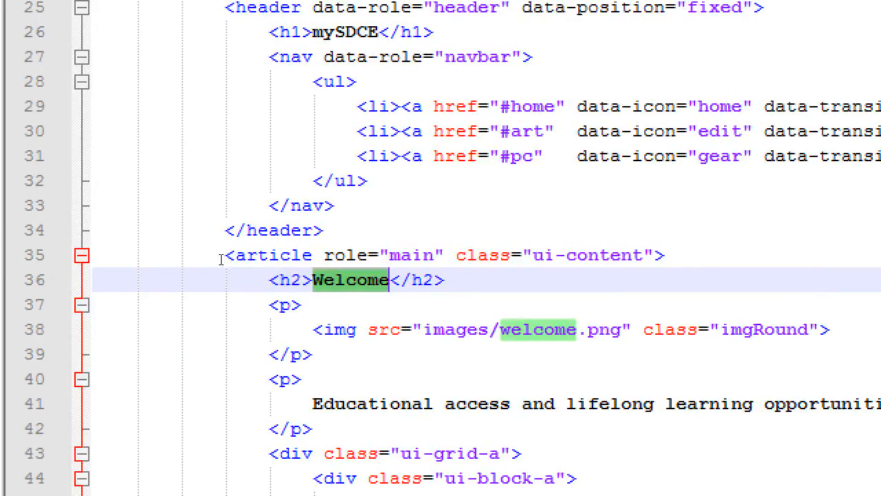
left_click(444, 281)
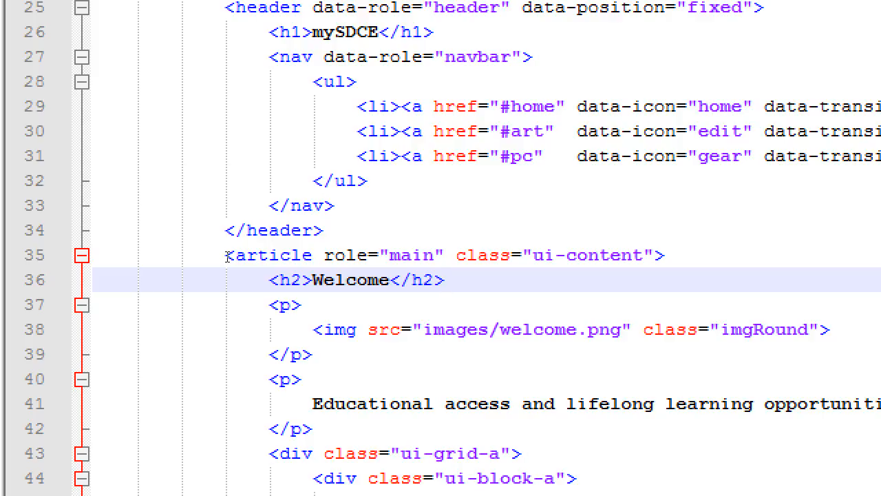
left_click(443, 281)
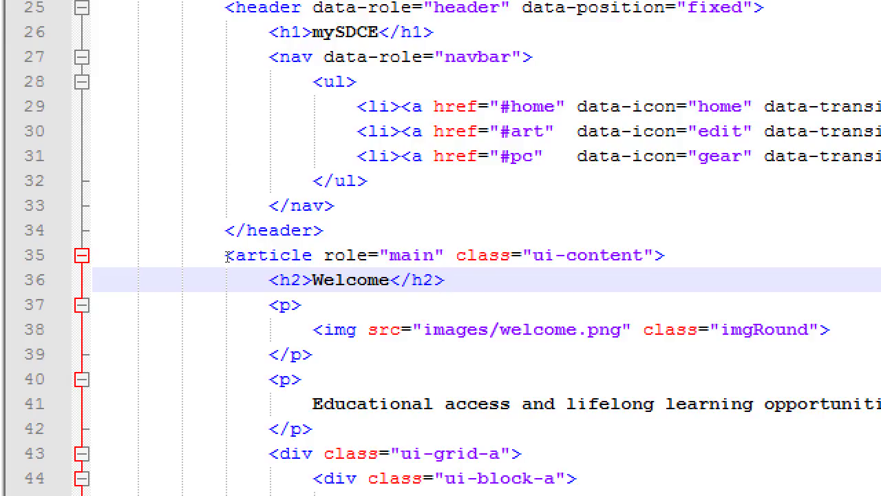
left_click(386, 281)
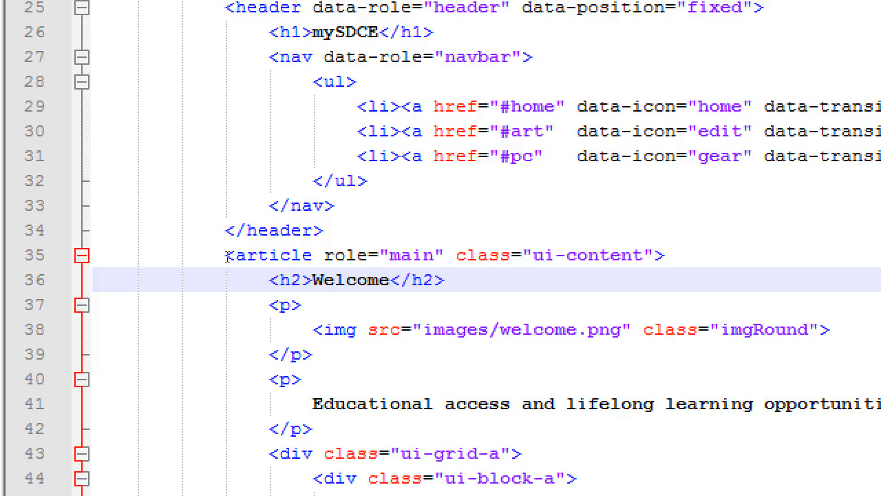
left_click(384, 281)
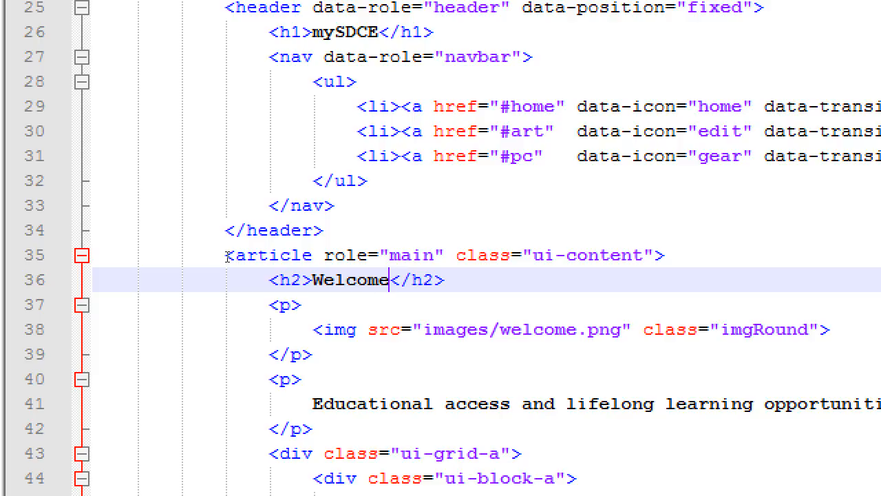
type("<span></span><")
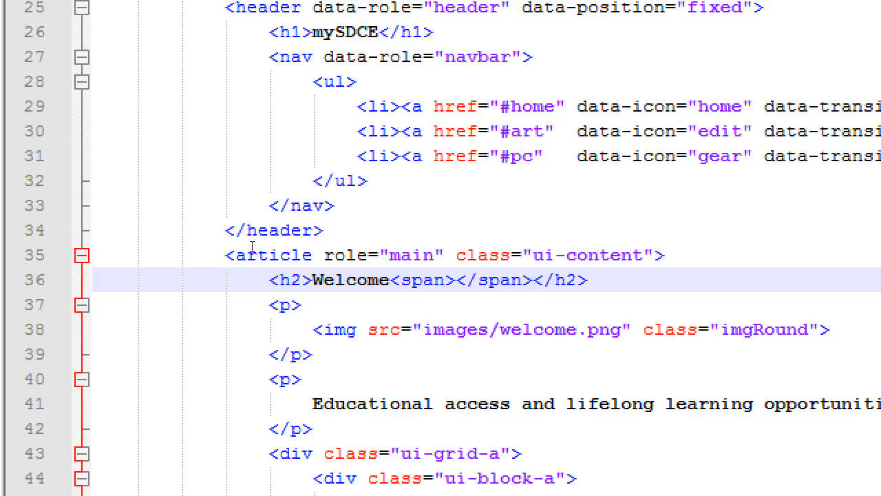
- Add class="userName" to the Welcome span and select it for copying
left_click(526, 281)
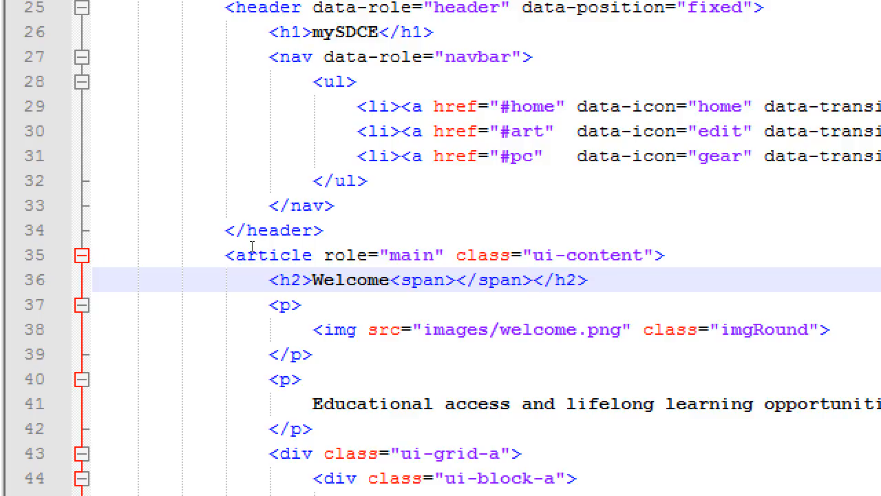
left_click(529, 281)
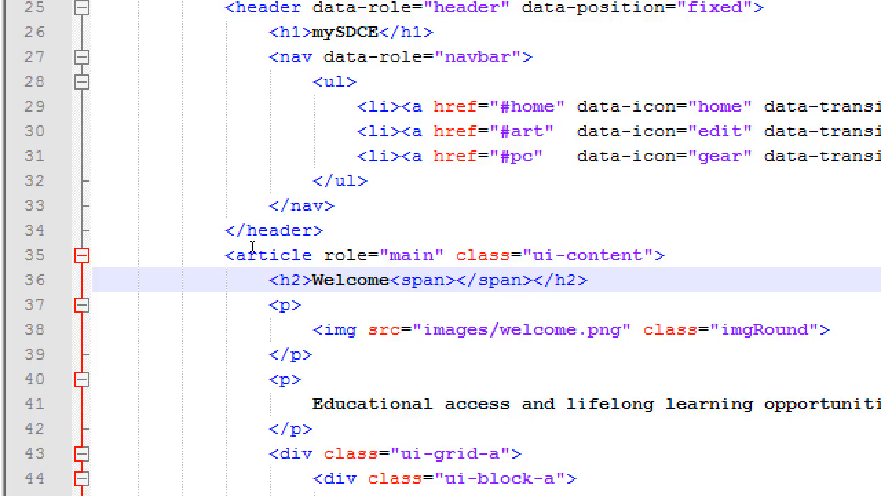
left_click(529, 281)
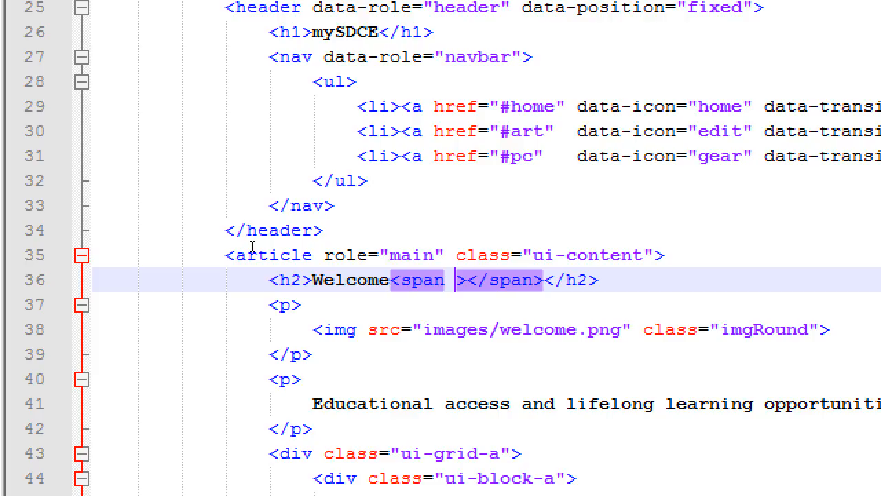
type("class=\"\"")
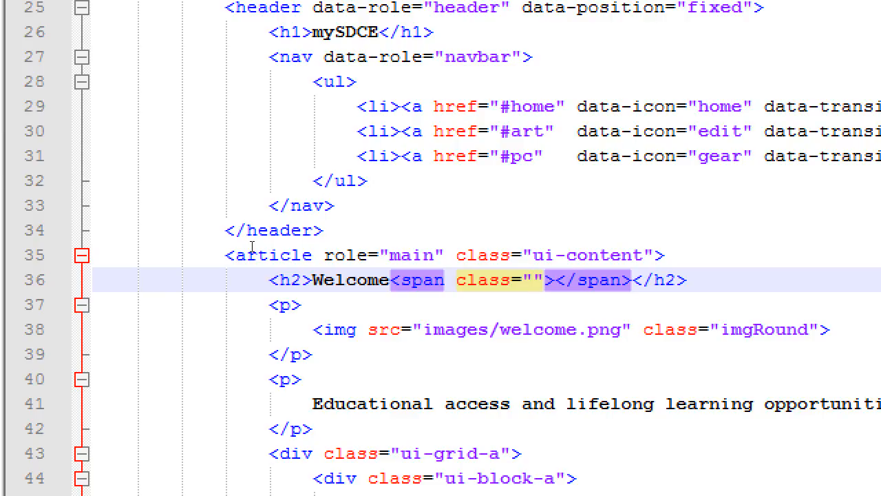
type("userName")
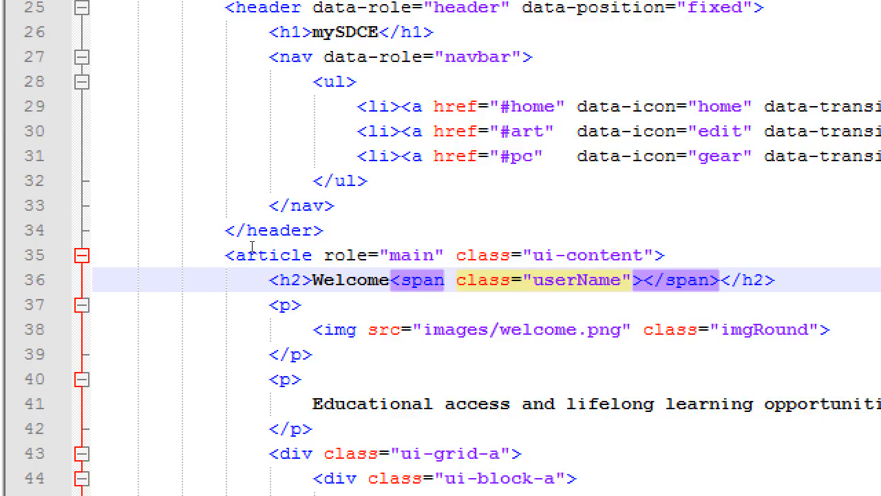
double_click(578, 279)
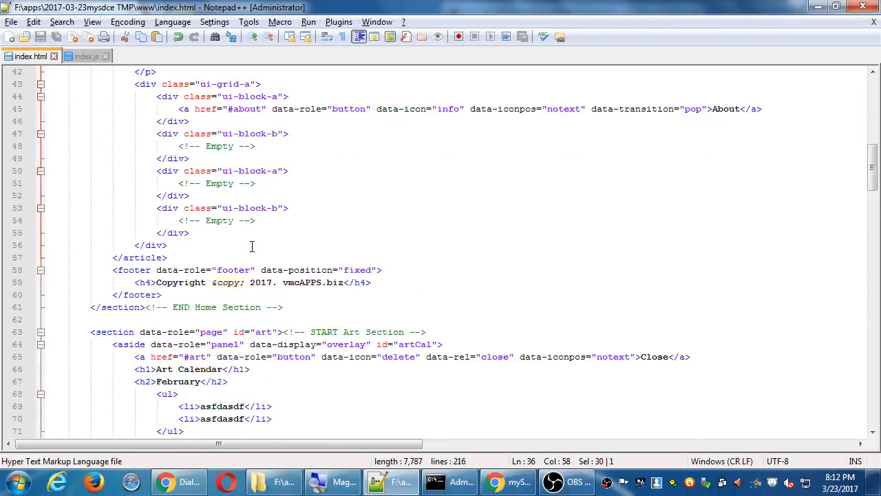
- Replace the ! after 'Take an art class' with <span class="userName"></span>
scroll("down", 3)
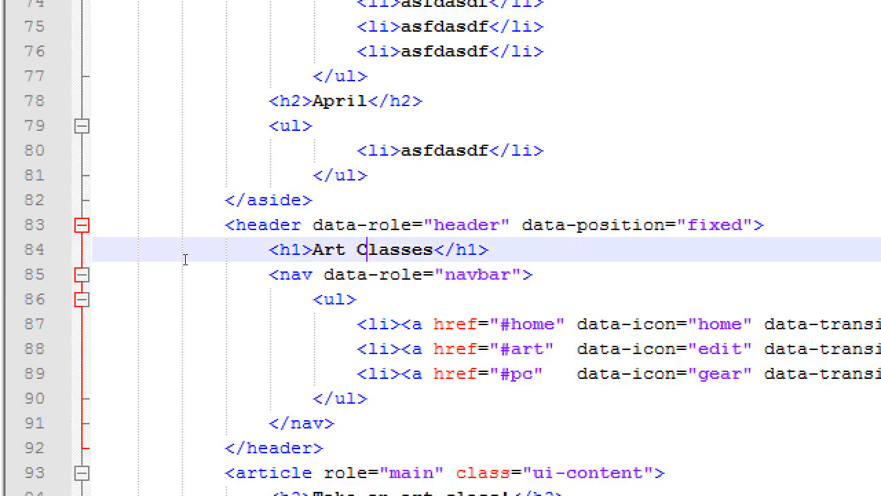
mouse_move(257, 314)
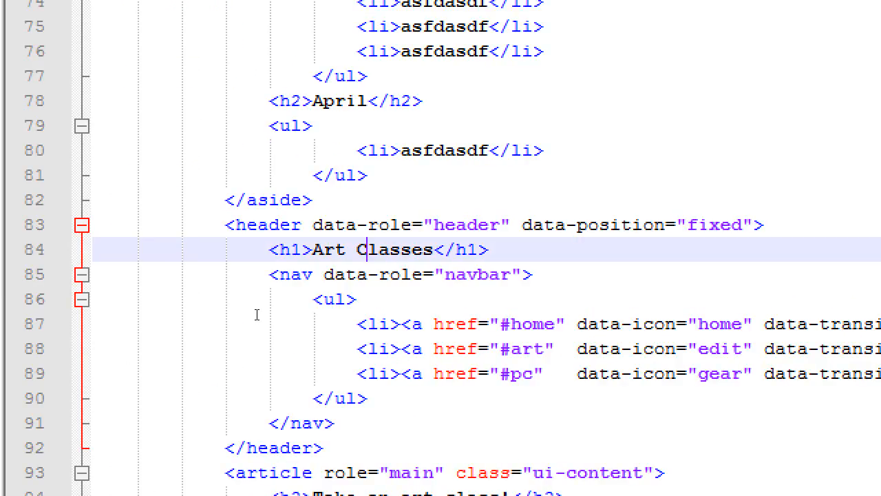
scroll("down", 3)
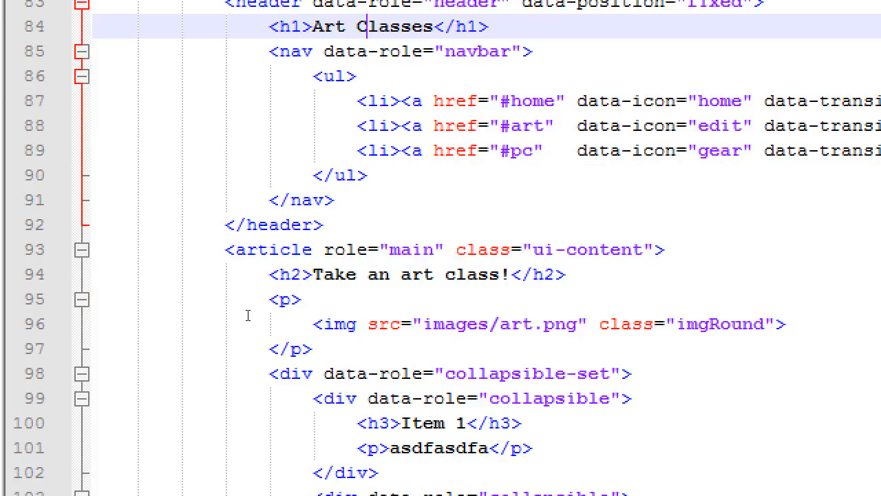
left_click(507, 276)
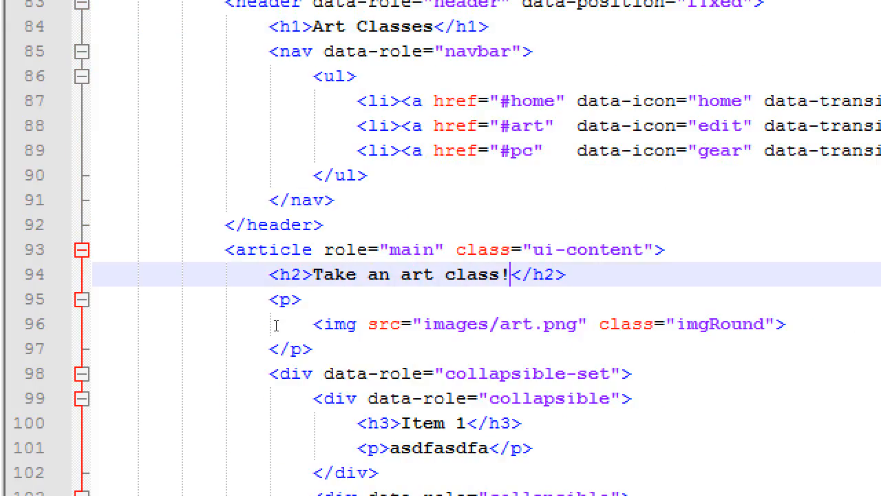
key("Backspace")
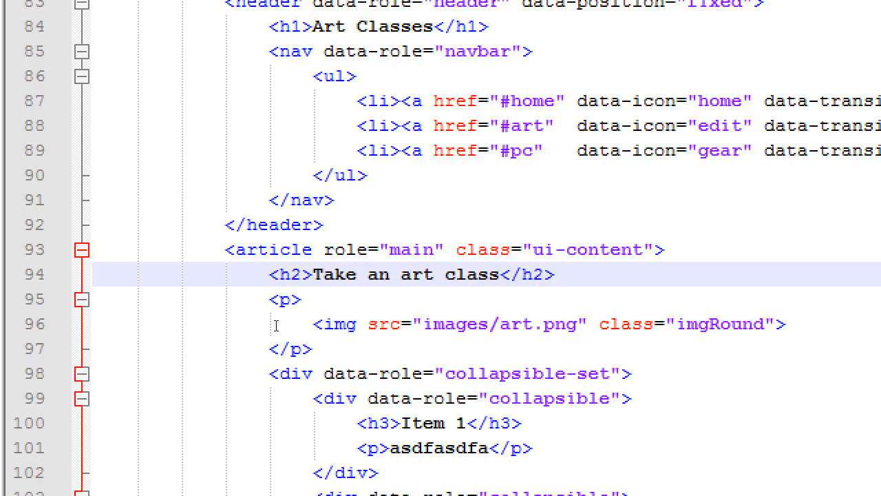
type("<span class=\"userName\"></span><")
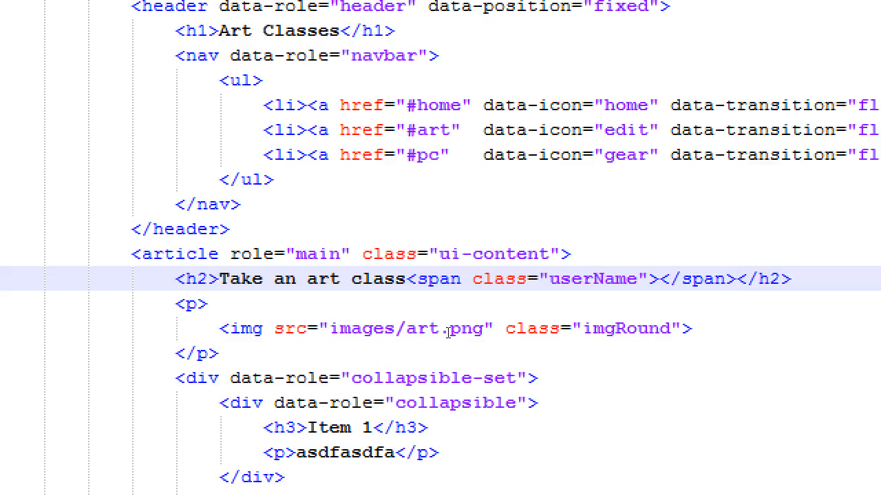
left_click(735, 278)
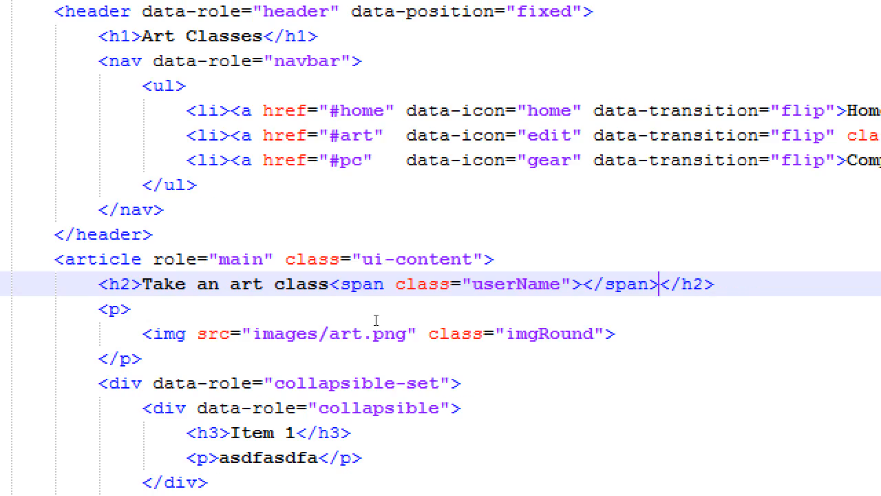
- Replace the ! after 'Learn about computers' with <span class="userName"></span>
scroll("down", 3)
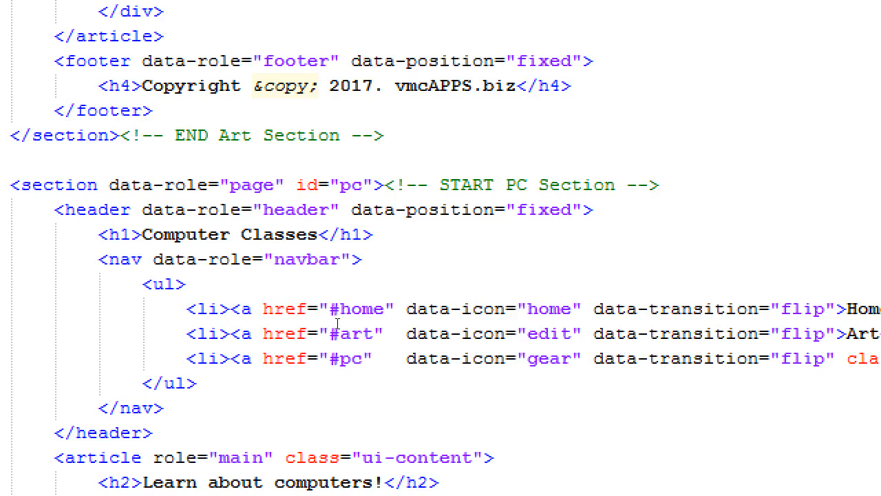
scroll("down", 3)
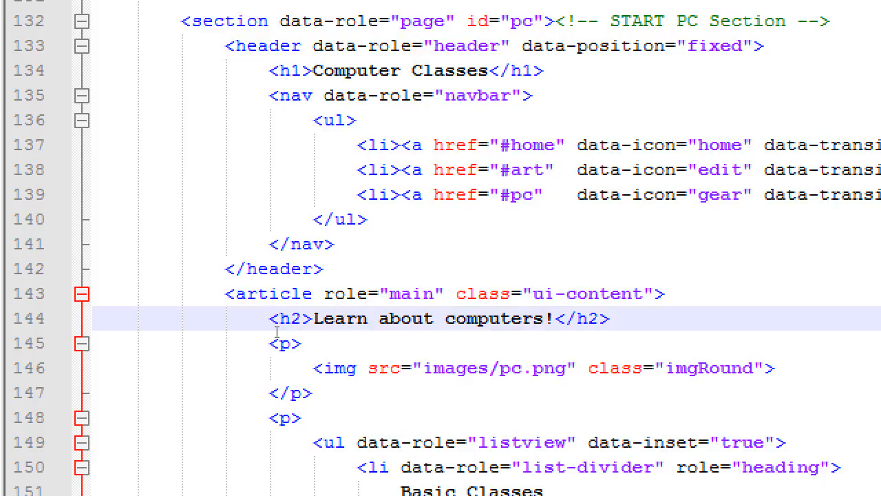
type("<span class=\"userName\"></span>")
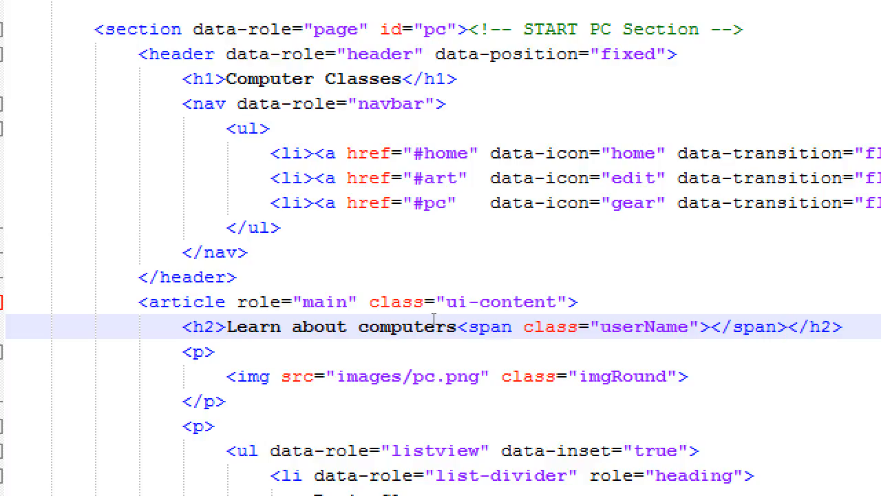
left_click(785, 327)
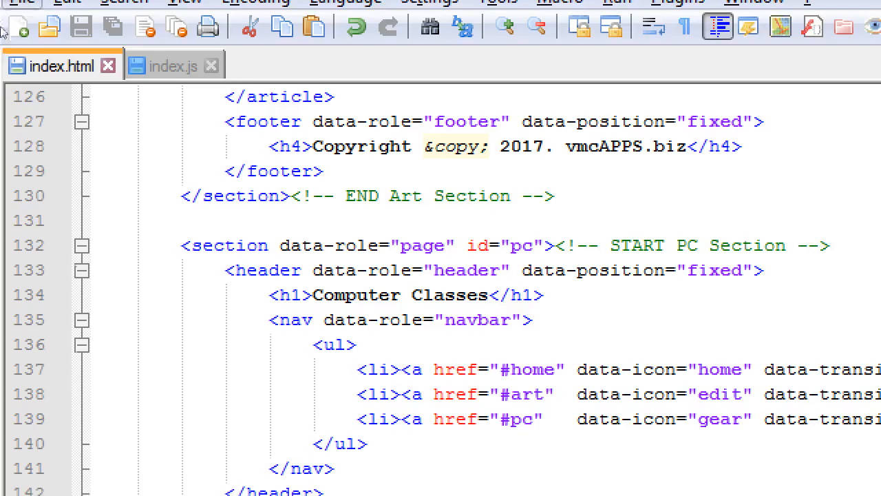
- In index.js's else branch, start a jQuery line with the $(".userName") selector
left_click(172, 66)
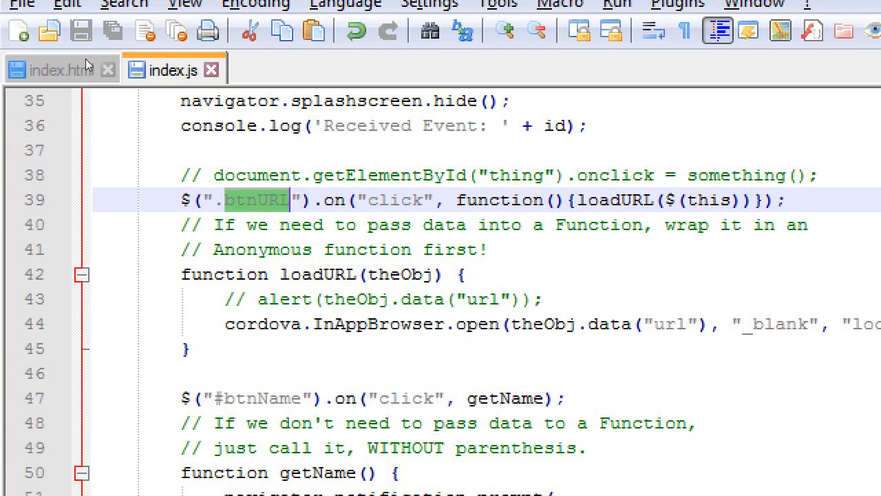
scroll("down", 3)
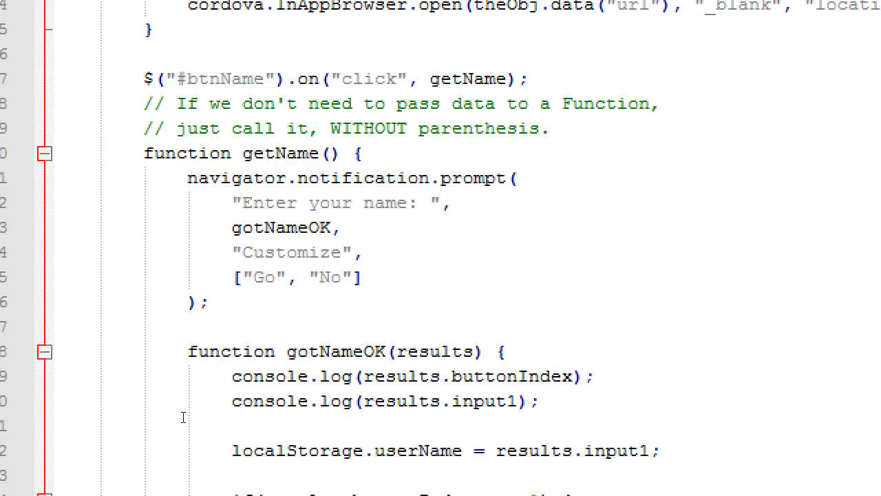
scroll("down", 3)
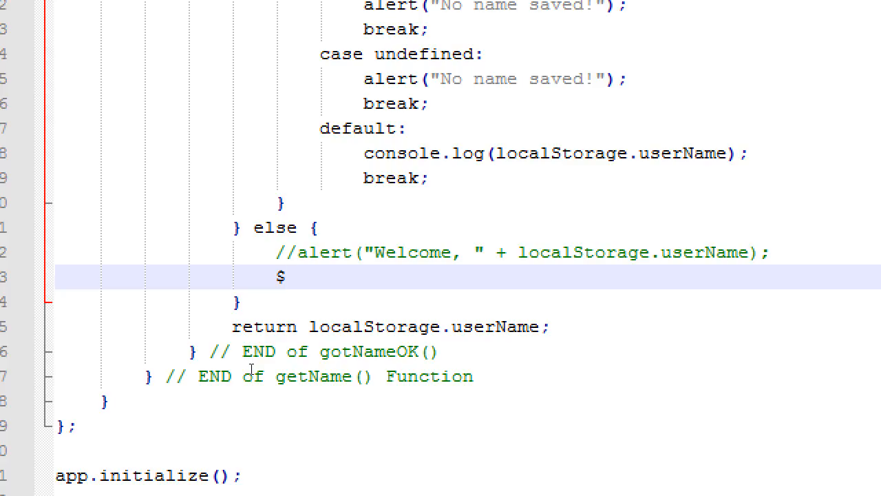
type("()")
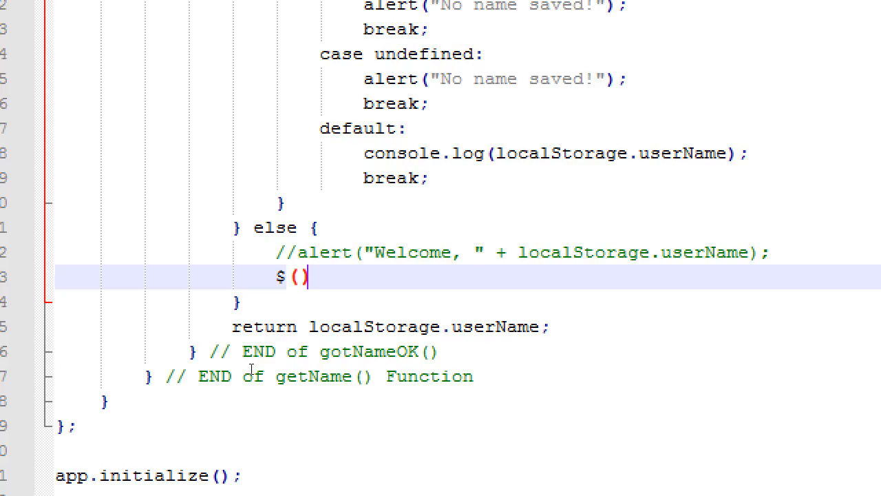
type("\"\"")
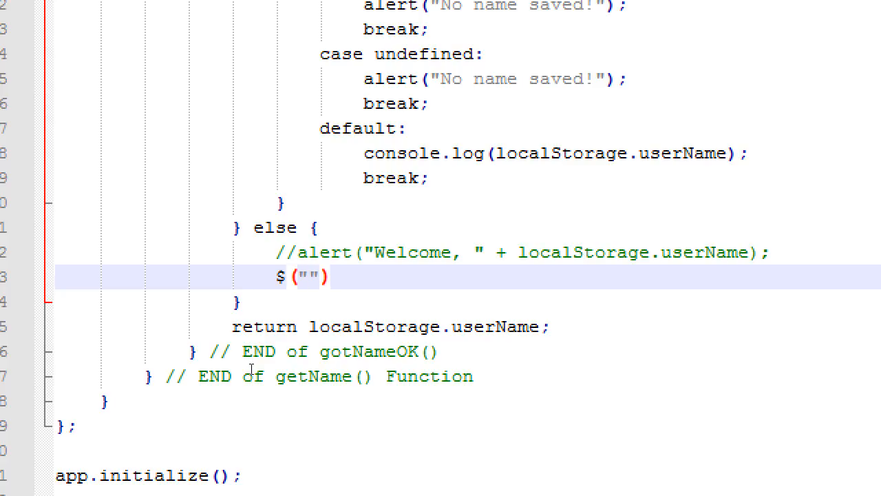
type(".userN")
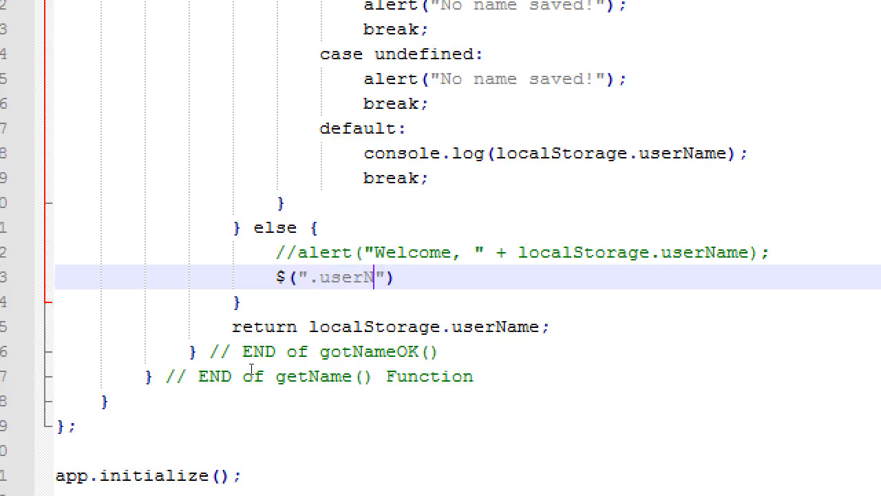
type("ame")
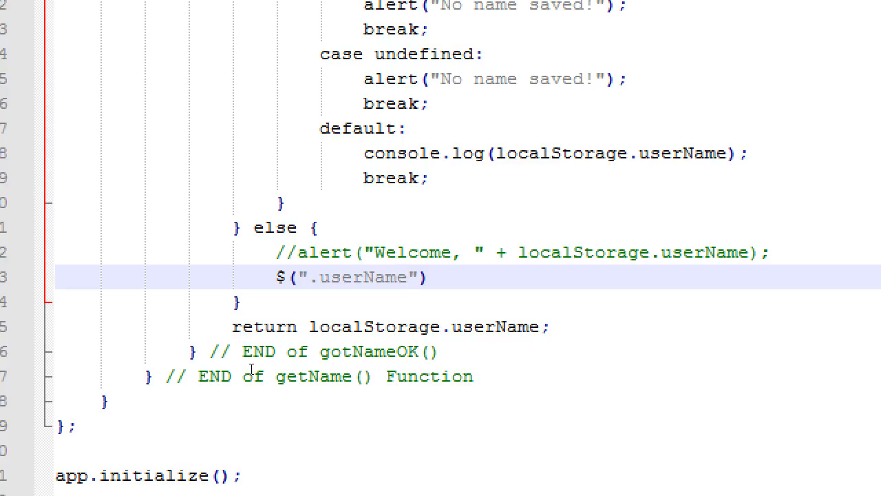
- Complete the line as .html(localStorage.userName); to fill the spans with the stored name
left_click(405, 279)
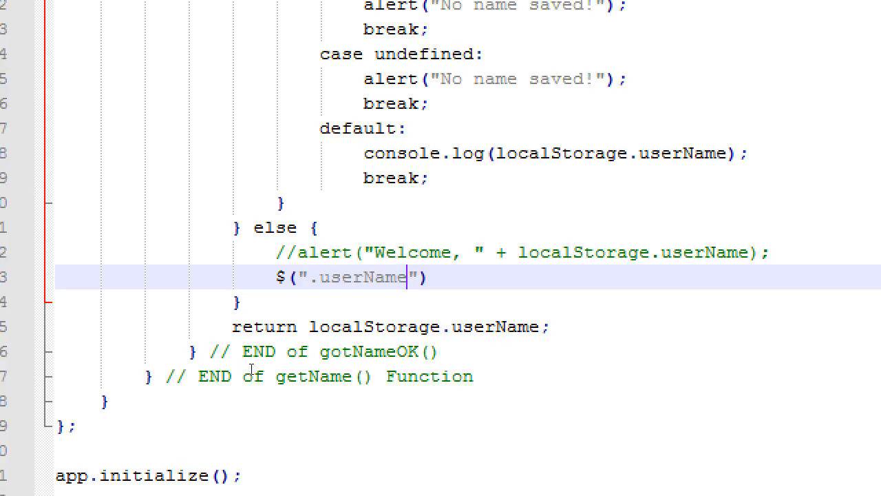
type(".htm")
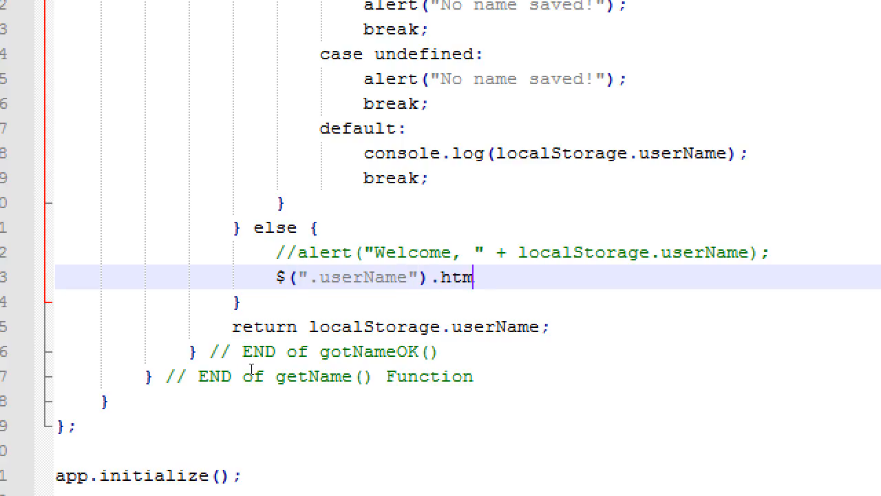
type("l();")
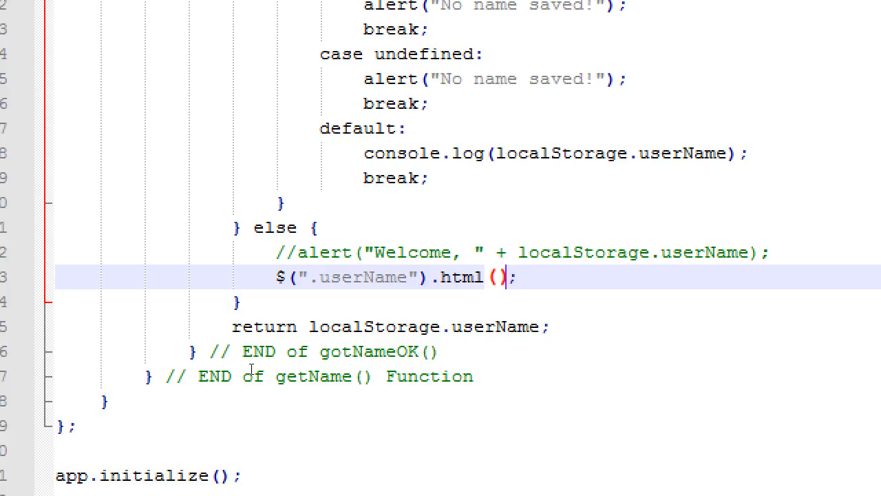
double_click(465, 279)
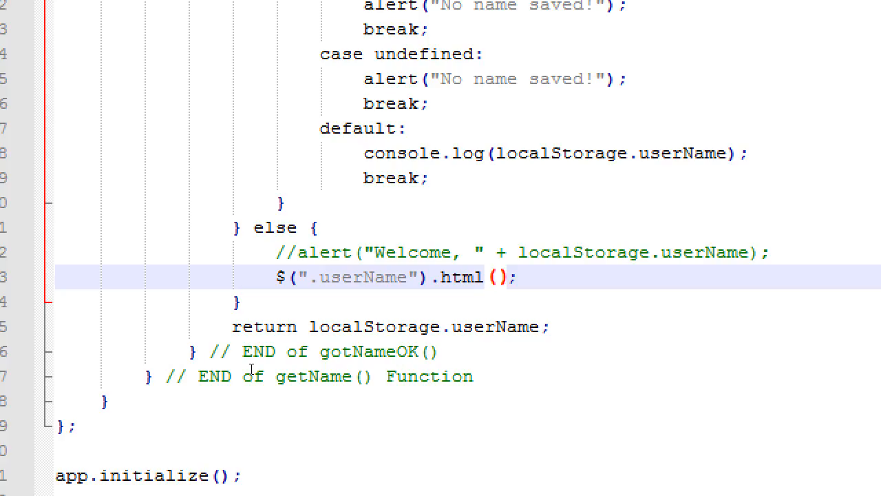
type("localStorage.suer")
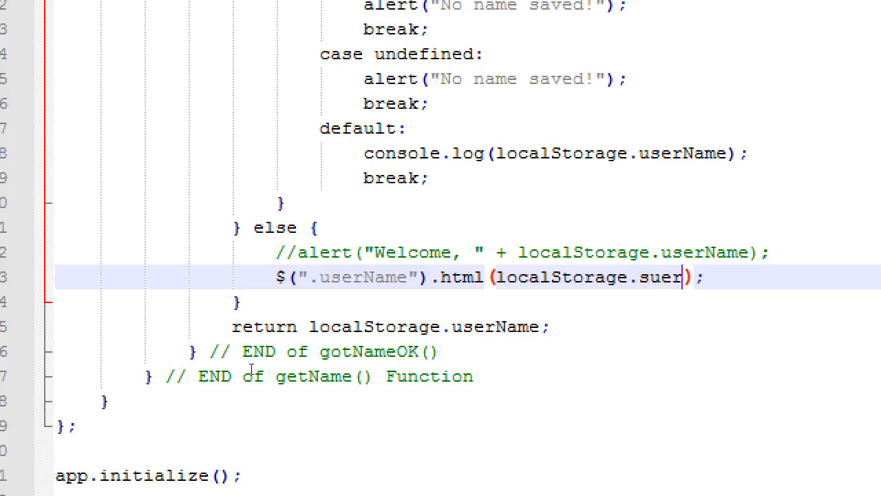
type("userName")
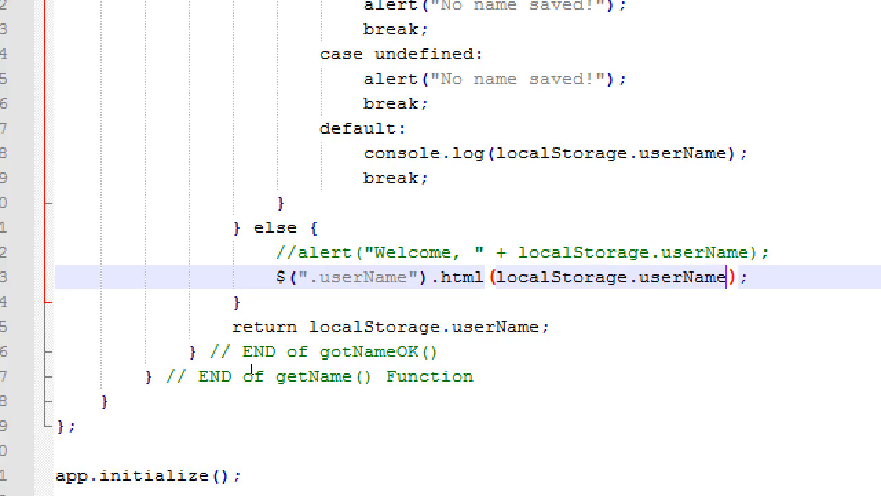
double_click(606, 277)
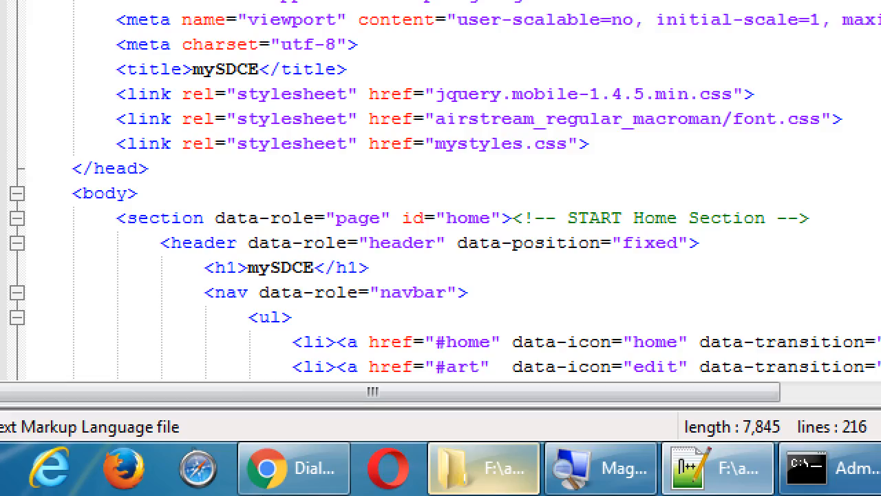
- Check the Welcome heading's userName span in index.html, then return to index.js
scroll("down", 3)
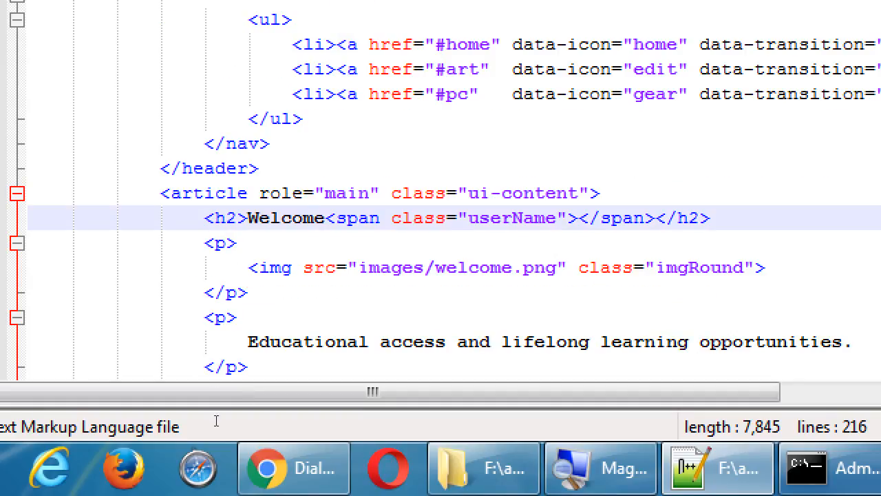
left_click(322, 217)
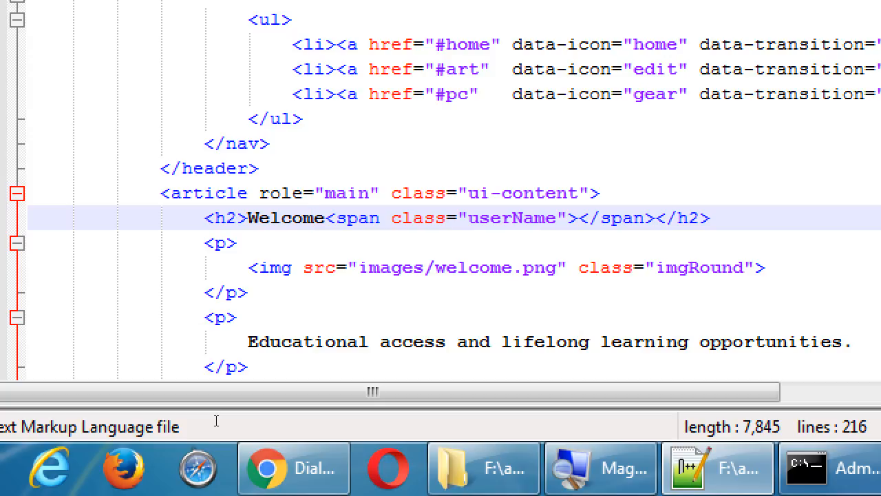
left_click(317, 217)
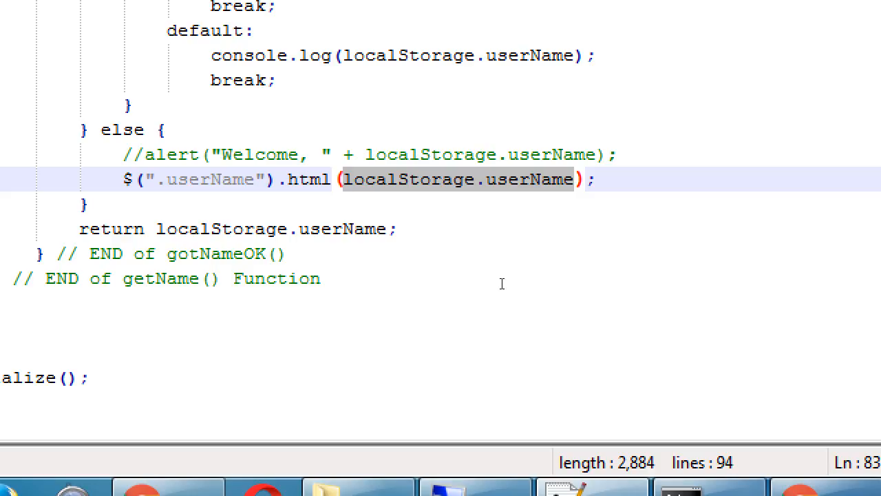
- Change the html() argument to ", " + localStorage.userName + "!"
left_click(530, 179)
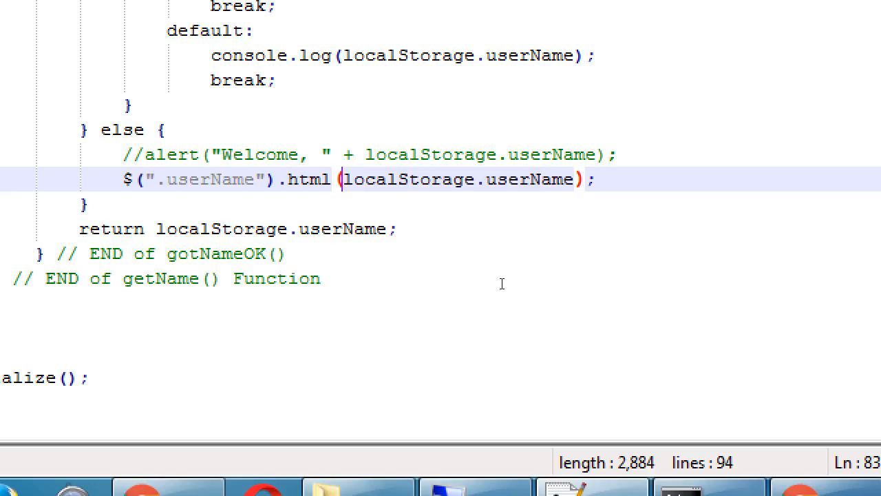
type("\"\"")
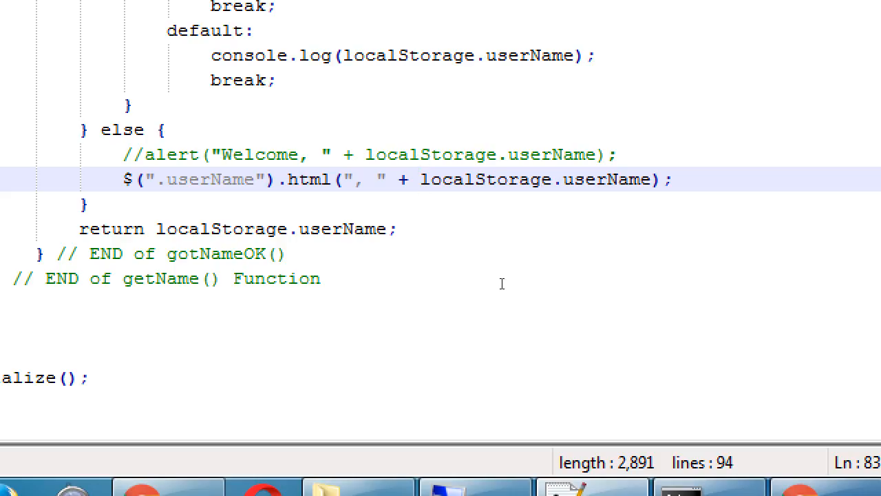
left_click(424, 179)
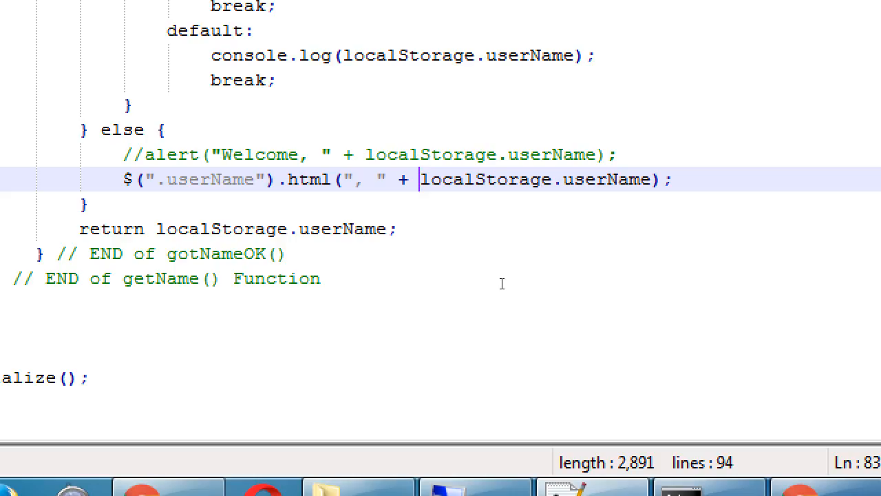
left_click(584, 179)
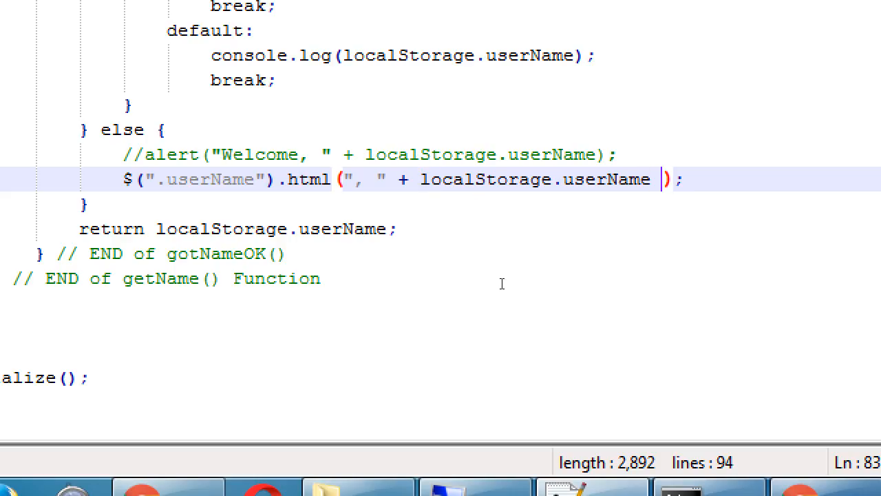
type("+")
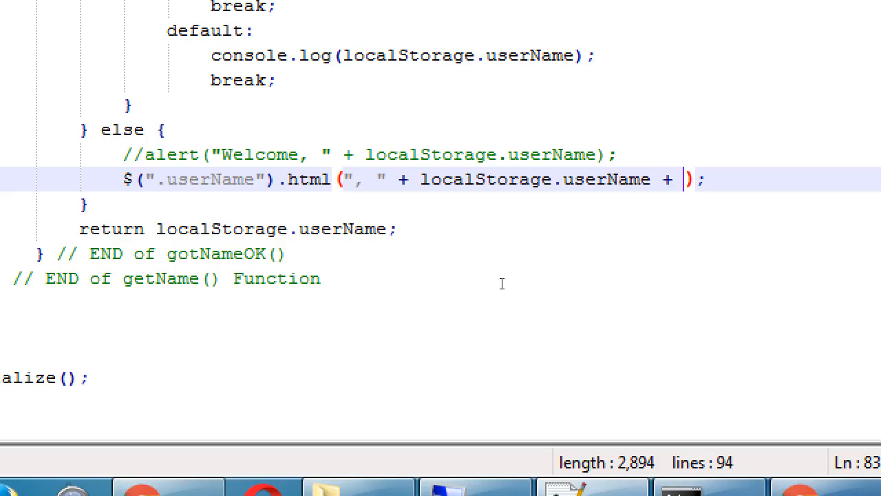
type("\"!\"")
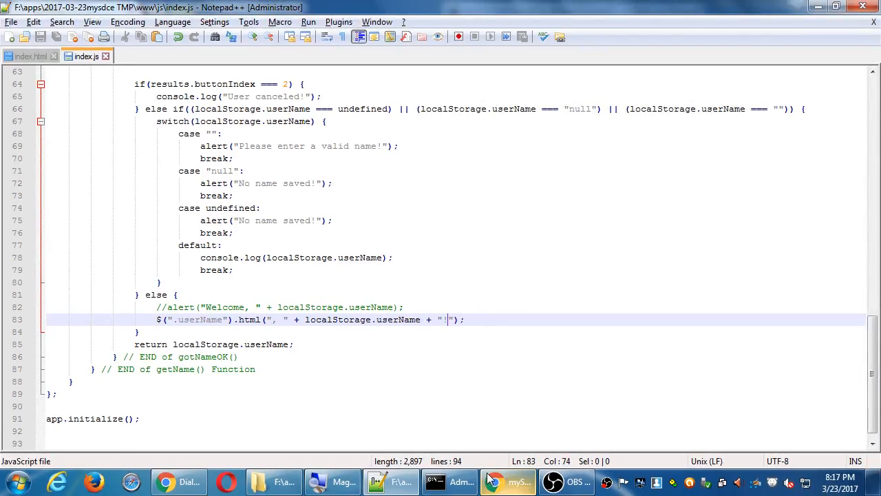
- Stop the Cordova browser server with Ctrl+C and reload the app page
left_click(518, 482)
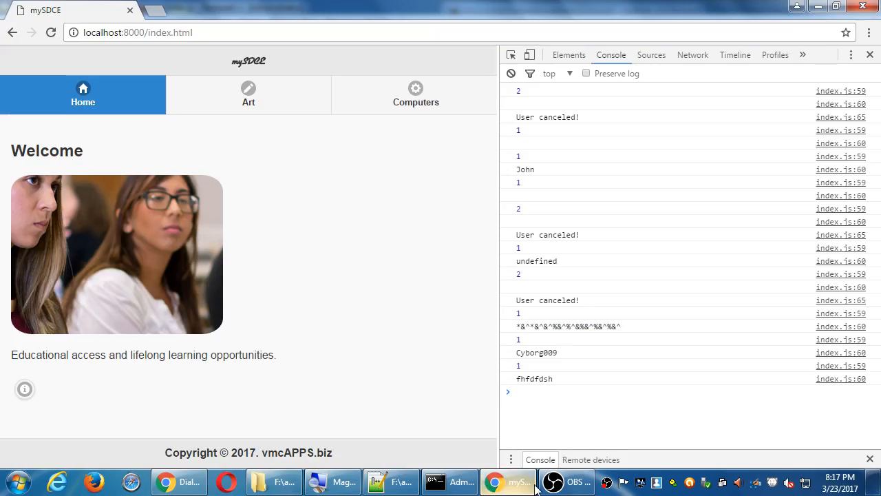
left_click(457, 482)
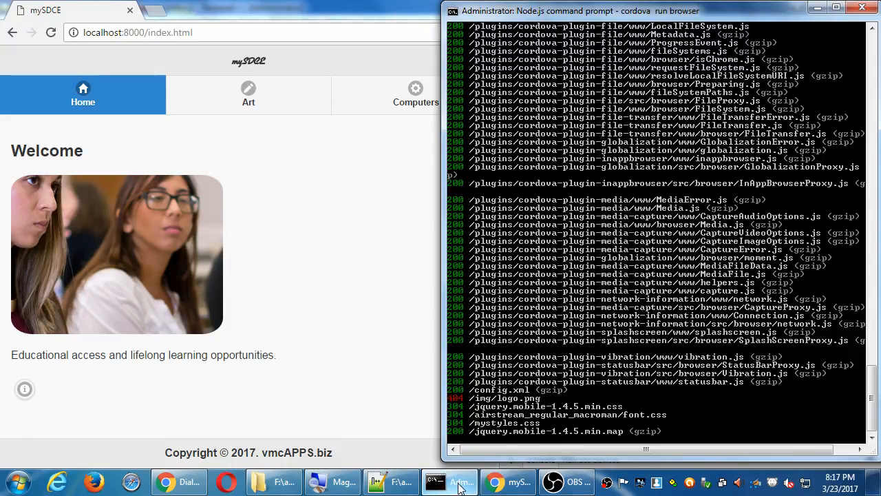
key("ctrl+c")
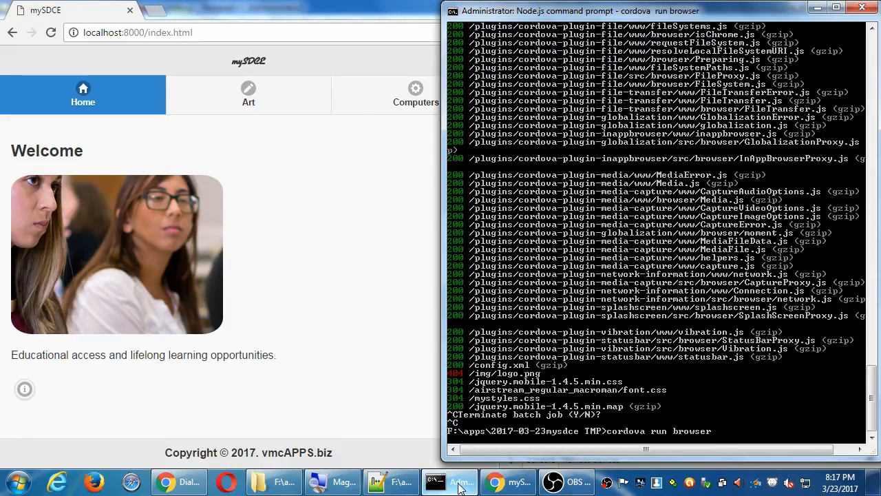
left_click(520, 482)
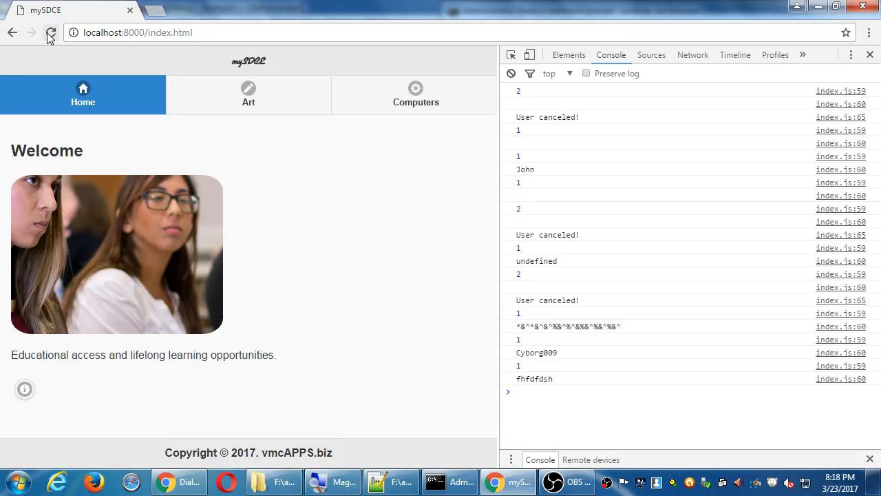
mouse_move(49, 33)
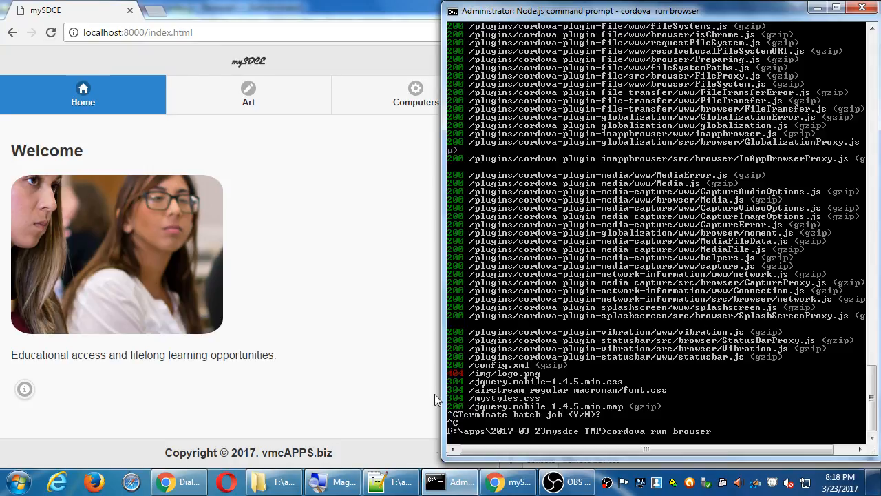
mouse_move(511, 328)
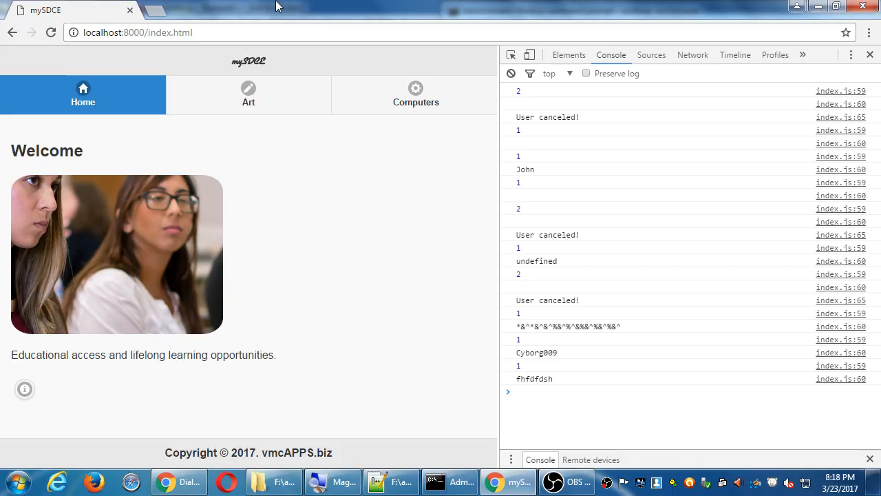
mouse_move(534, 74)
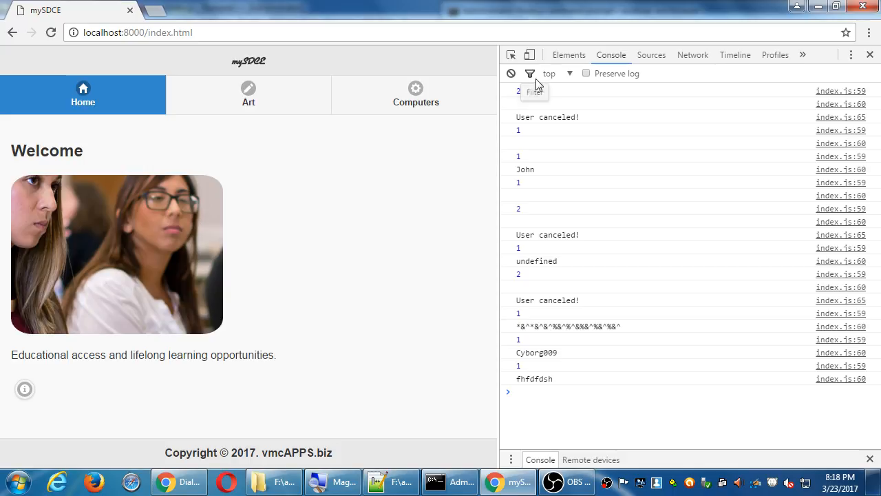
- Personalize the app as Victor and check the greeting on Home, Art and Computers pages
left_click(449, 482)
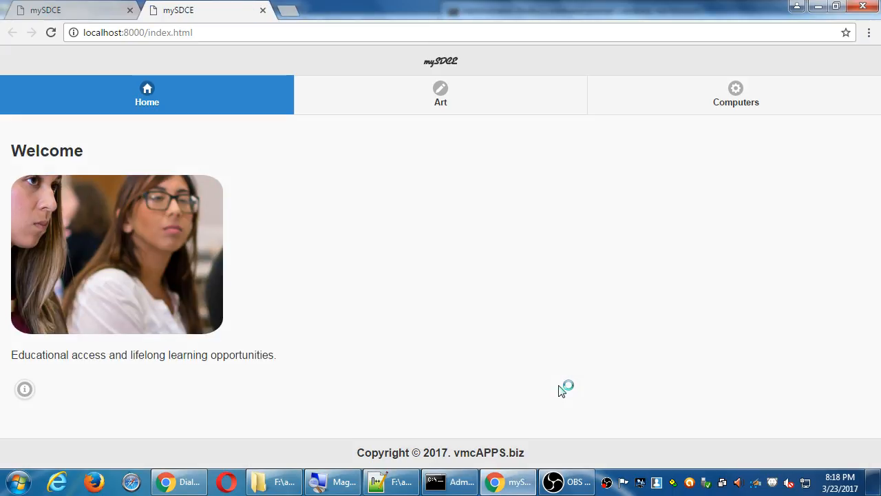
key("F12")
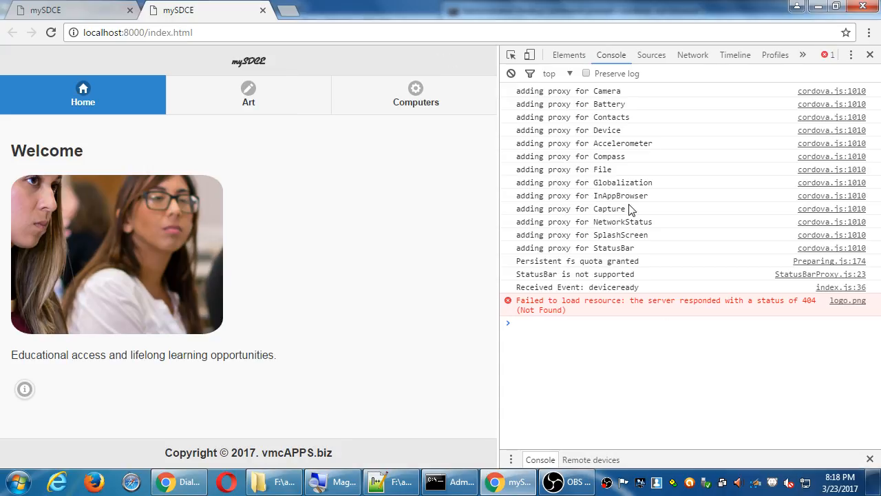
mouse_move(697, 195)
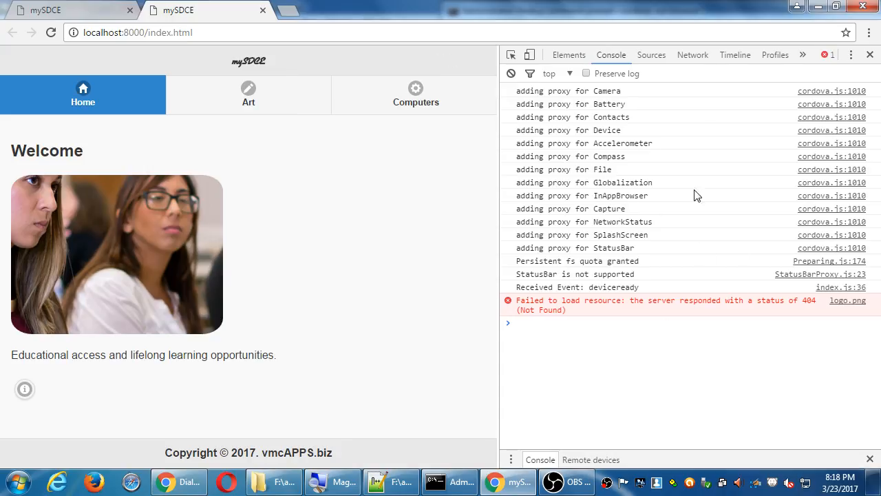
mouse_move(511, 74)
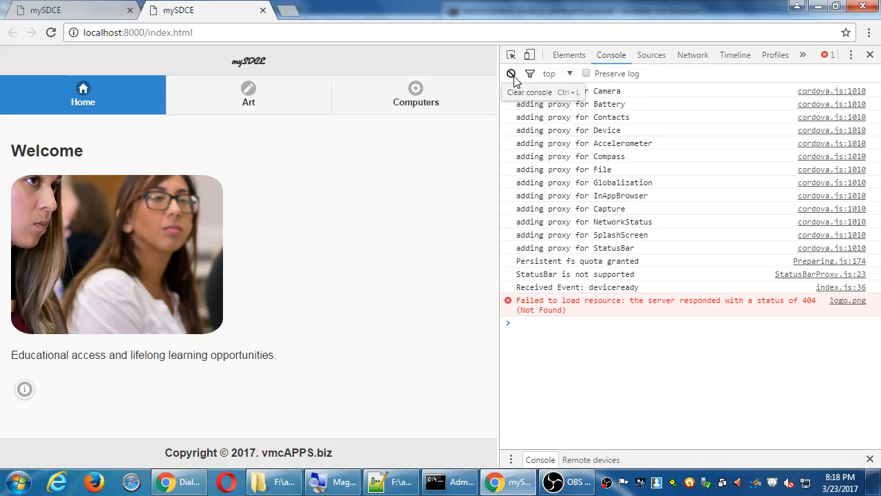
left_click(512, 74)
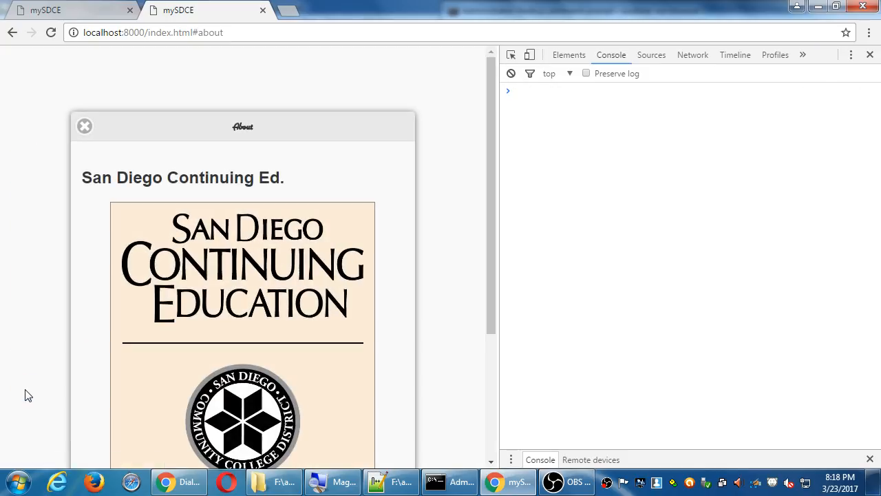
scroll("down", 3)
type("V")
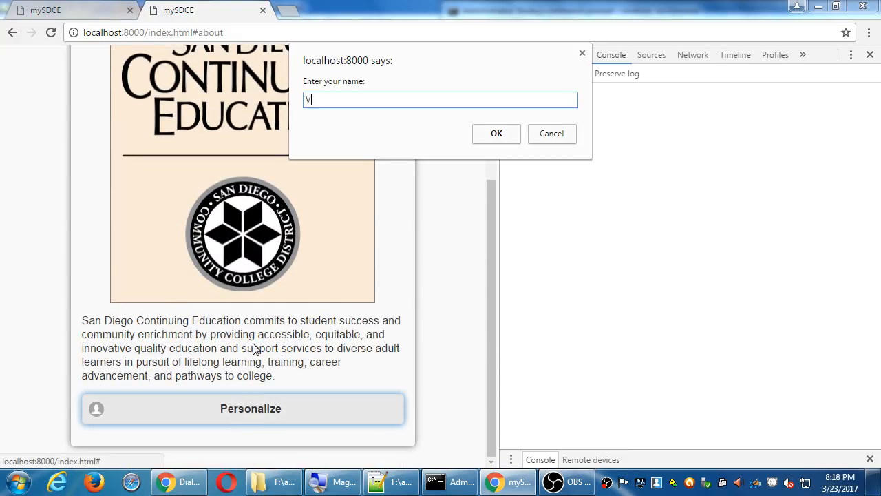
type("ictor")
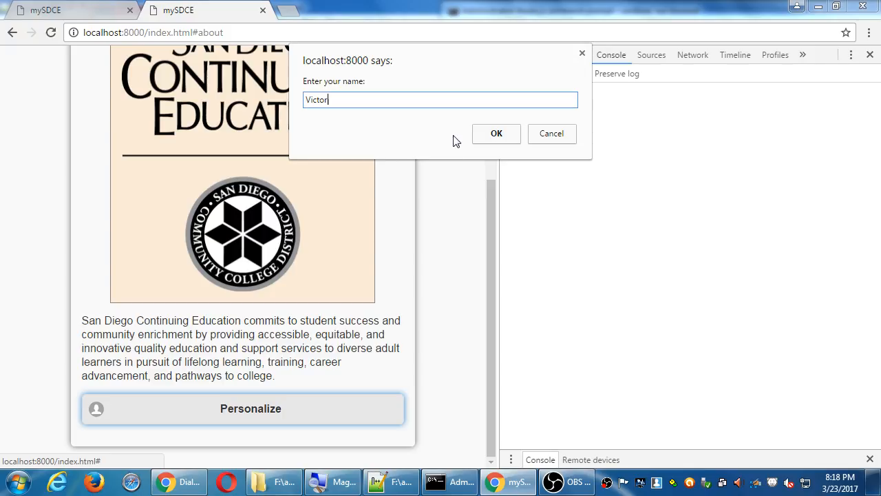
left_click(496, 134)
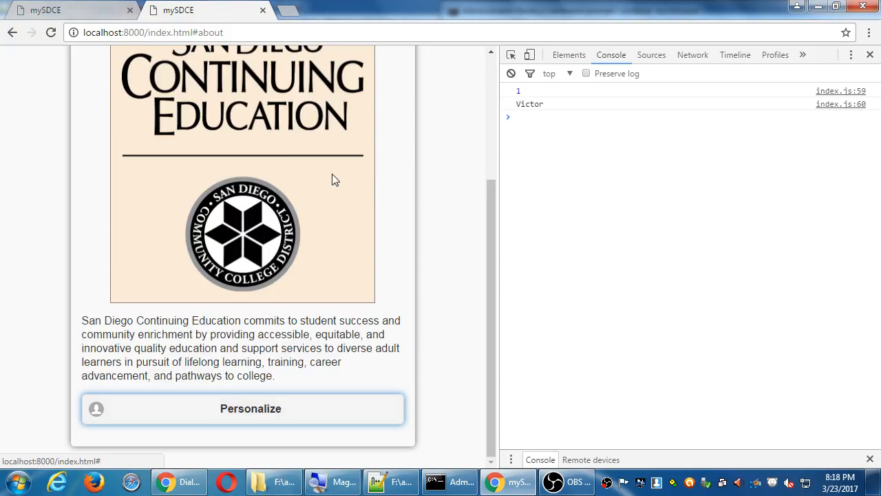
mouse_move(275, 113)
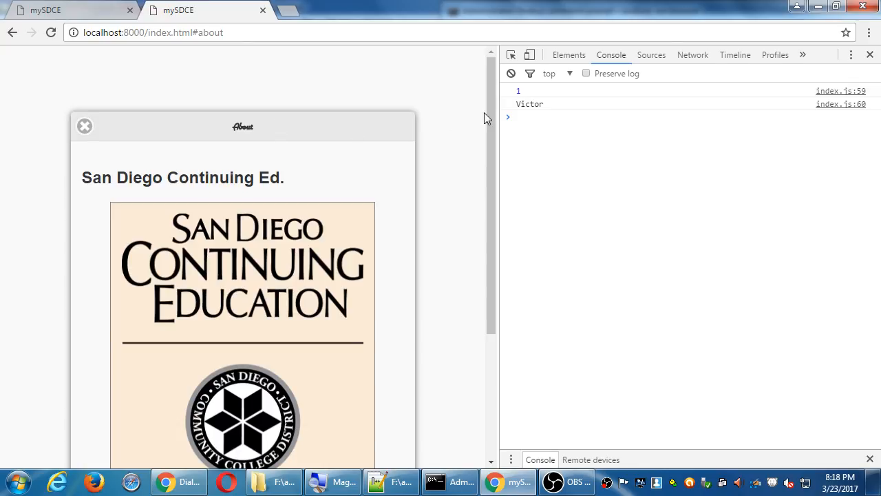
mouse_move(67, 110)
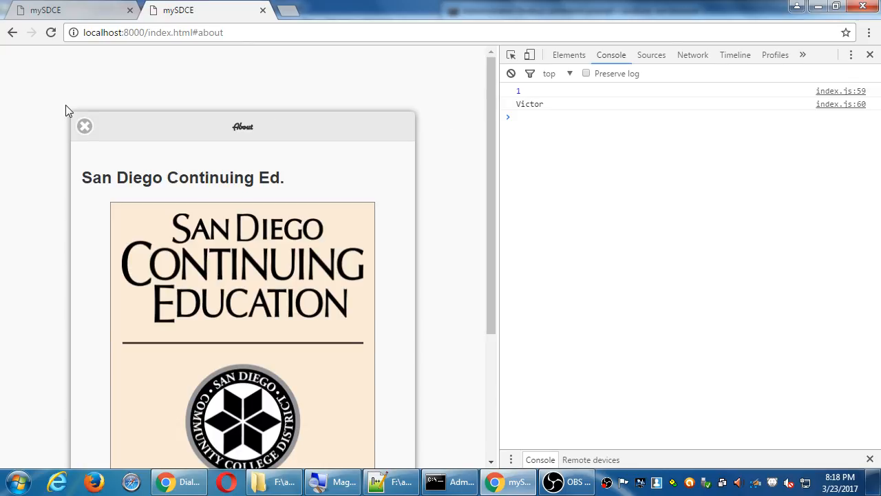
mouse_move(84, 127)
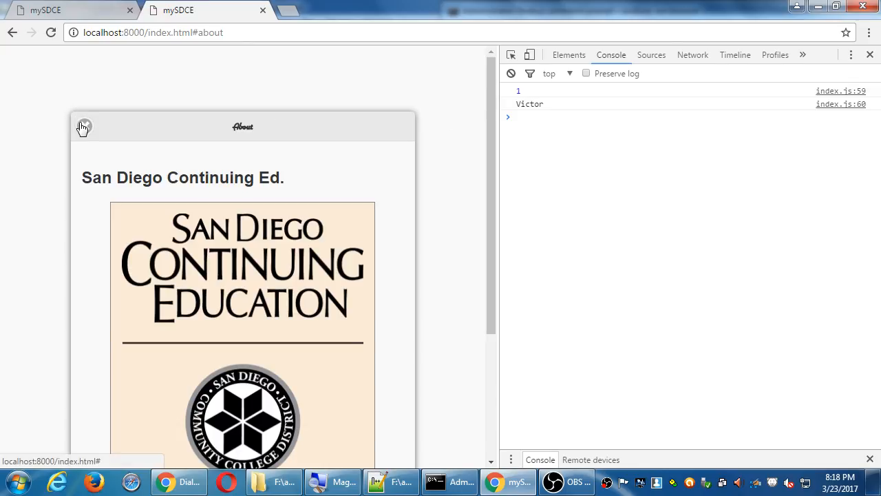
left_click(84, 126)
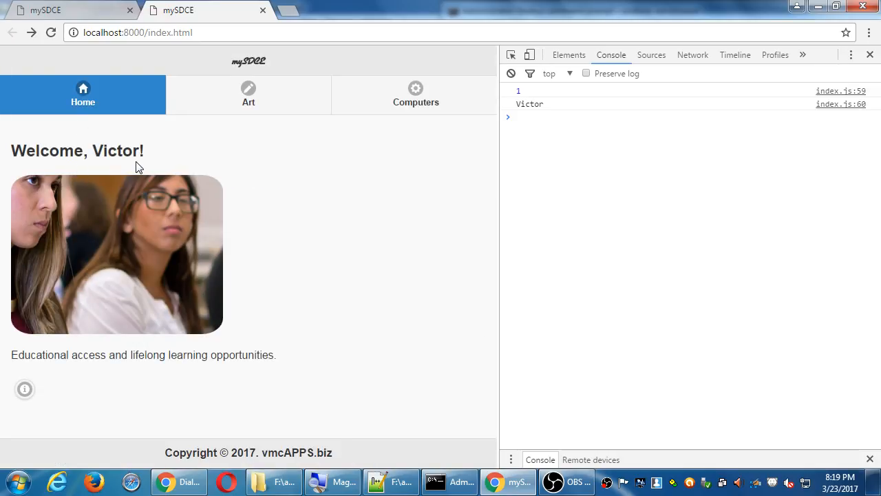
left_click(248, 94)
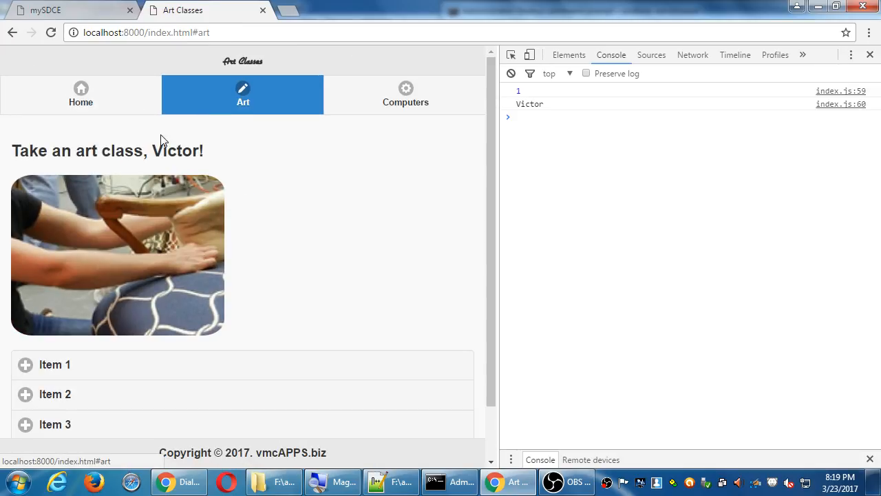
left_click(405, 94)
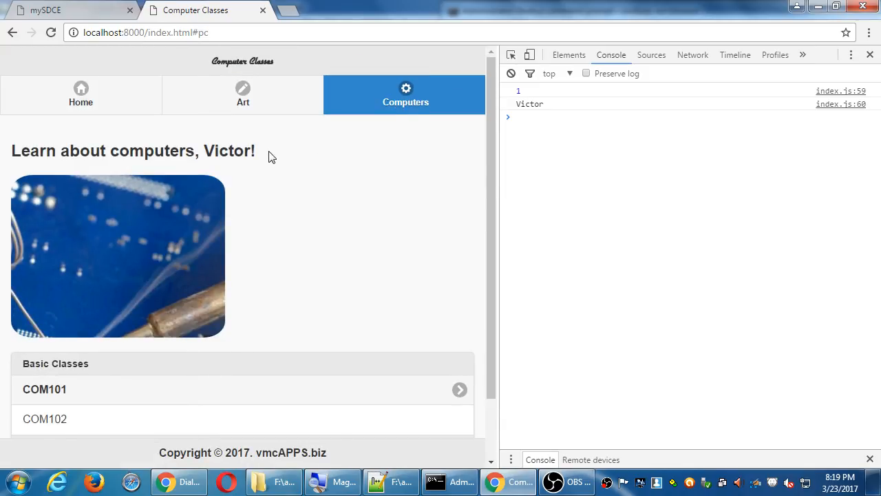
left_click(80, 95)
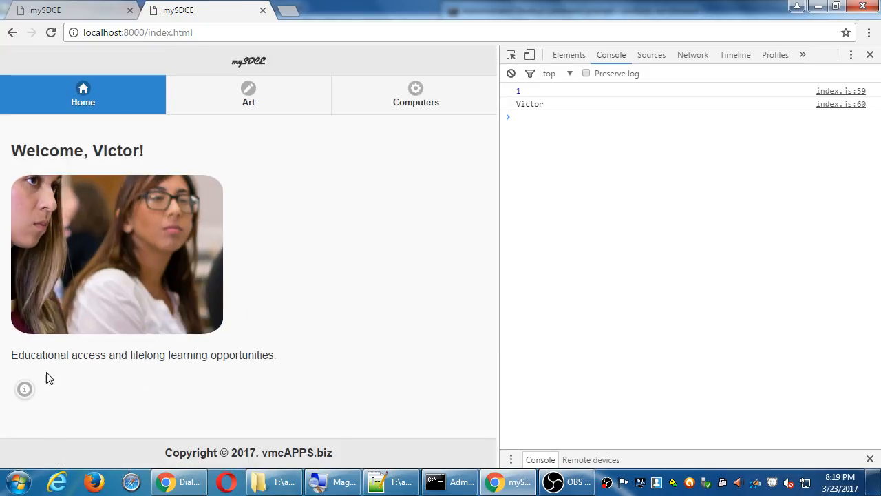
- Personalize again as Ahmed via About and verify the Art, Computers and Home greetings
left_click(25, 388)
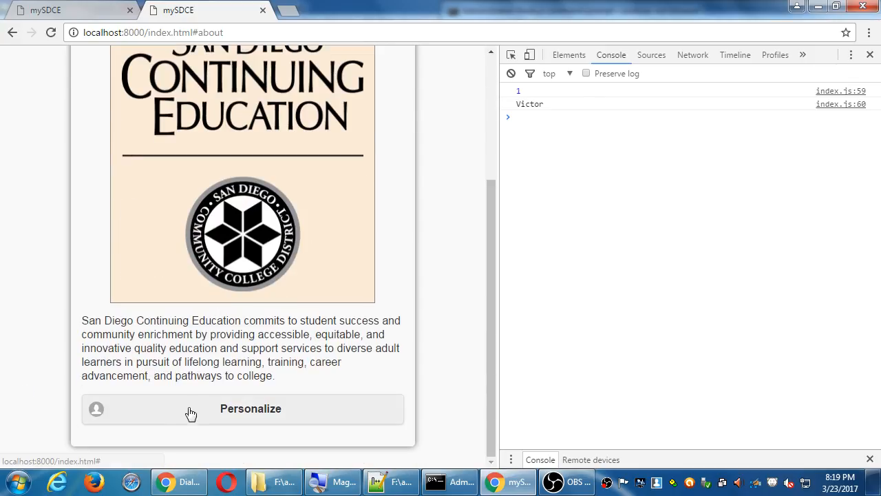
left_click(192, 409)
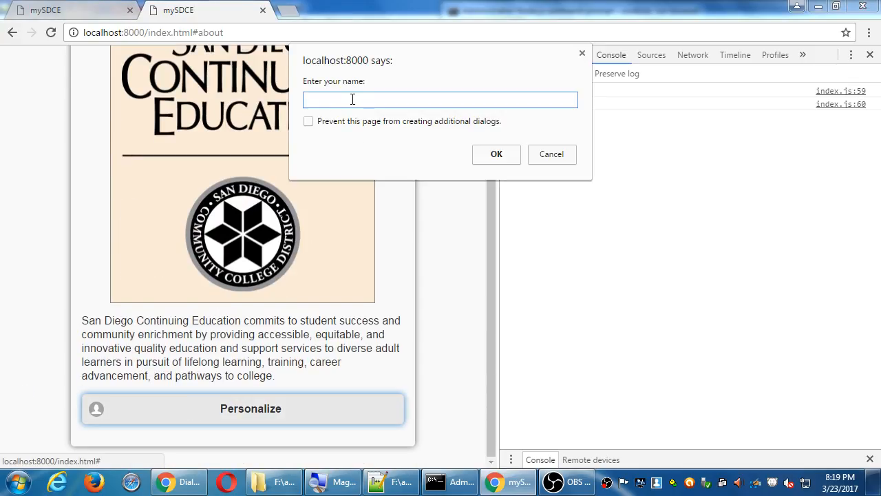
type("Ahmed")
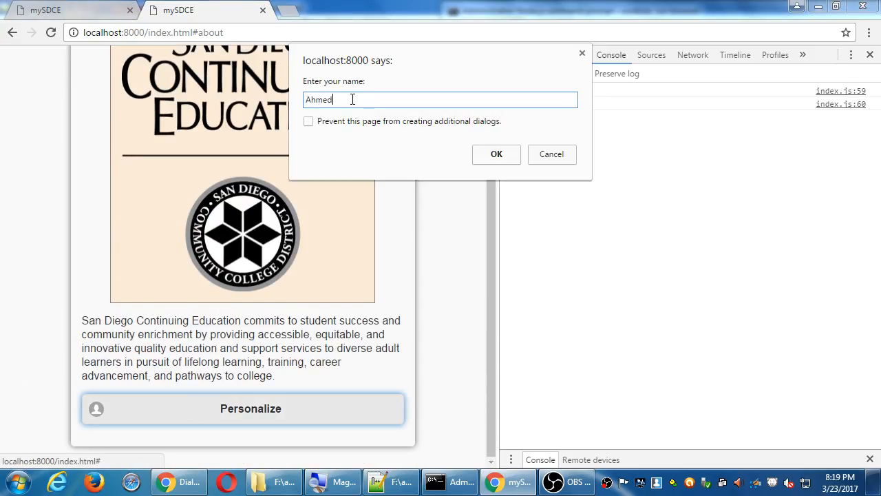
mouse_move(496, 157)
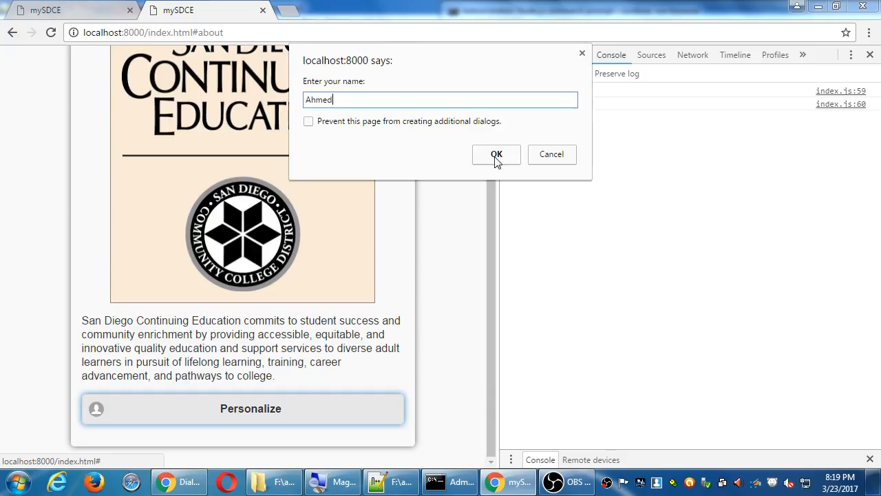
left_click(496, 154)
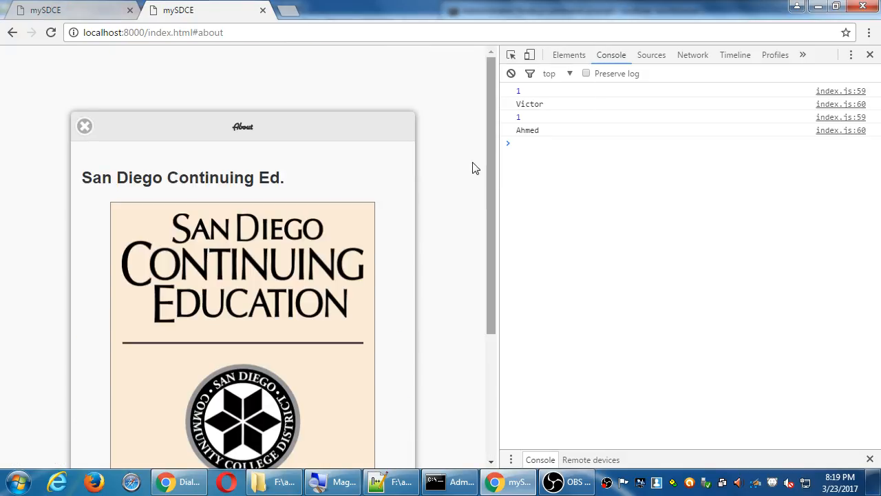
left_click(85, 127)
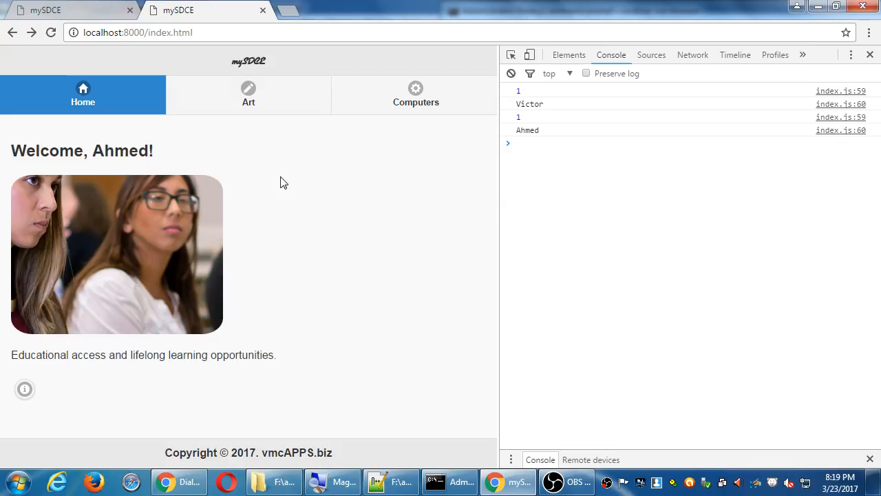
left_click(247, 95)
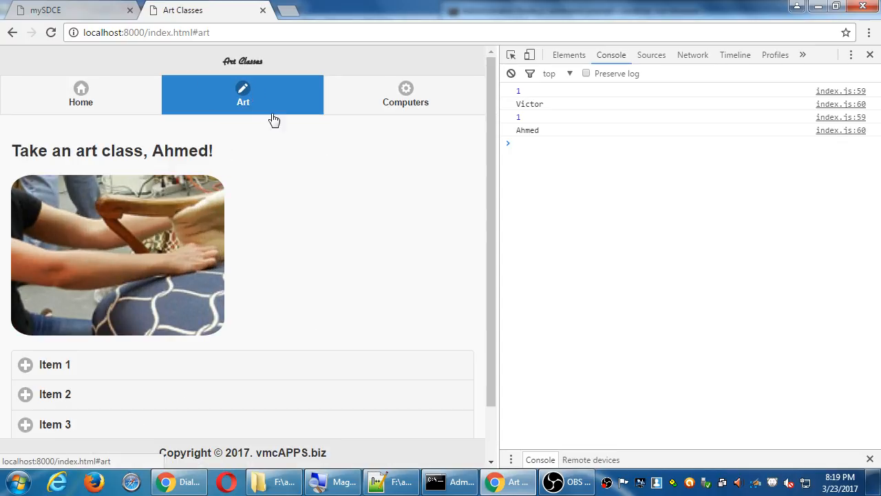
left_click(405, 94)
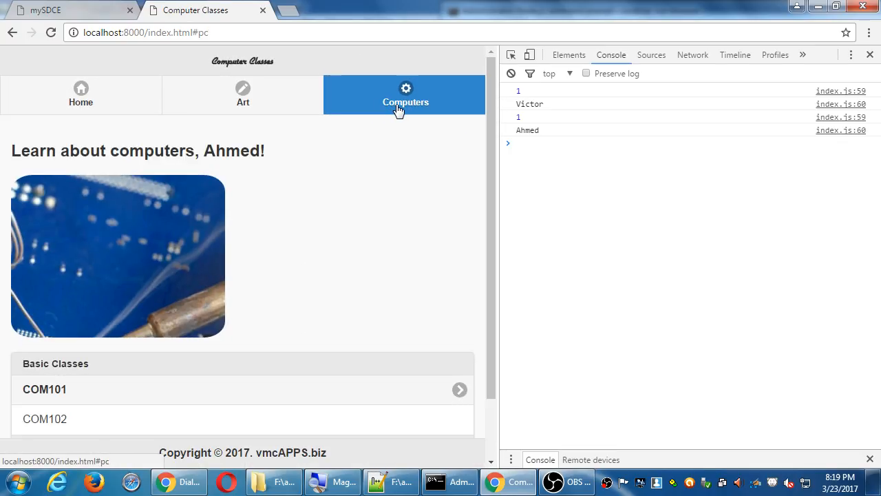
mouse_move(120, 111)
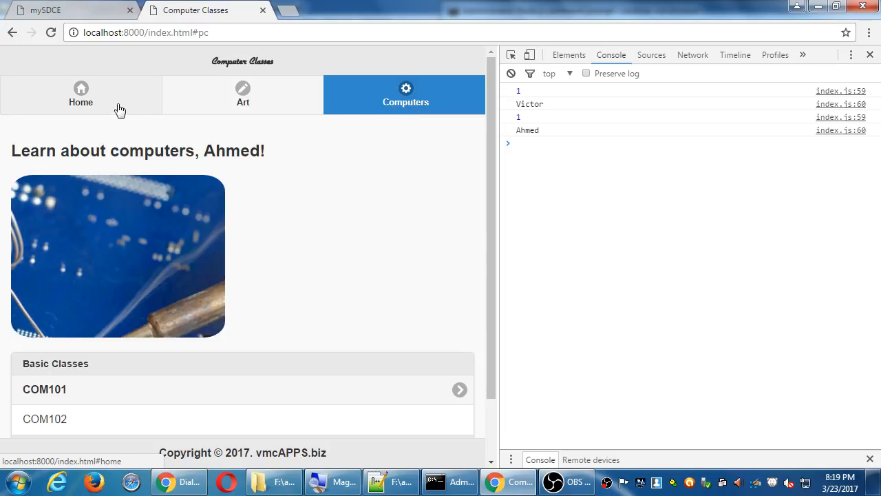
left_click(80, 94)
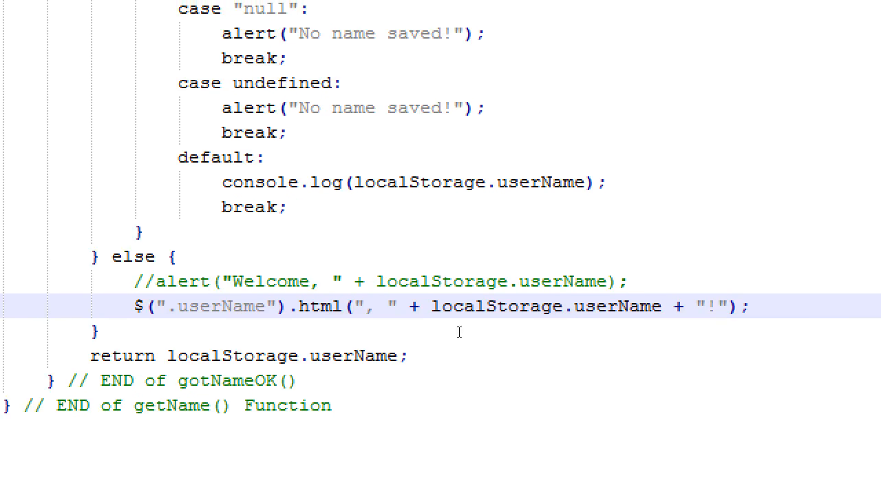
- Surround localStorage.userName in the greeting with <em> and </em> so the name renders italic
double_click(322, 306)
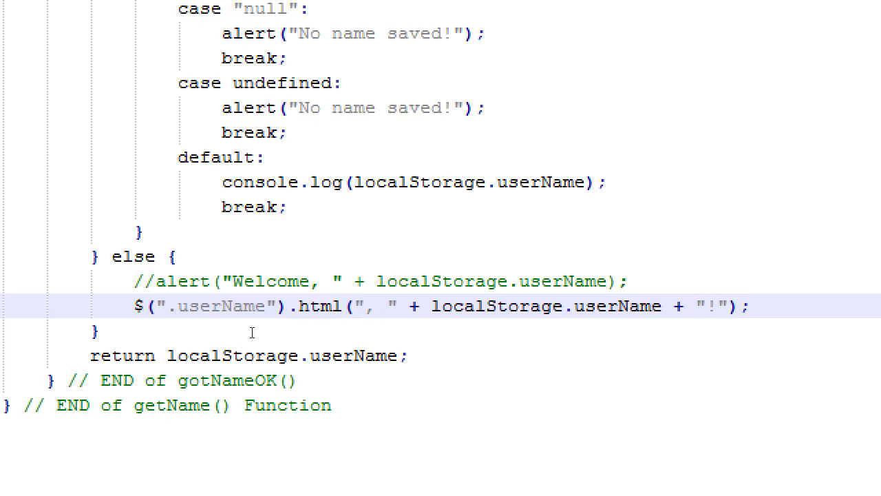
type("<em")
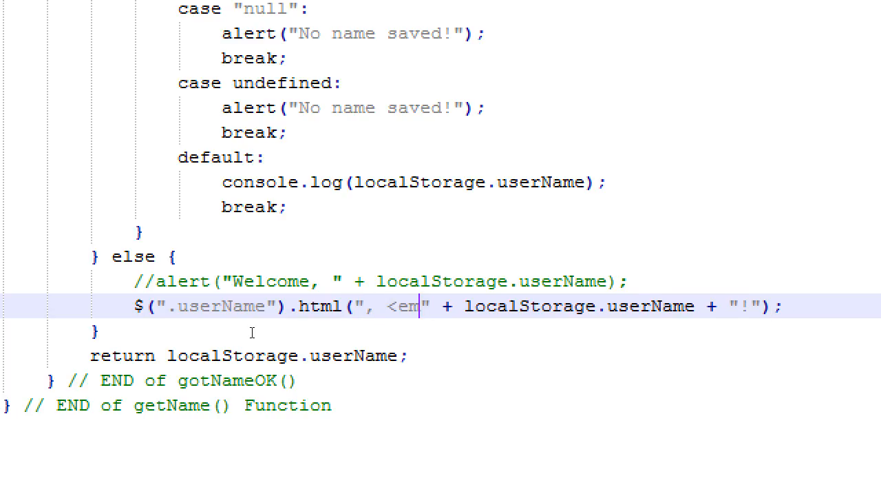
type(">")
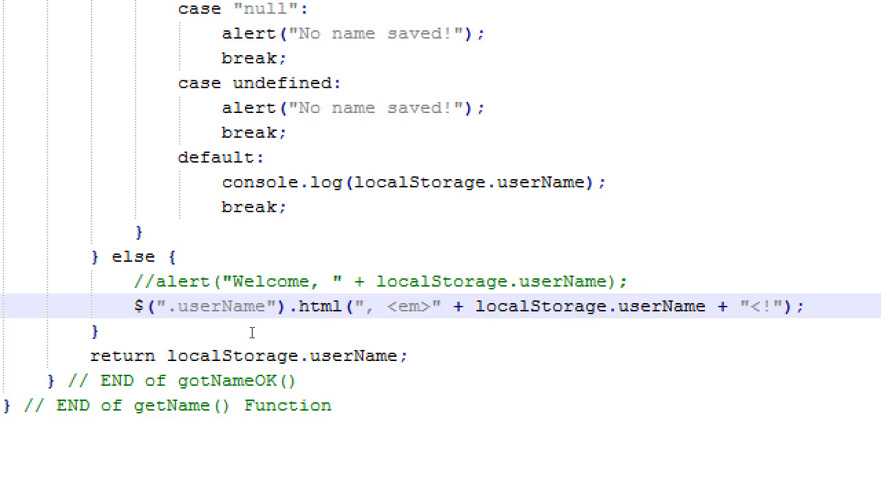
type("/em>")
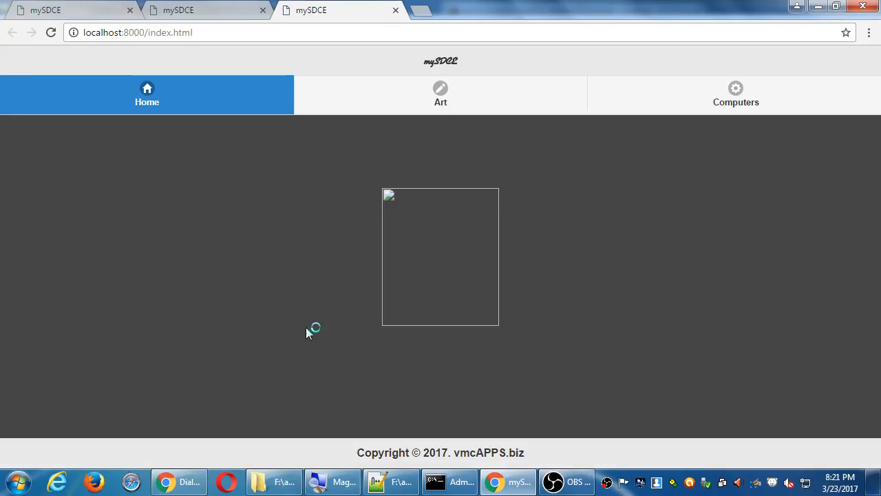
mouse_move(298, 322)
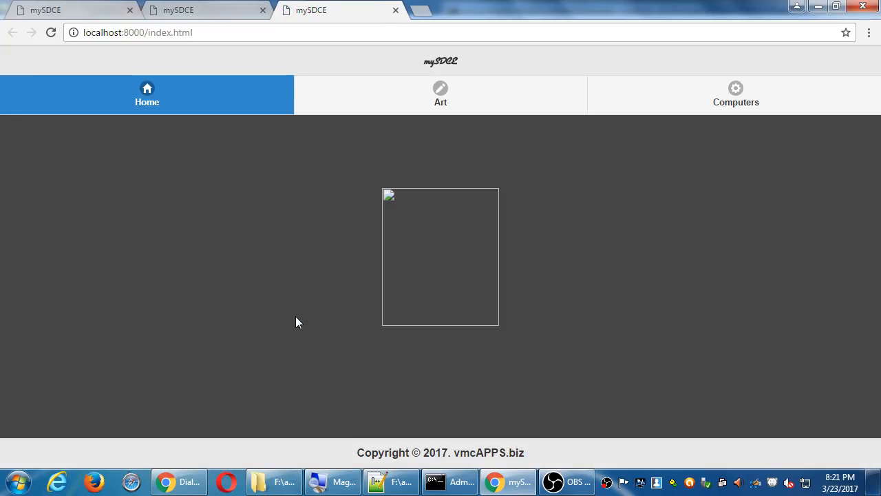
mouse_move(296, 317)
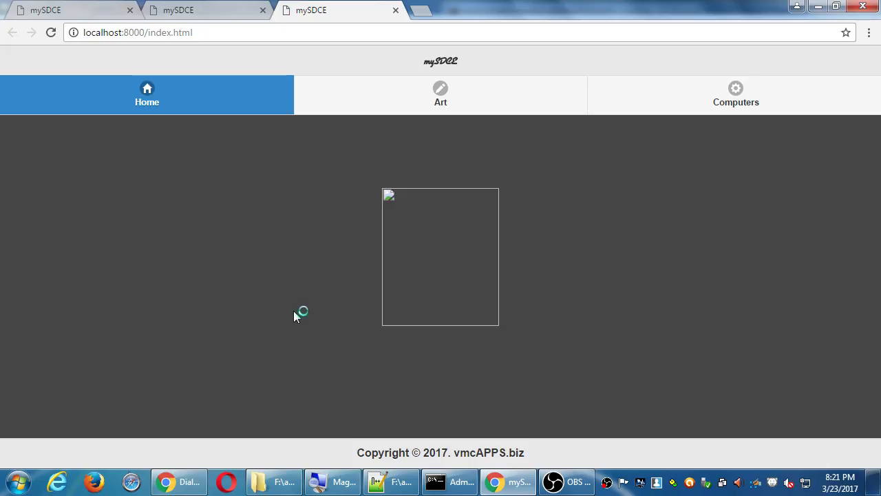
- Reload the app and save the name Billy through the About page's Personalize prompt
key("F12")
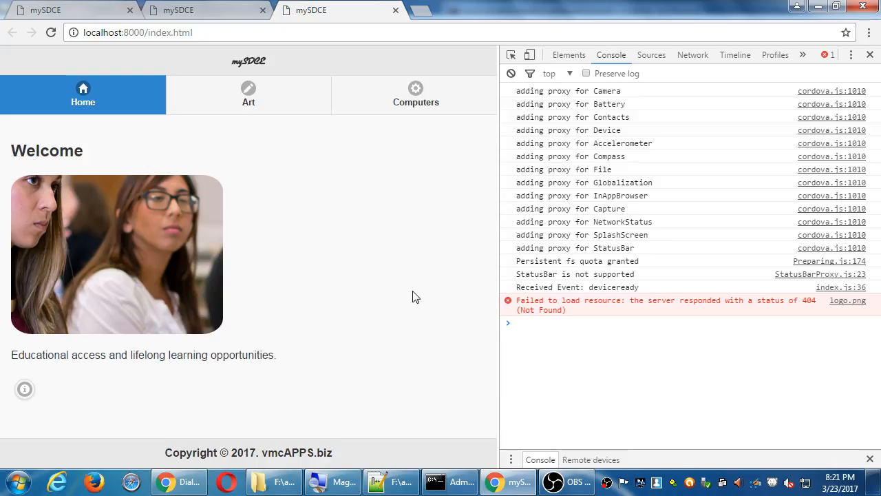
mouse_move(411, 300)
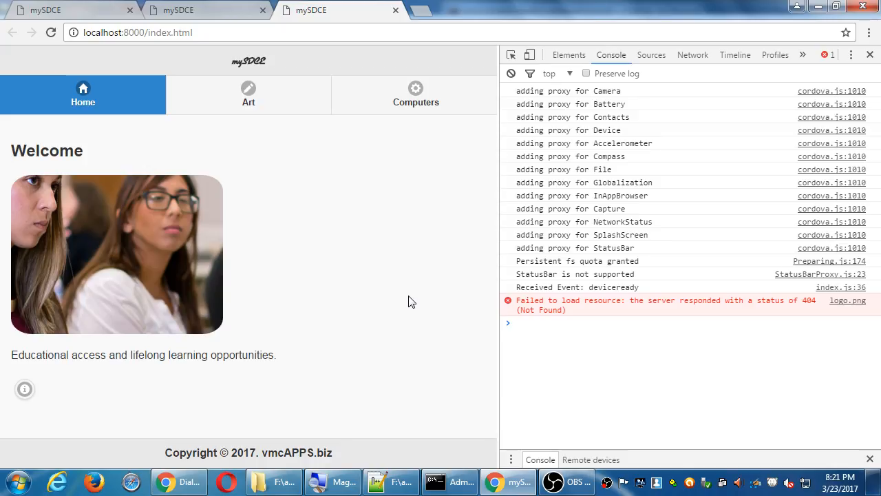
mouse_move(40, 401)
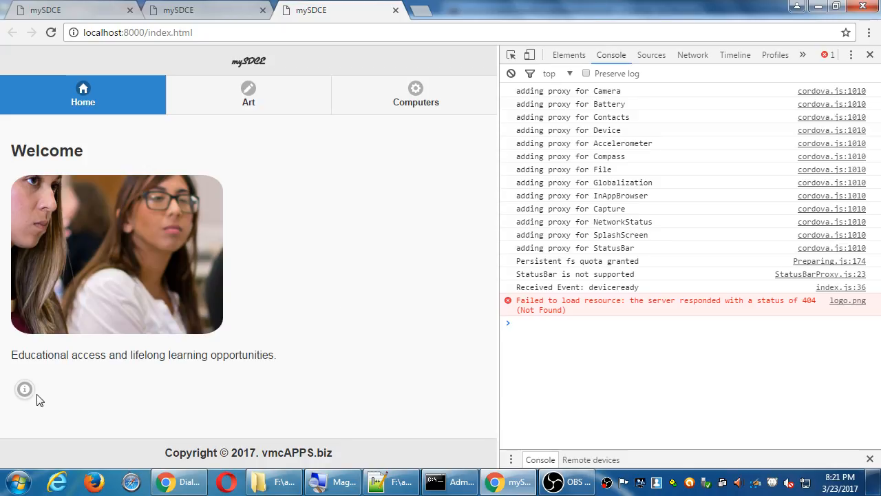
left_click(25, 389)
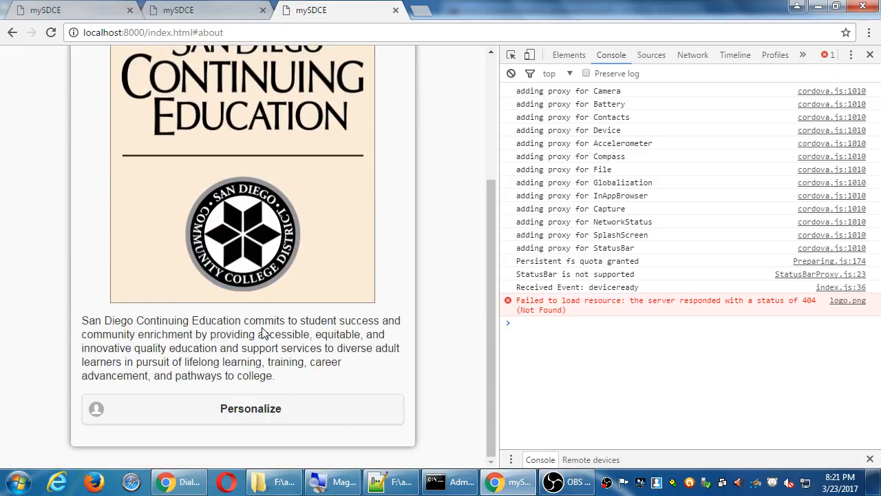
left_click(250, 409)
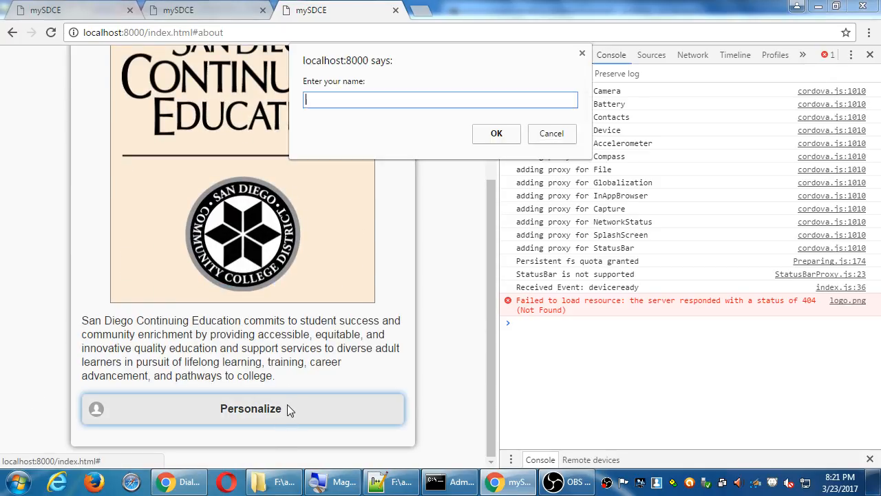
type("B")
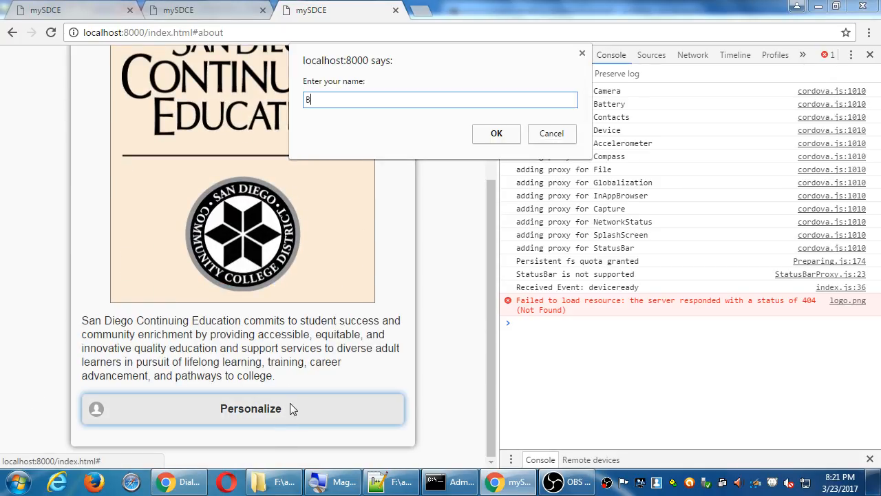
type("illy")
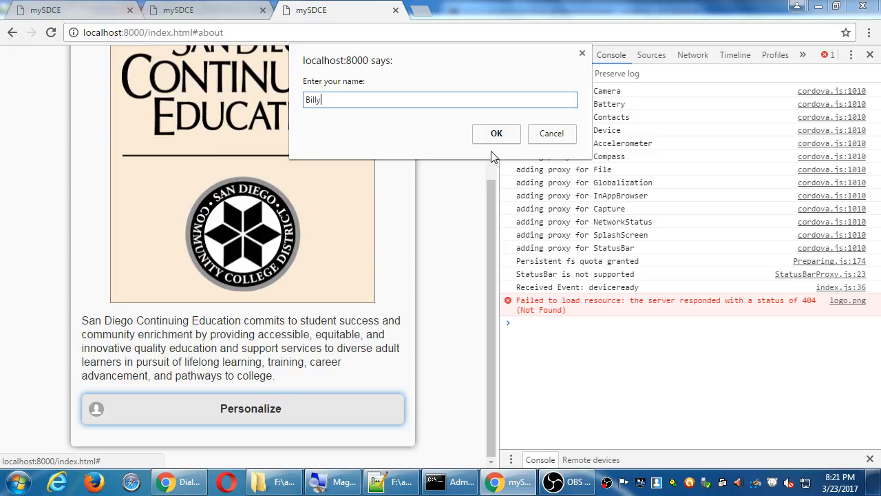
left_click(496, 133)
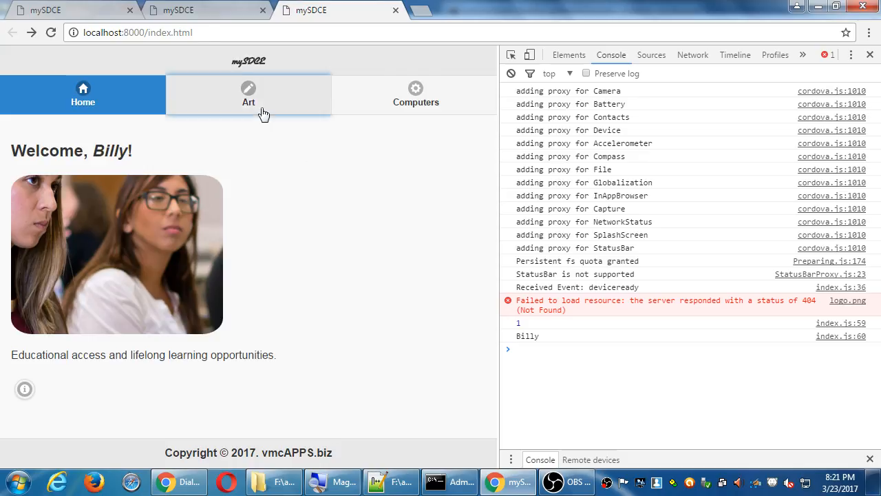
- Visit the Art, Computers and Home pages to confirm each greets Billy
left_click(248, 94)
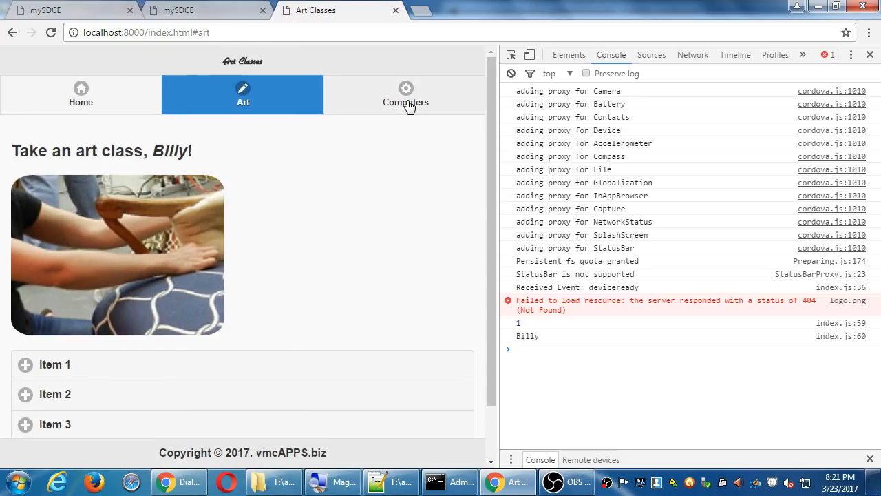
left_click(405, 102)
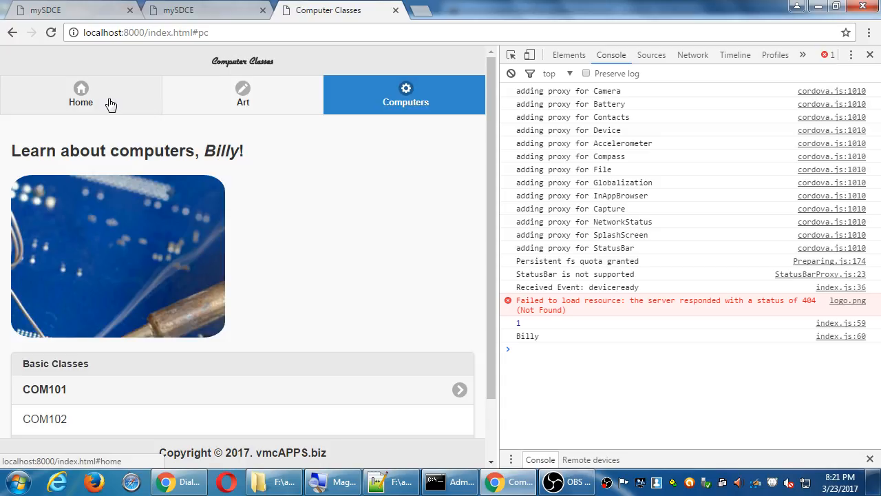
left_click(80, 94)
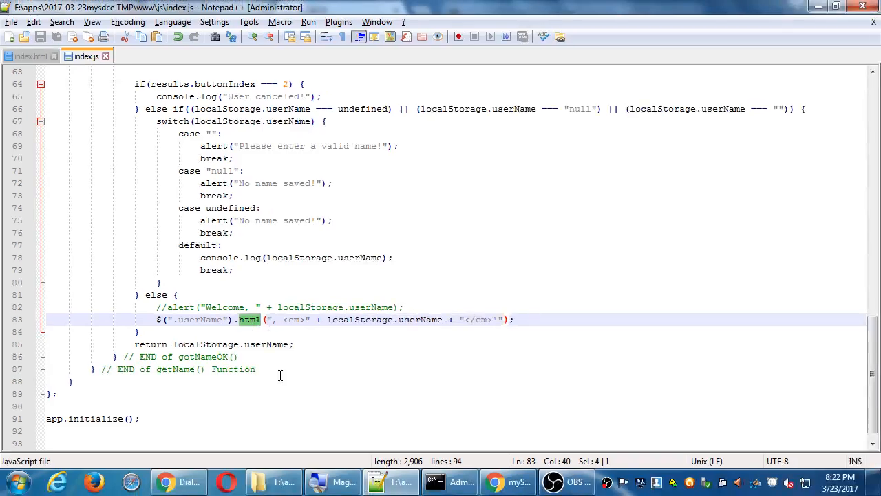
mouse_move(264, 408)
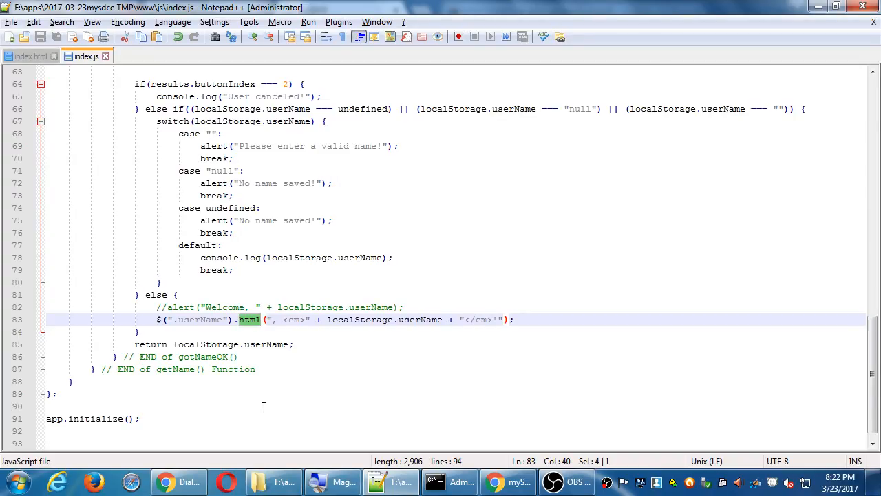
mouse_move(242, 430)
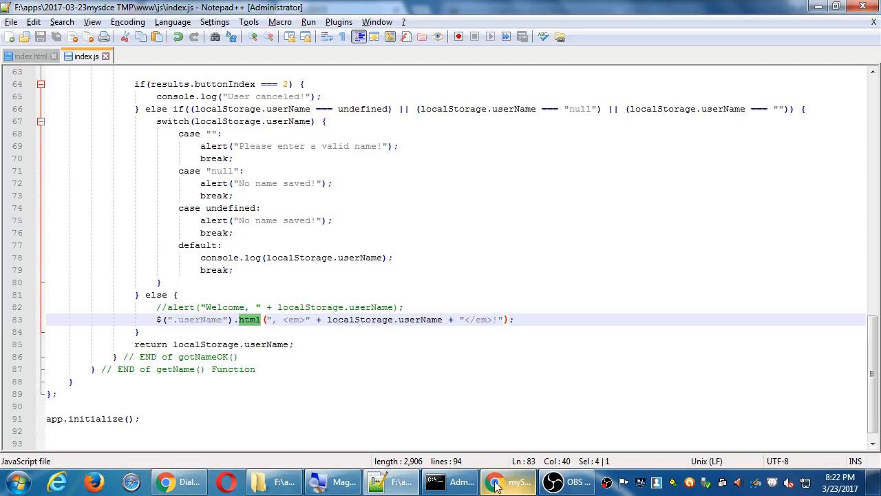
left_click(496, 482)
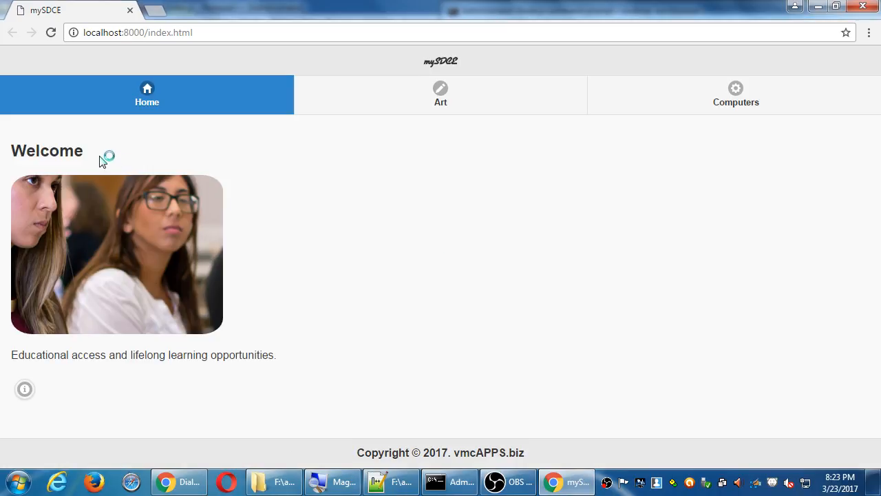
mouse_move(316, 185)
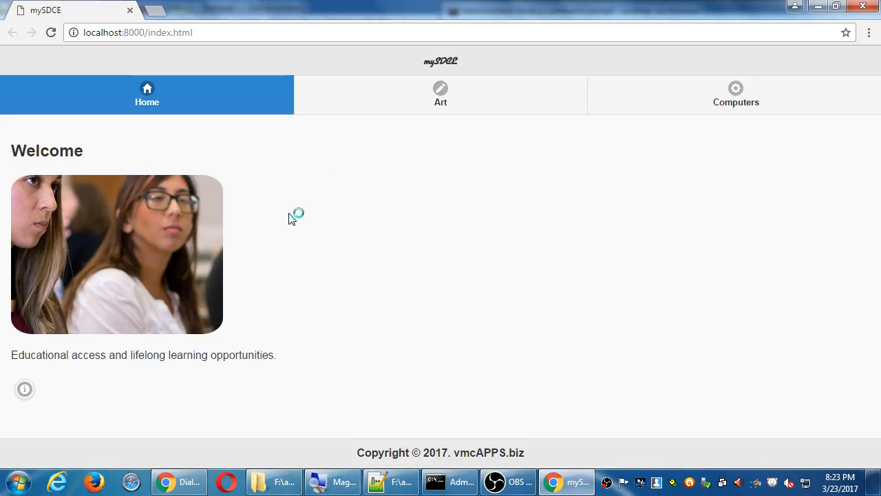
- Bring up Chrome's developer tools beside the reloaded Welcome home page
key("F12")
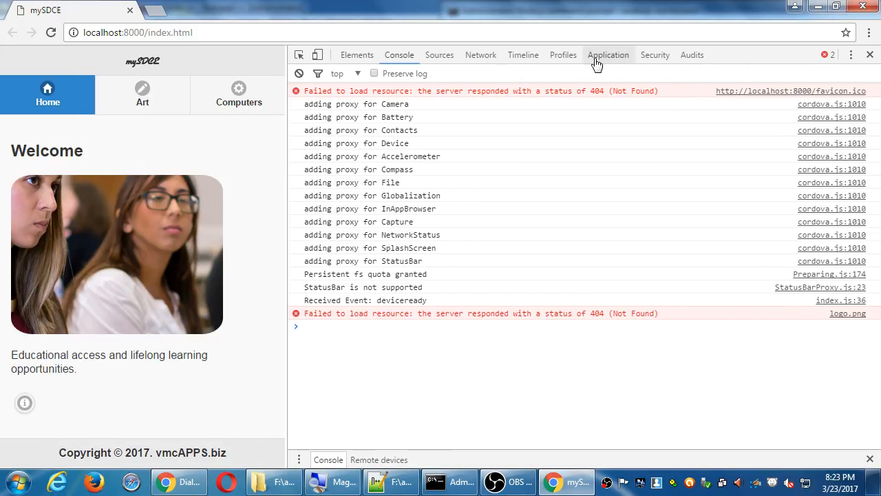
left_click(609, 55)
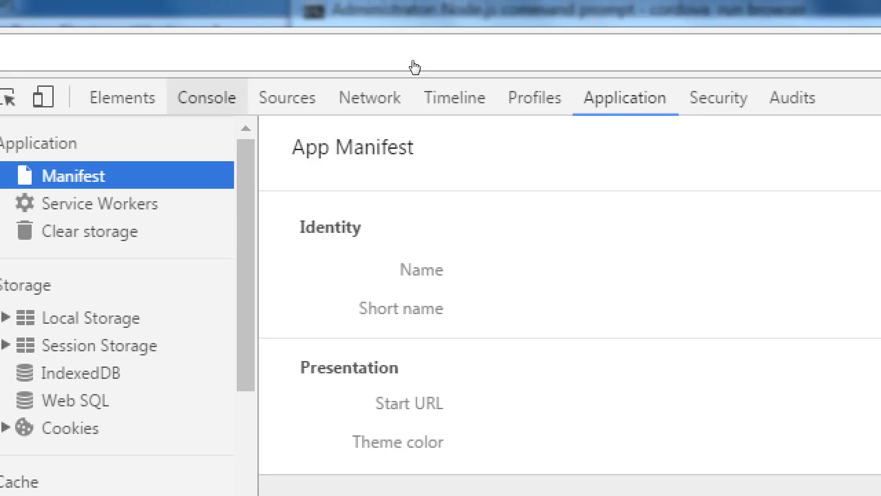
mouse_move(327, 102)
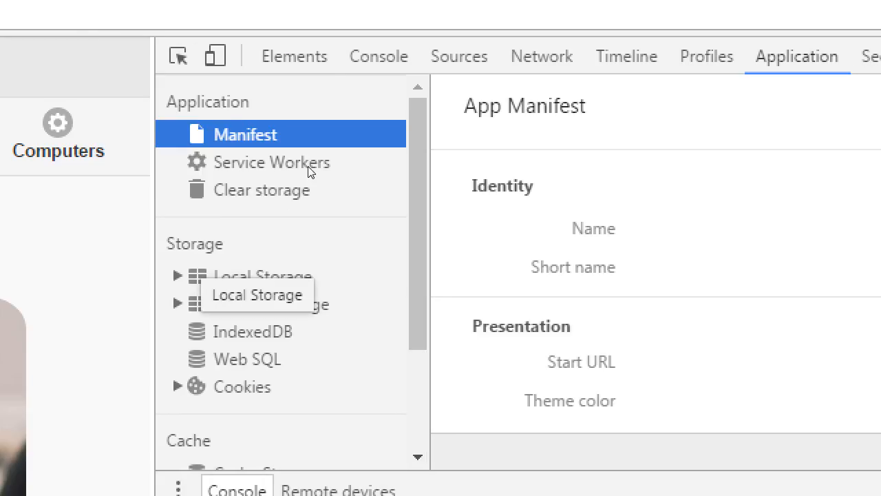
left_click(178, 275)
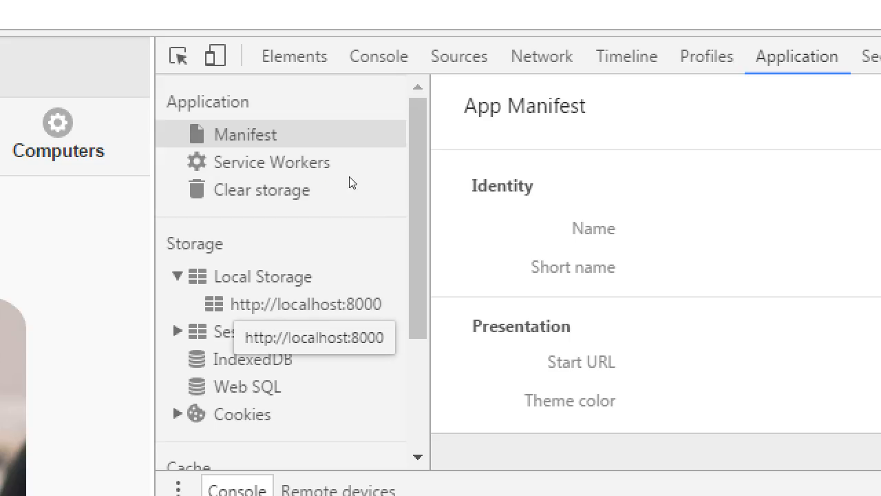
left_click(305, 304)
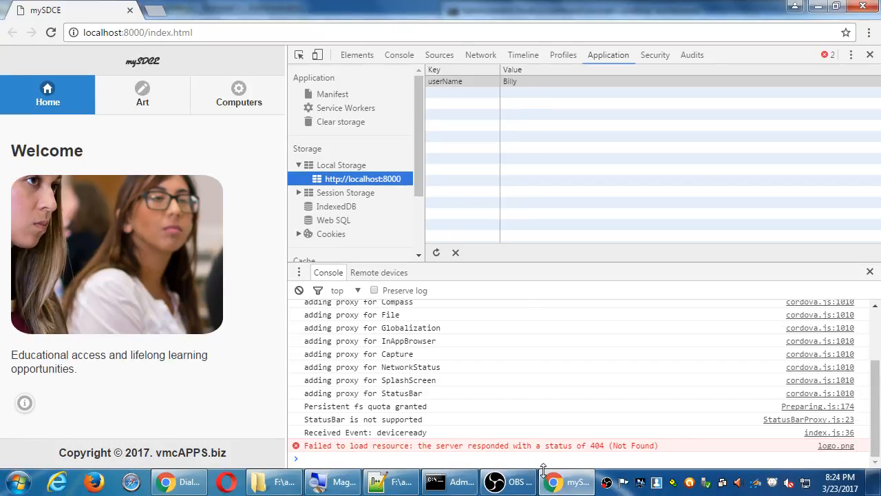
mouse_move(565, 482)
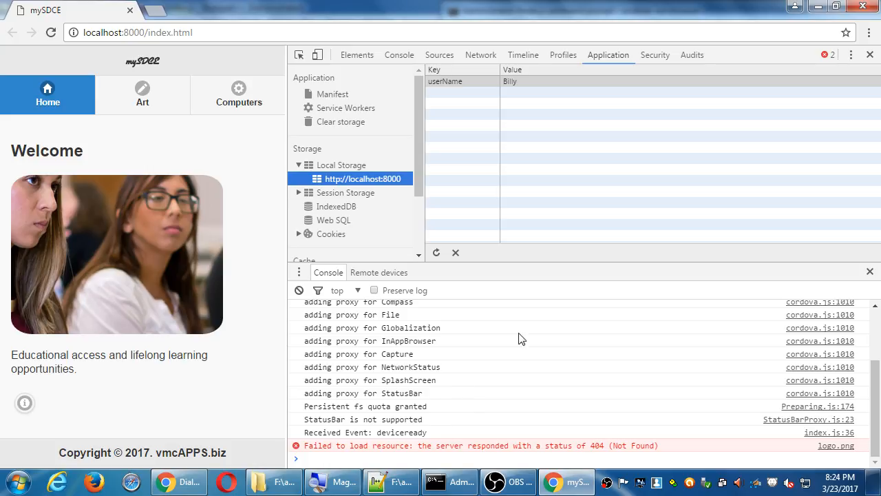
- Append an empty .replace() call to localStorage.userName in the greeting line of index.js
left_click(393, 482)
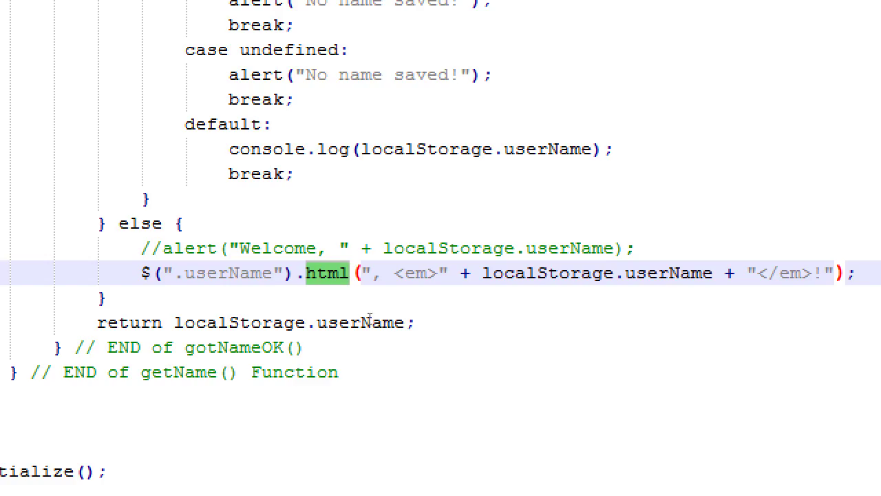
double_click(548, 273)
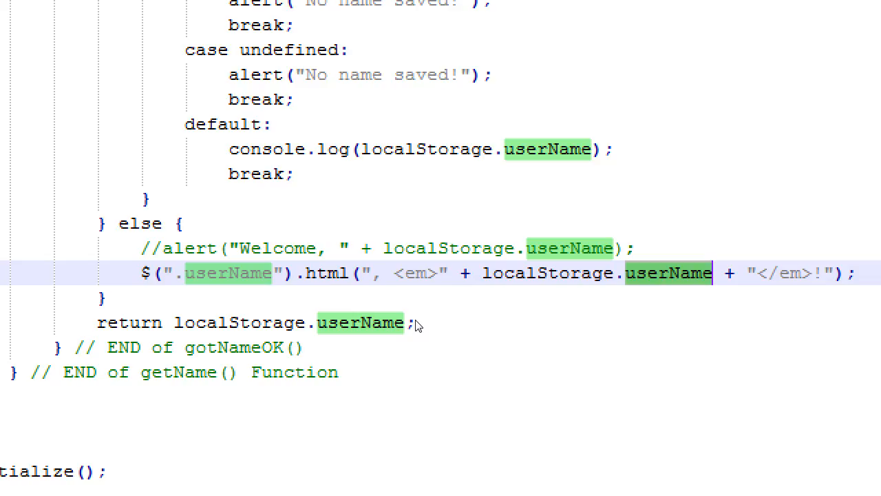
mouse_move(444, 325)
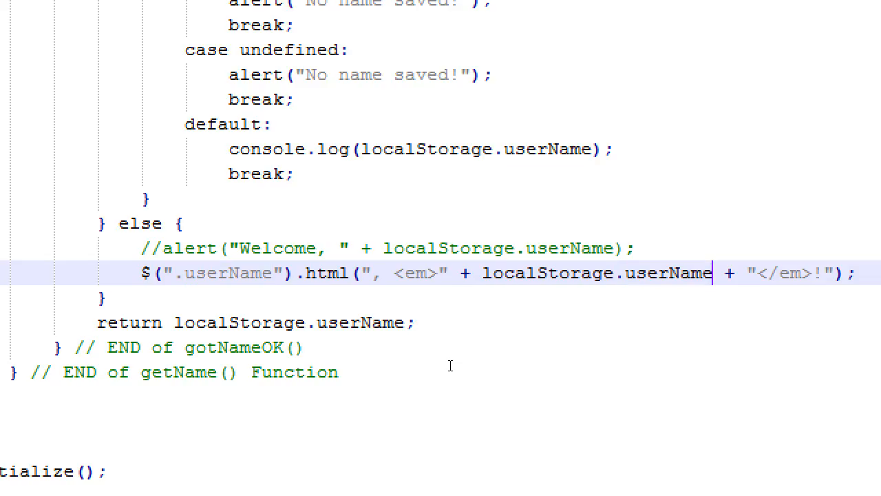
type(".replace()")
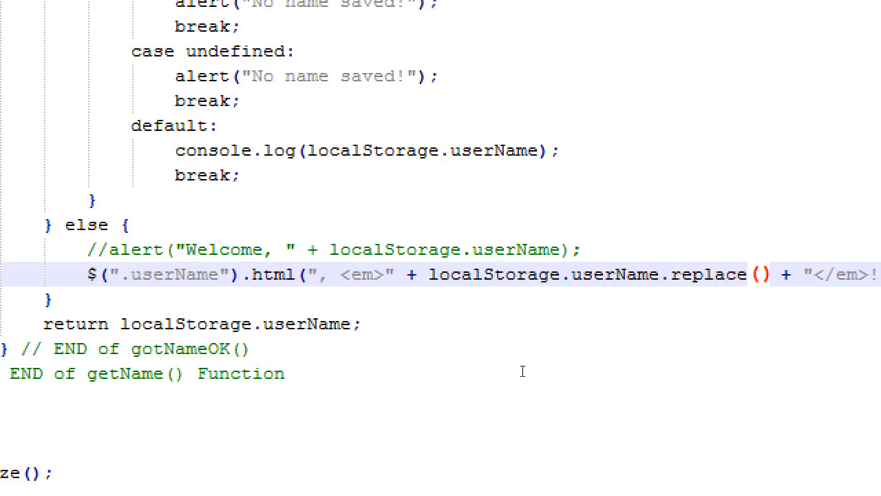
- Reduce the replace arguments to a global regex /[]/g with an empty-string replacement
left_click(766, 276)
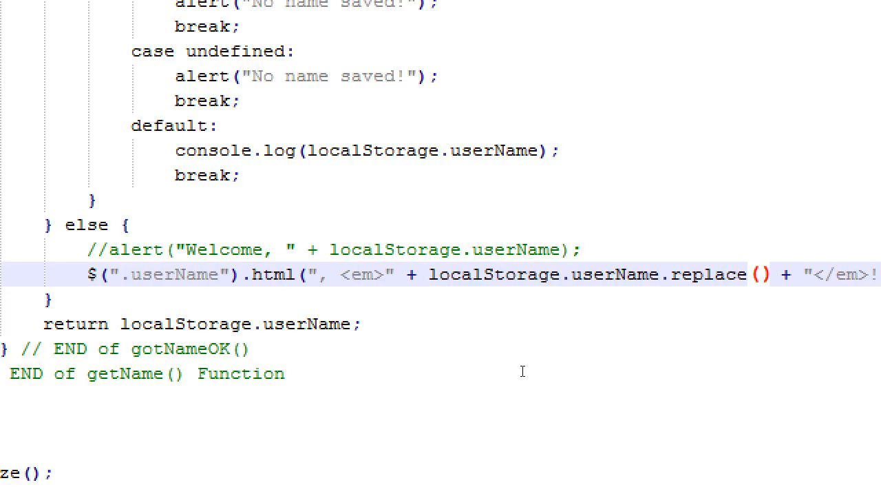
left_click(694, 275)
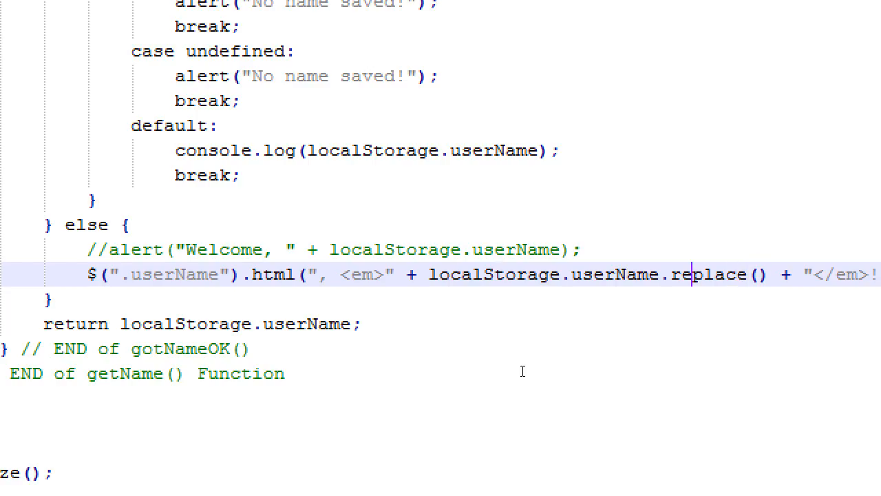
double_click(615, 274)
type("/[]")
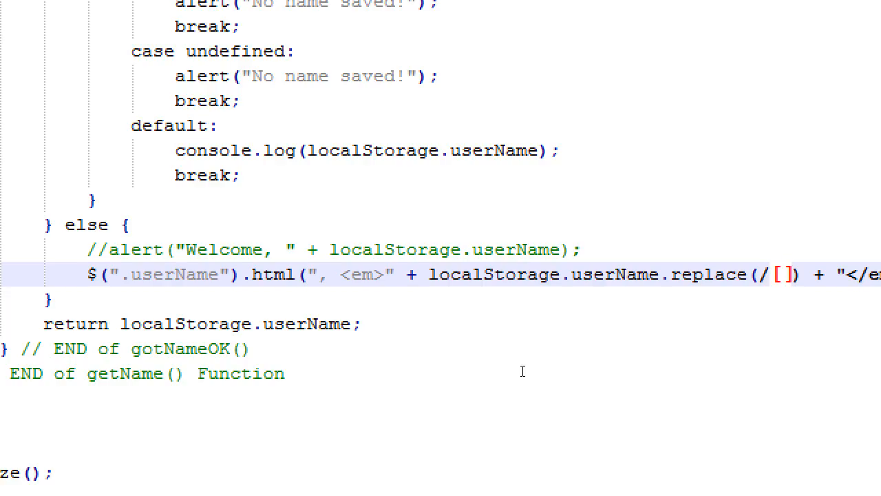
left_click(791, 275)
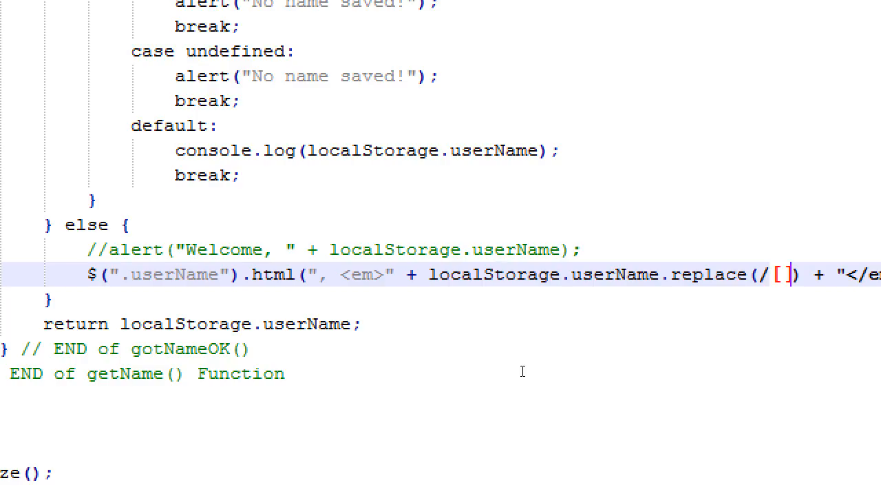
type("/g")
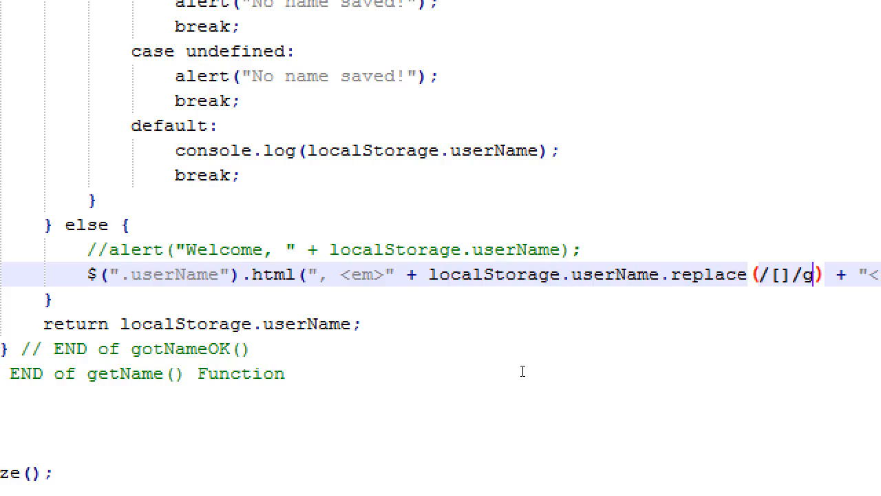
type(",\"")
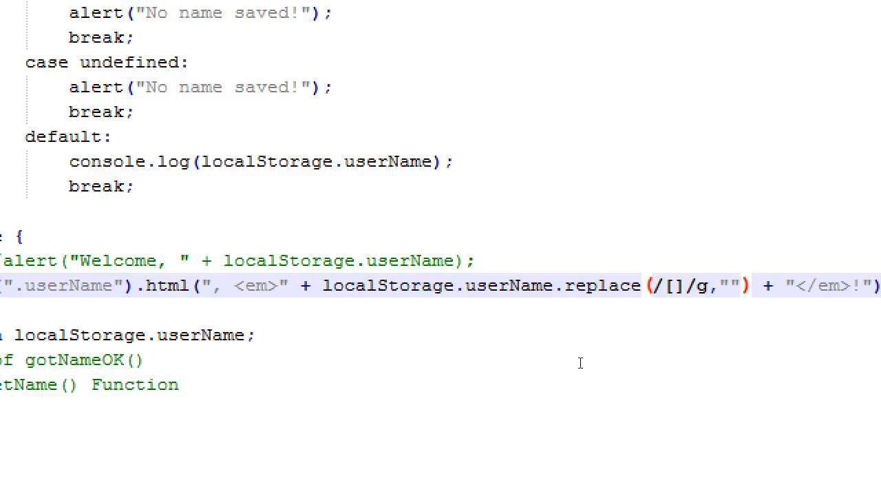
- Fill the character class as [^a-zA-Z] so the replace strips every non-letter
left_click(739, 286)
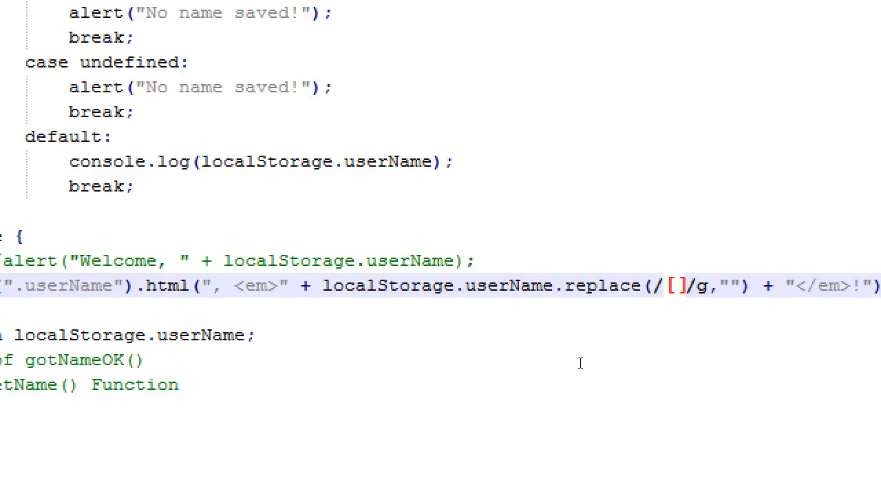
type("a-z")
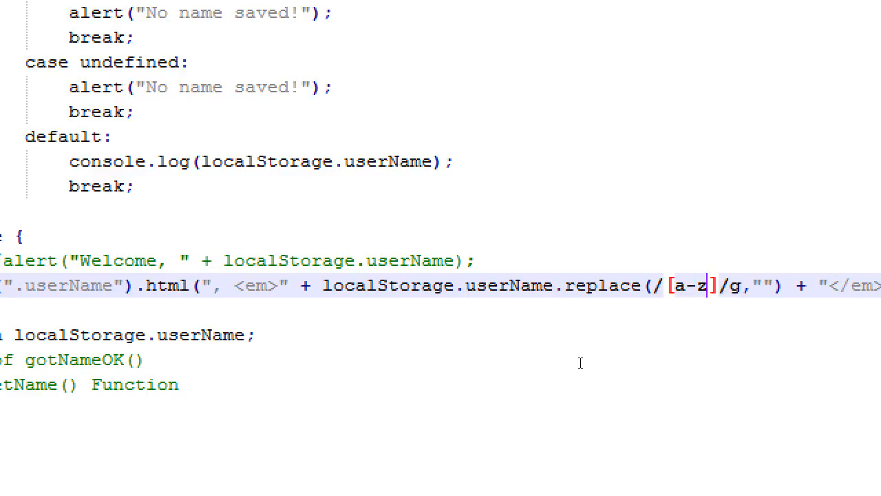
type("A")
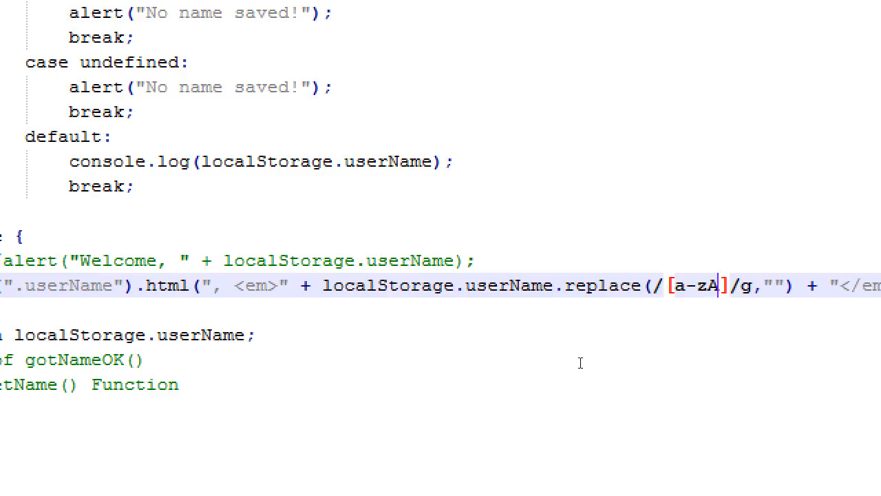
type("-Z")
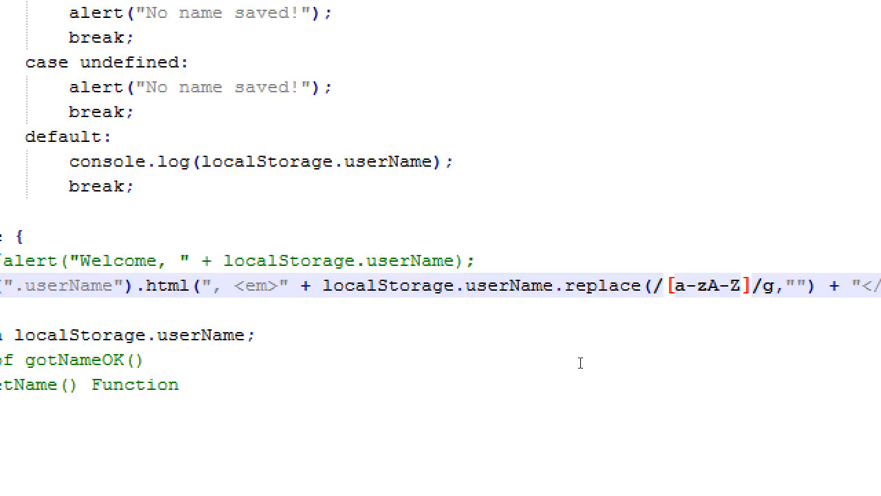
type("^")
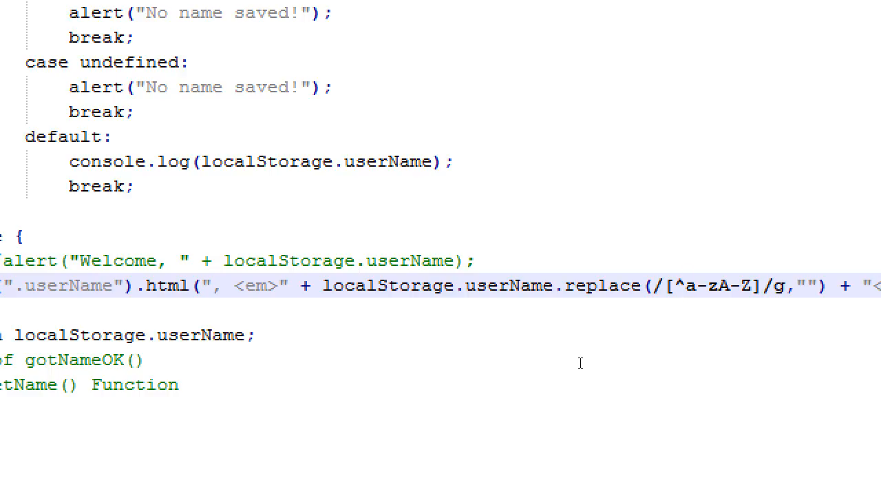
left_click(683, 286)
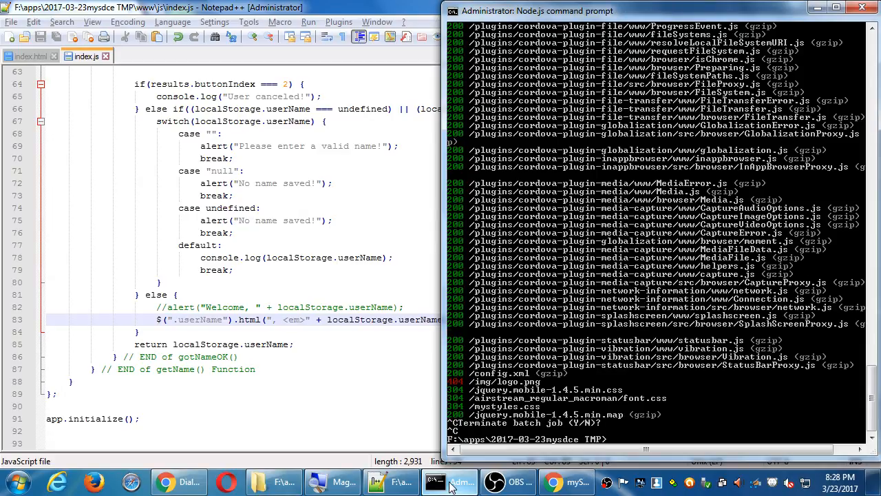
- Restart the app with cordova run browser and switch to Chrome showing it
type("cordova run browser")
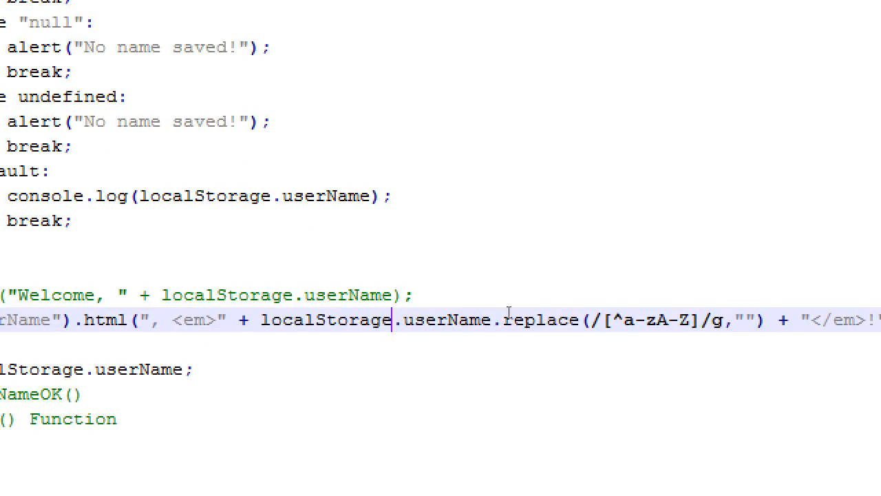
mouse_move(573, 316)
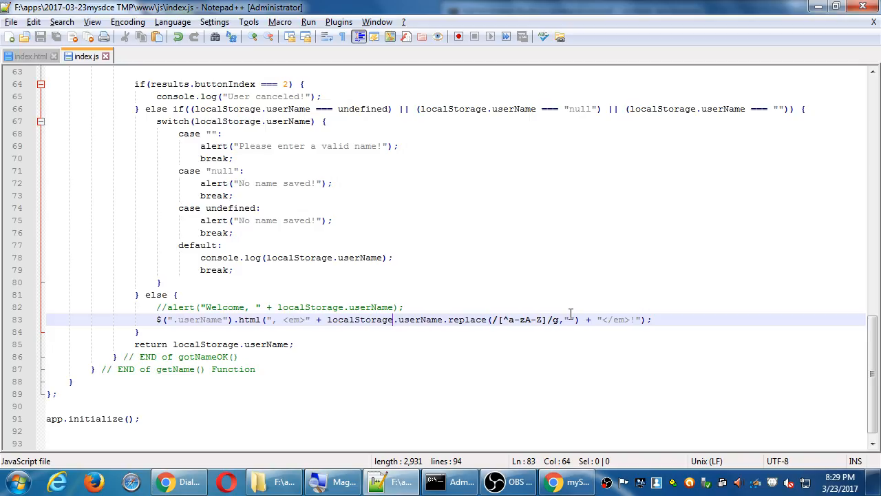
left_click(573, 482)
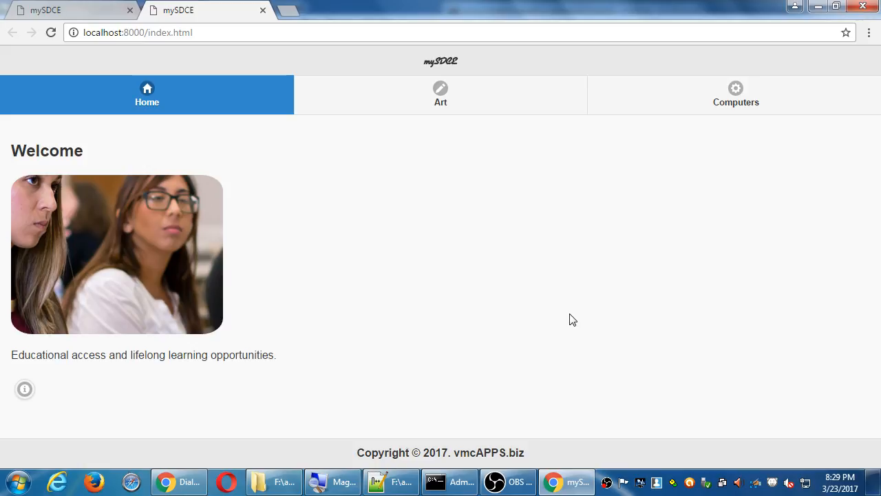
- With the console open, save the name John99 followed by symbols through Personalize
key("F12")
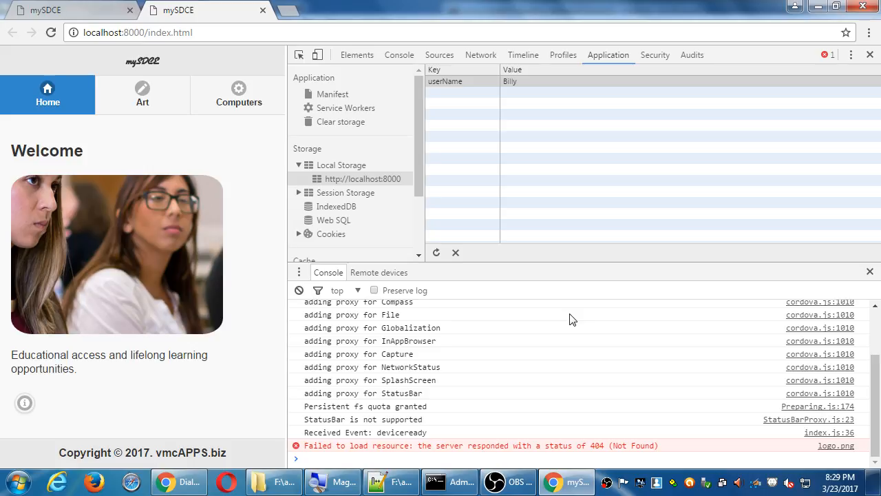
mouse_move(398, 58)
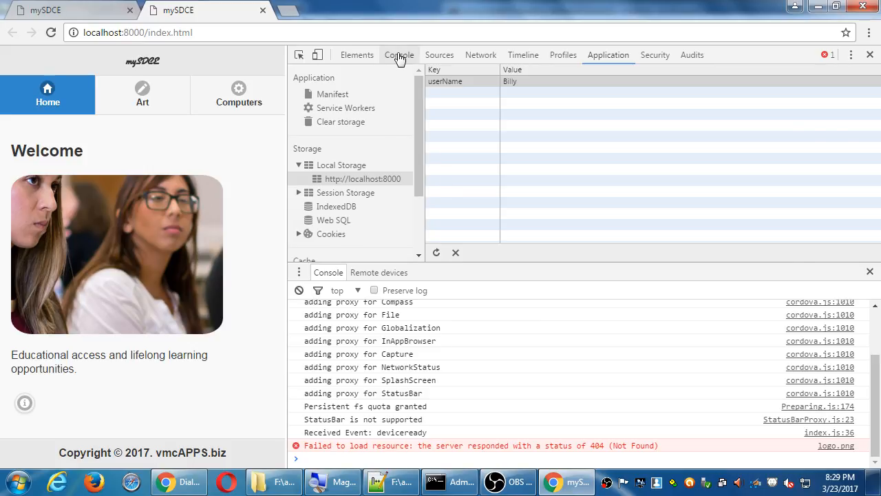
left_click(399, 55)
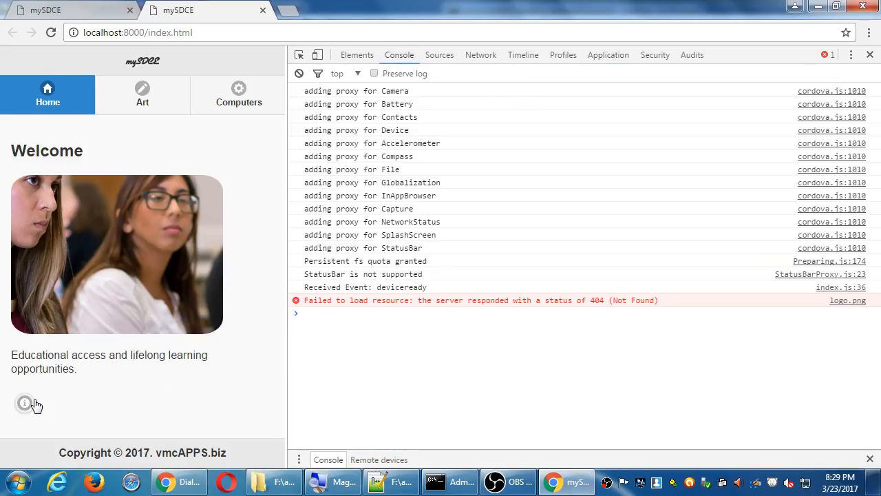
left_click(25, 402)
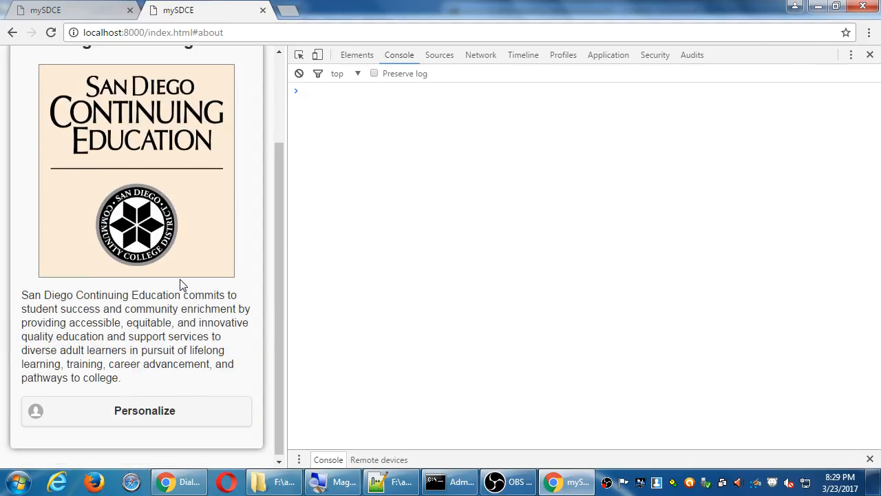
left_click(137, 409)
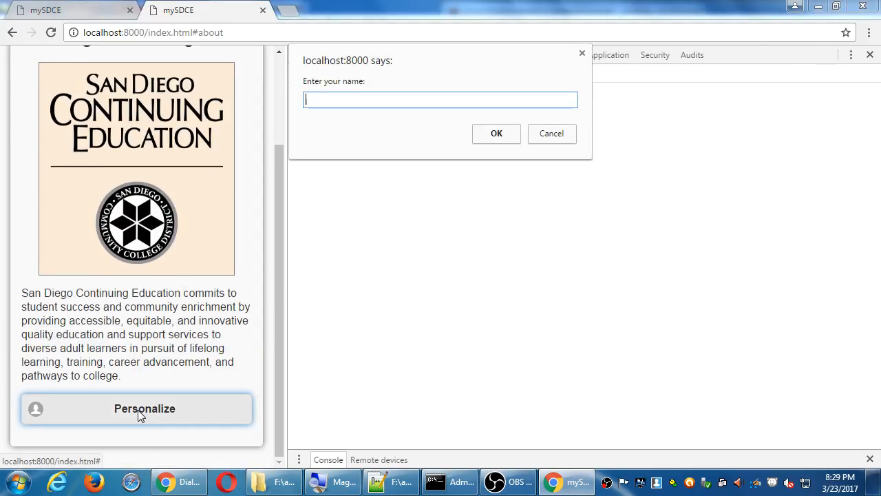
type("John99")
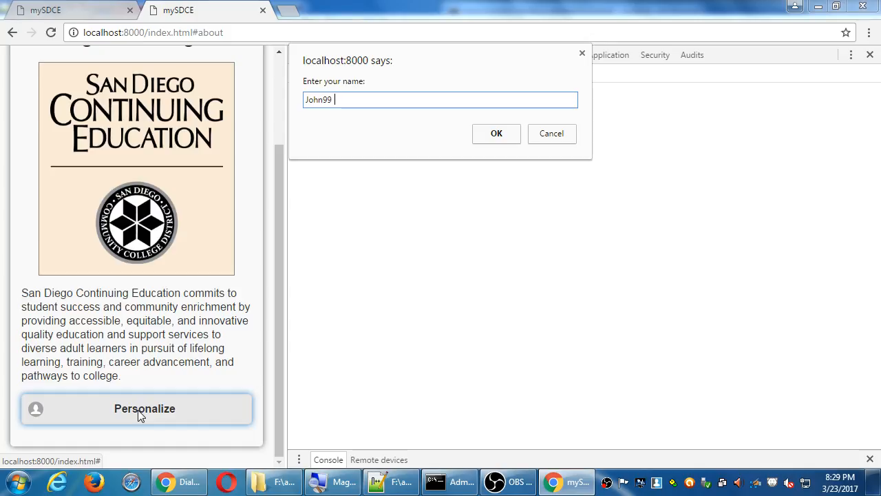
type("^&^&")
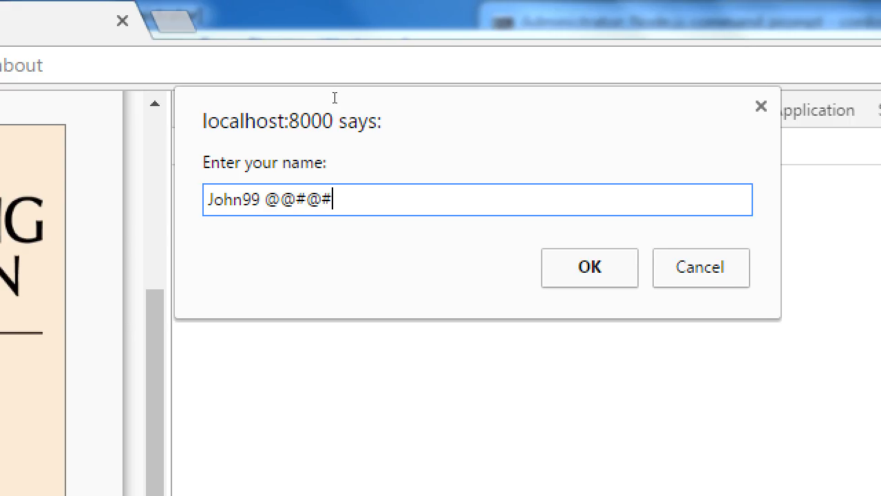
mouse_move(382, 117)
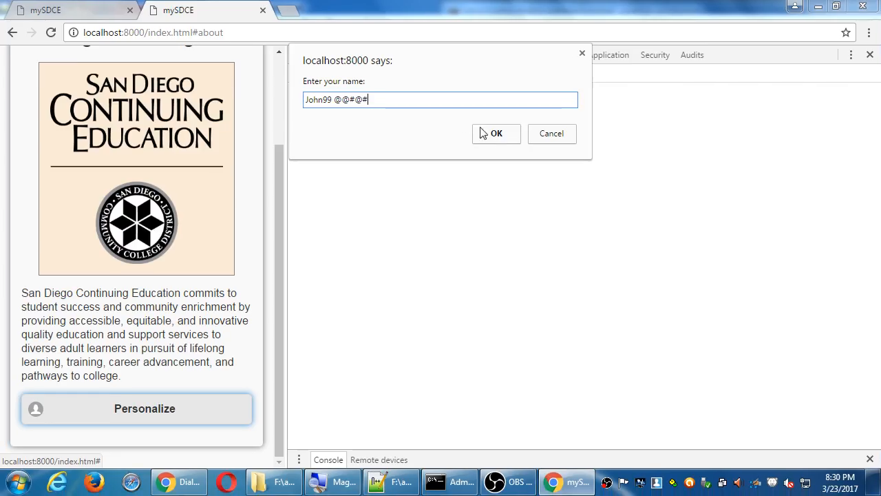
left_click(498, 134)
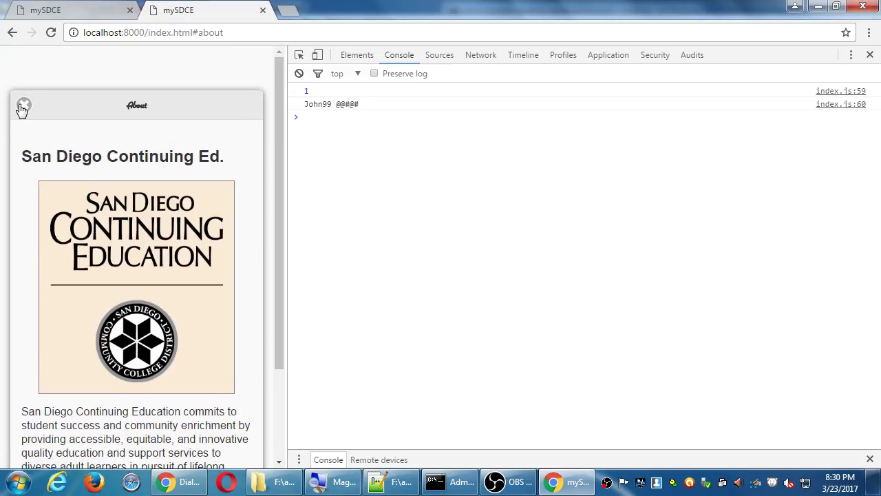
- Go back to the Home page, which now greets 'Welcome, John!' with digits and symbols stripped
left_click(23, 105)
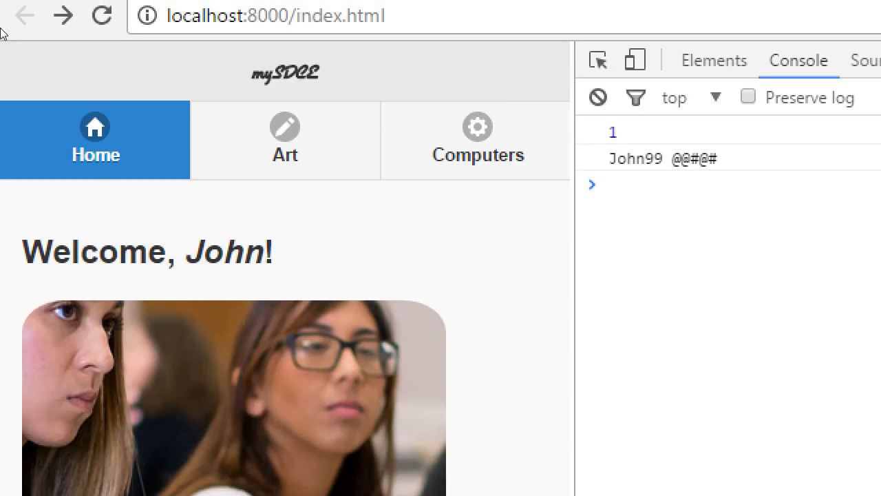
mouse_move(332, 113)
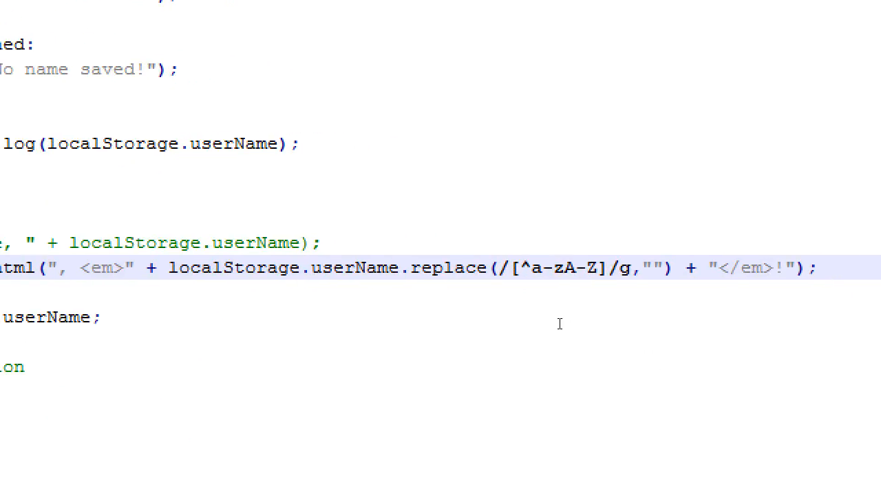
- Extend the replace character class to /[^a-zA-Z0-9\s]/g, keeping digits and whitespace
double_click(562, 267)
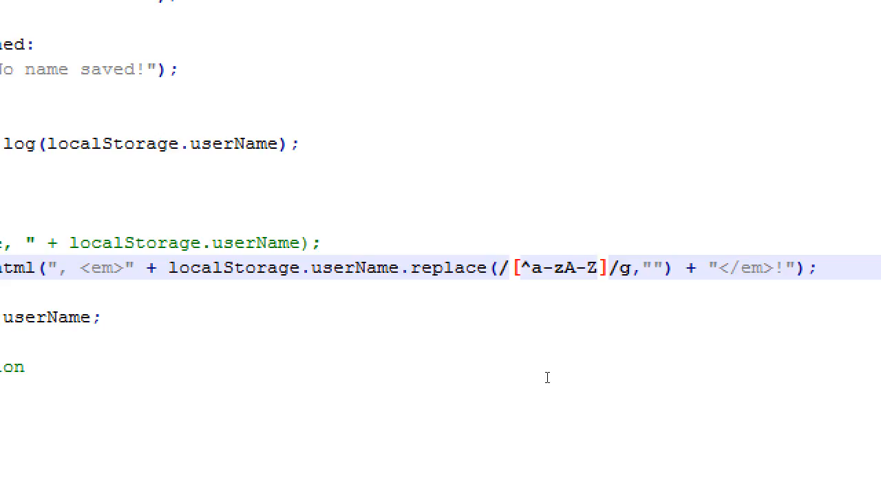
type("0-9")
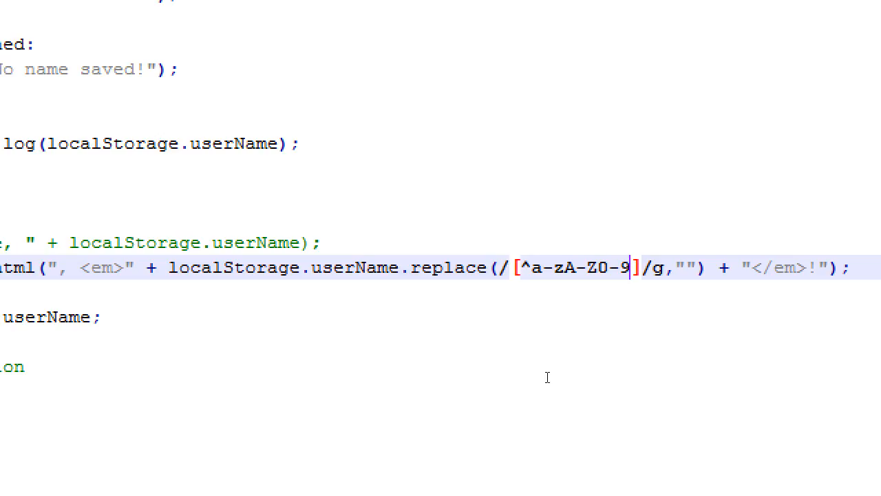
type("\\s")
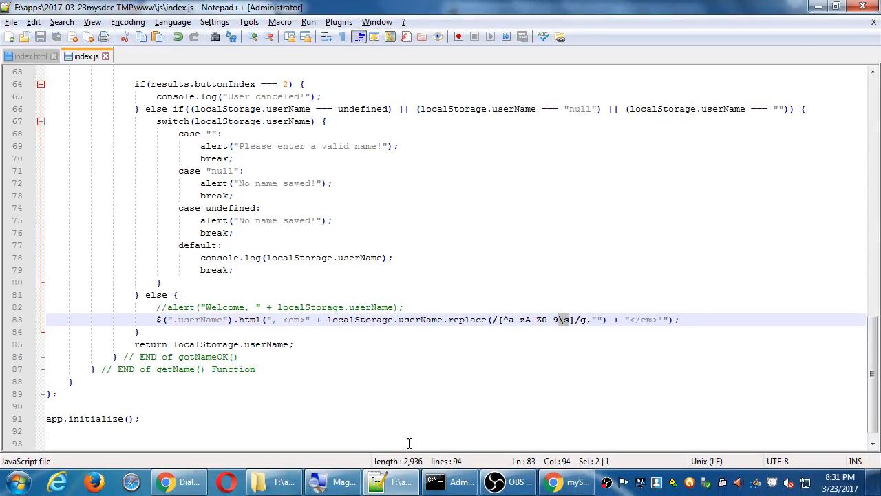
left_click(452, 482)
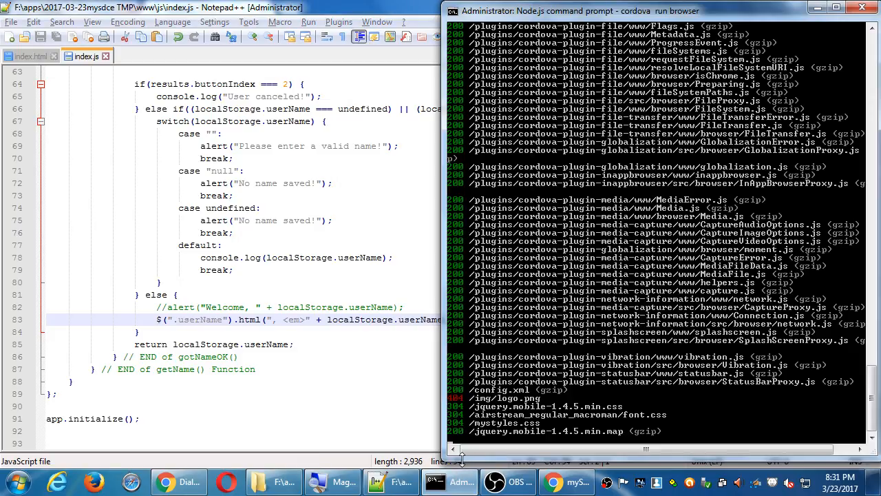
- Stop the running Cordova server with Ctrl+C and switch to Chrome
key("ctrl+c")
type("cordova run browser")
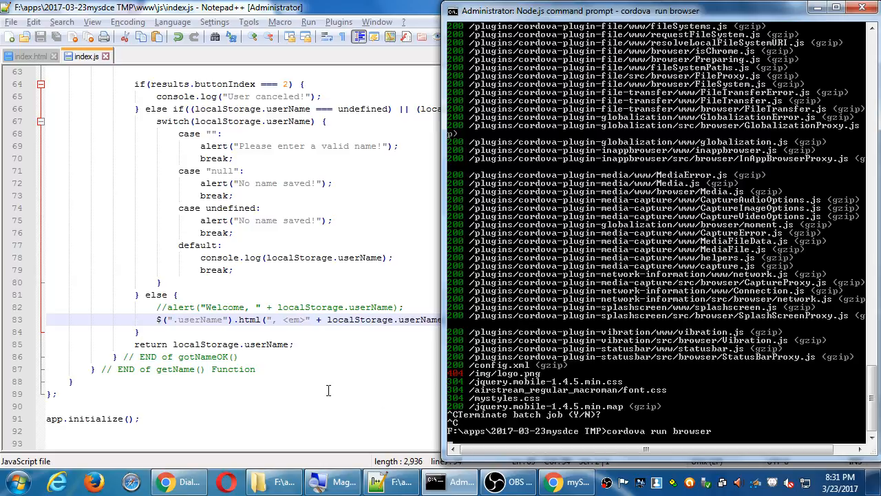
left_click(179, 482)
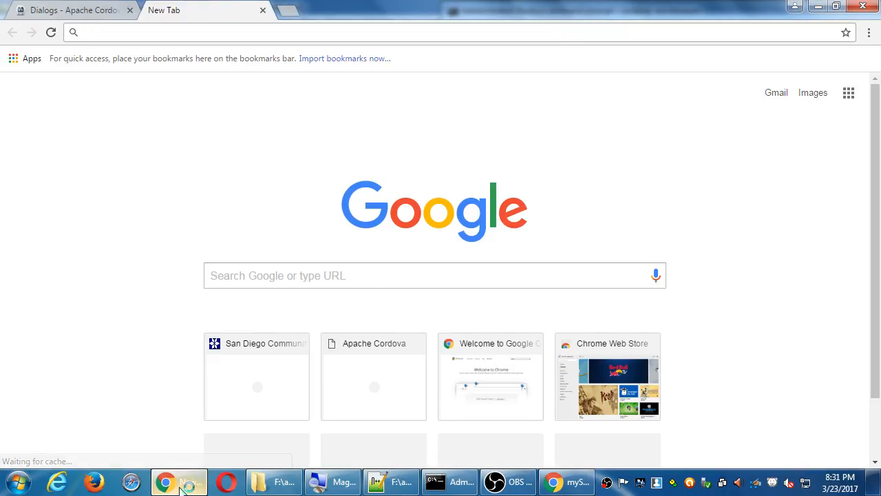
- Search 'learn regex', read the RegexOne Lesson 1 notes on whitespace and character ranges
type("learn regex")
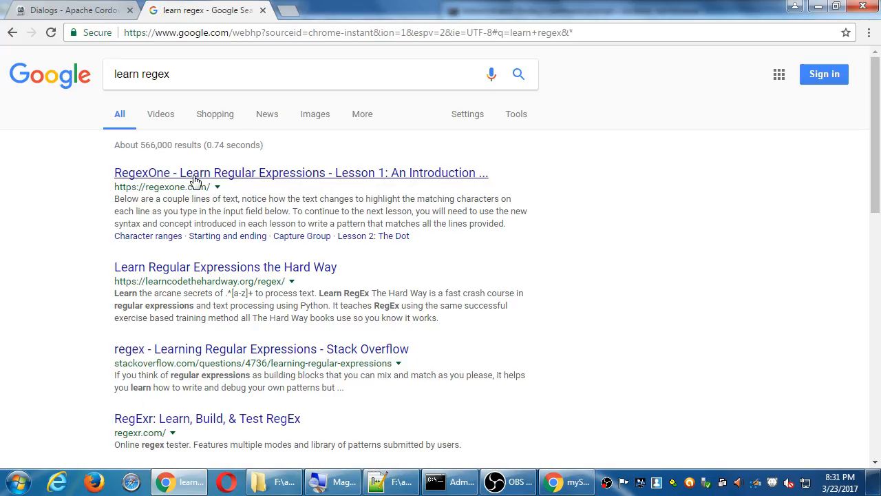
left_click(194, 174)
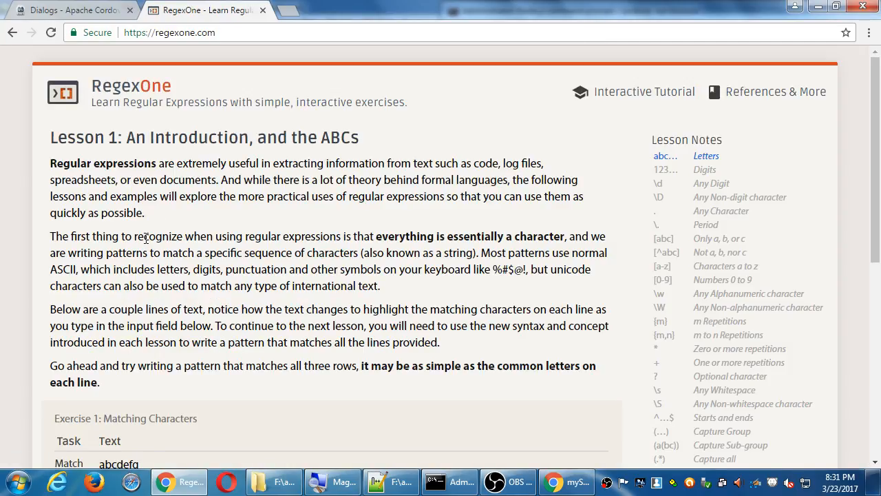
scroll("down", 3)
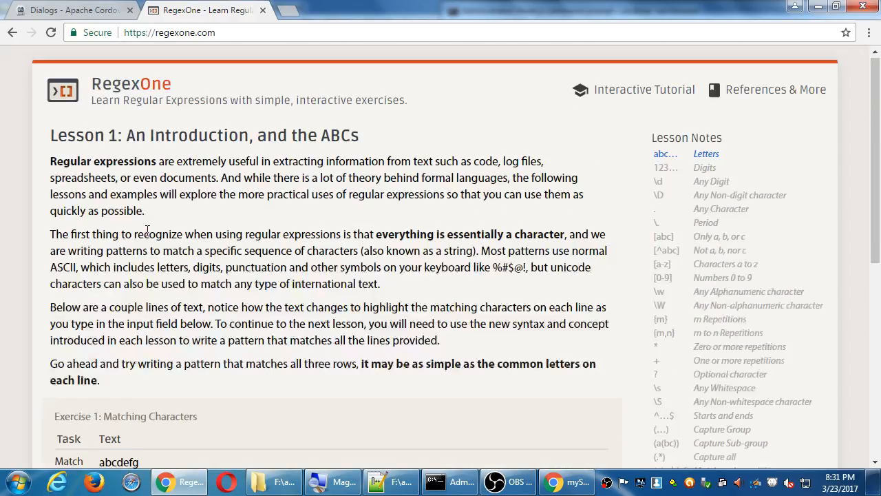
scroll("down", 3)
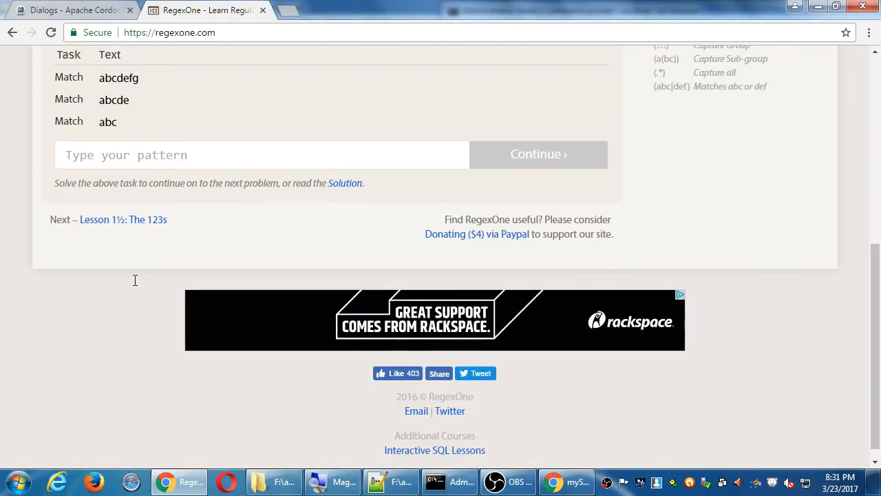
scroll("up", 3)
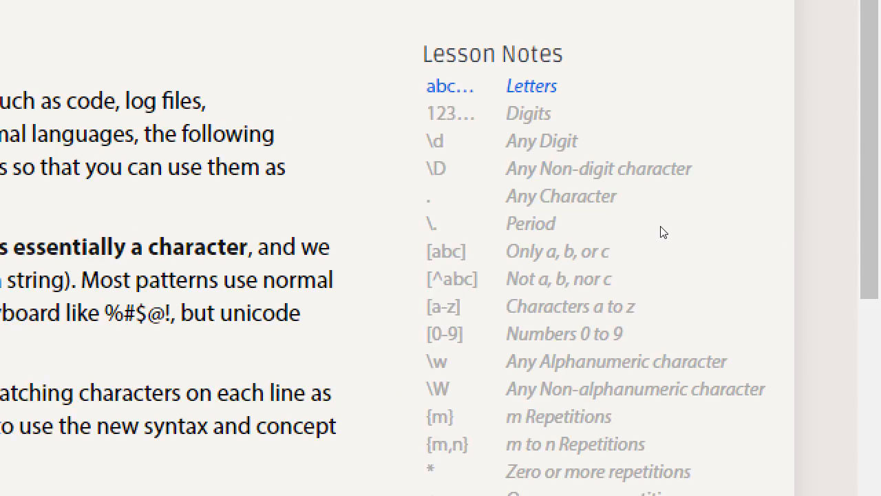
mouse_move(710, 248)
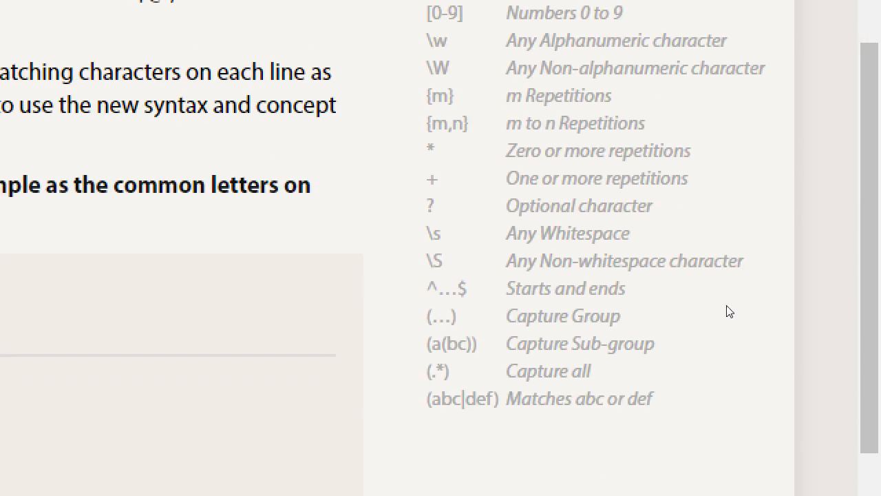
mouse_move(691, 230)
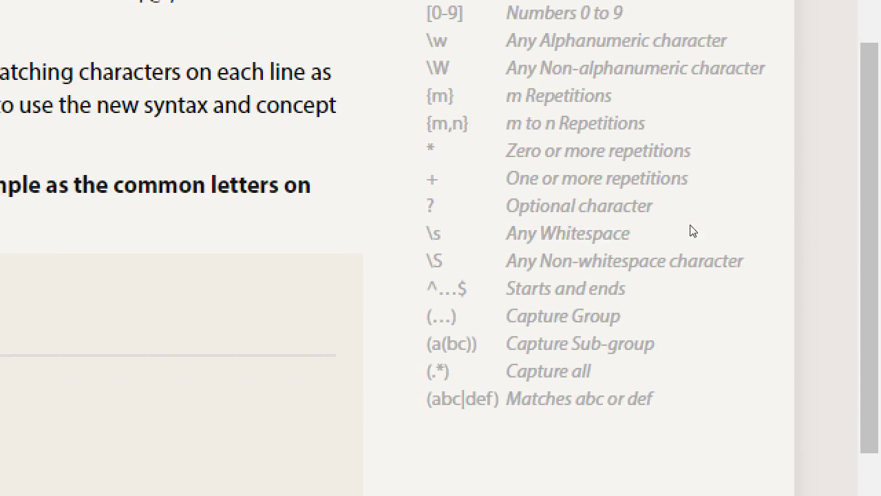
scroll("down", 3)
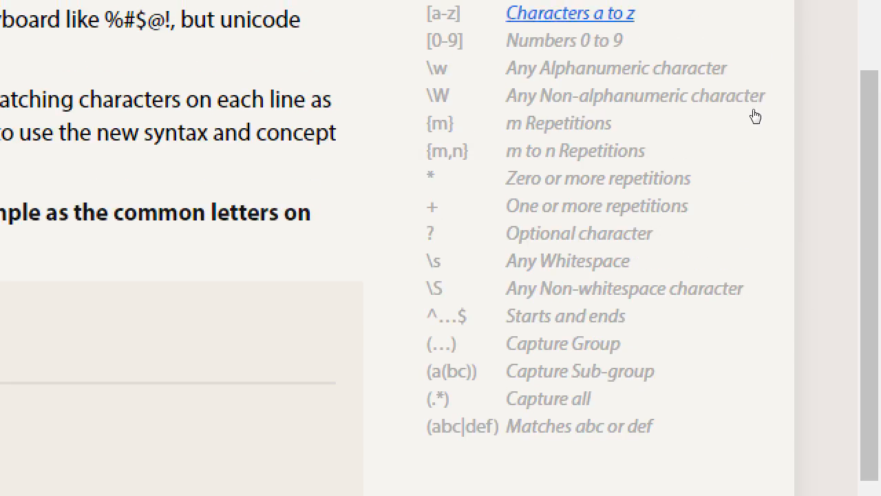
key("alt+tab")
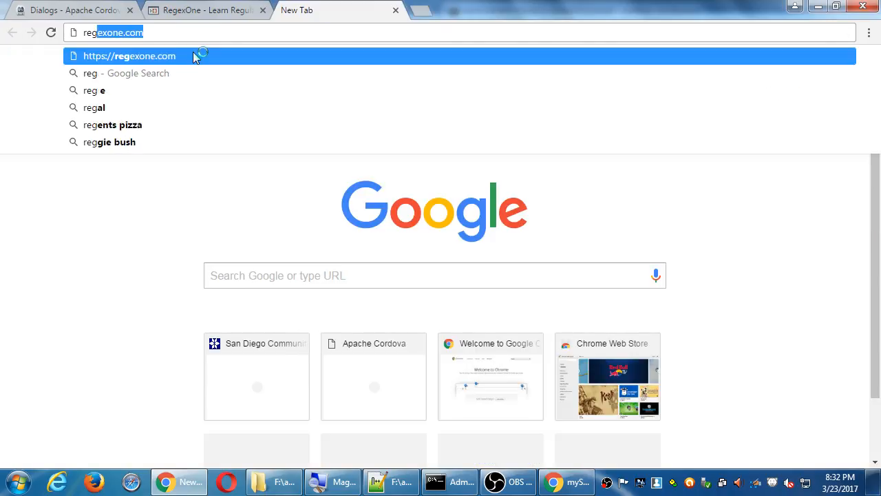
- Search 'regex include dash' and read the Stack Overflow accepted answer on escaping the hyphen
type("regex include dash")
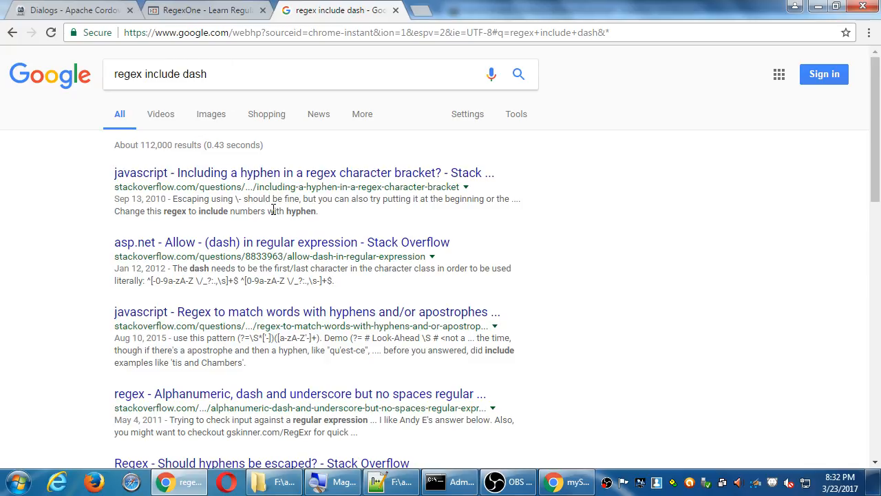
mouse_move(286, 177)
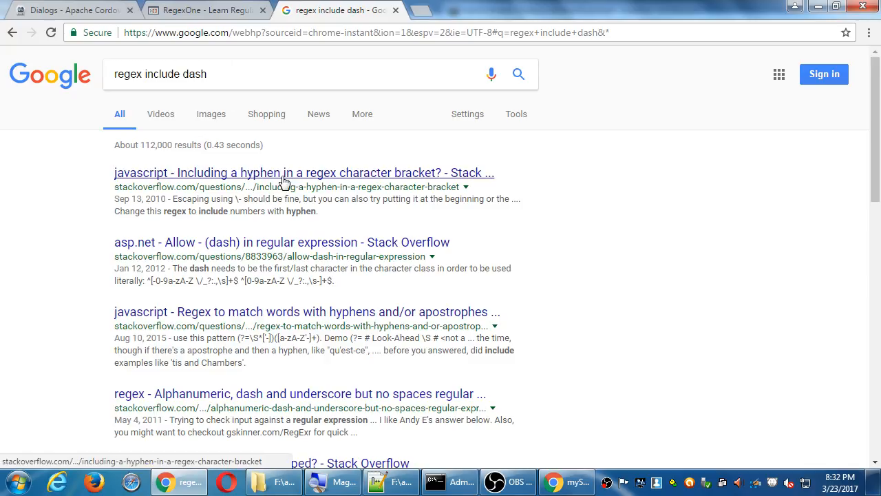
left_click(301, 173)
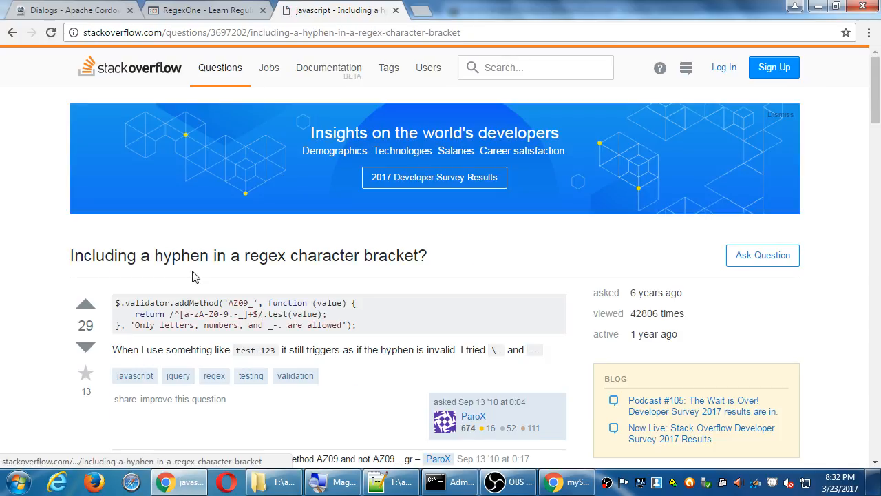
scroll("down", 3)
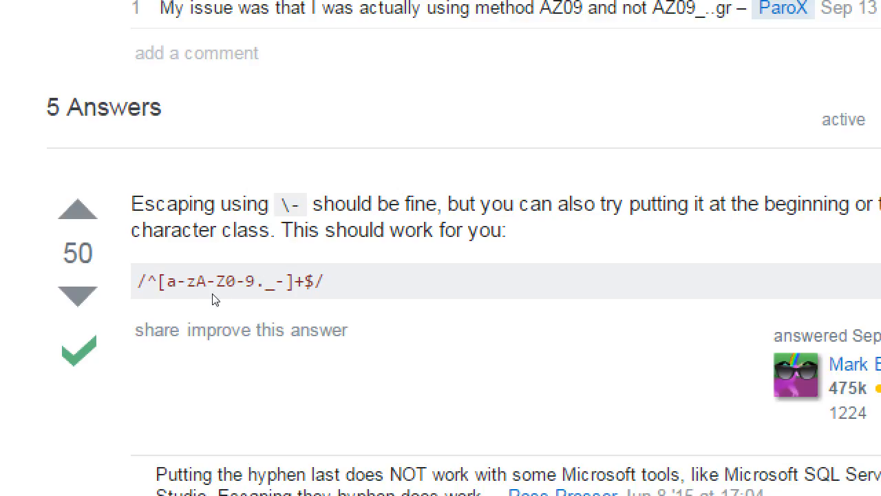
mouse_move(198, 310)
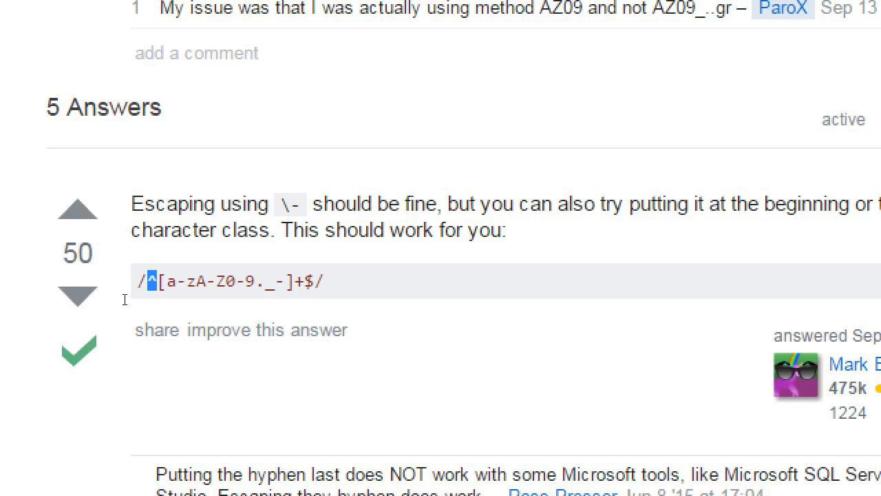
mouse_move(127, 303)
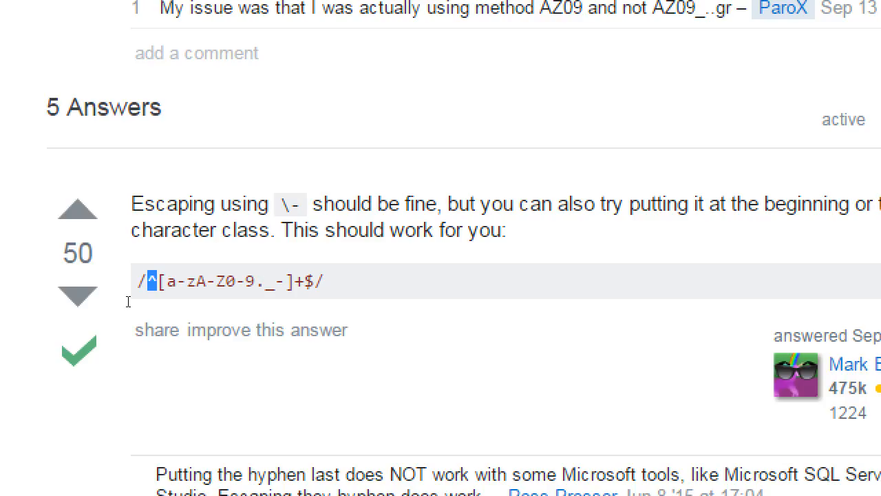
mouse_move(142, 310)
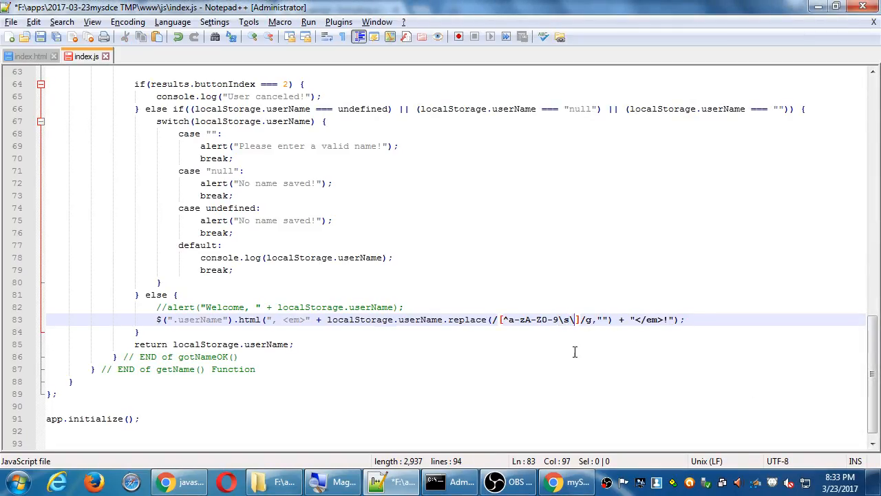
- Add an escaped hyphen so the class on line 83 reads [^a-zA-Z0-9\s\-]
type("-")
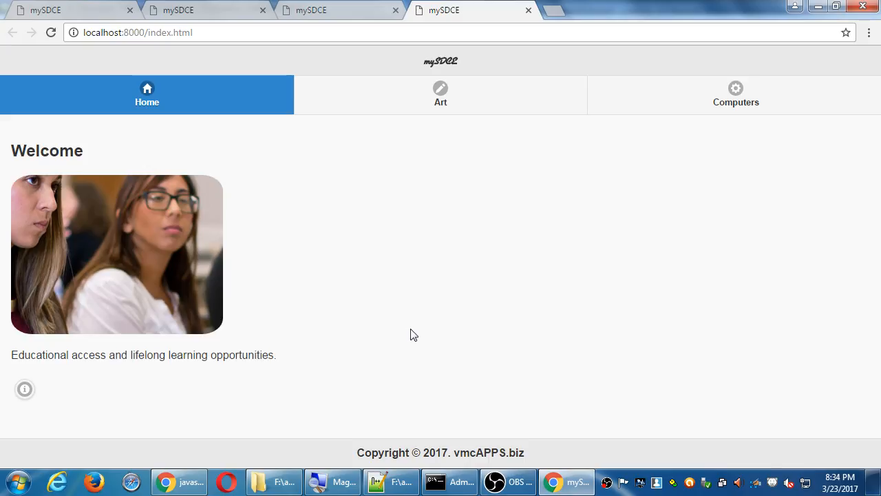
- With the console open, personalize the greeting as 'Cyborg-009' and confirm the dash survives
key("F12")
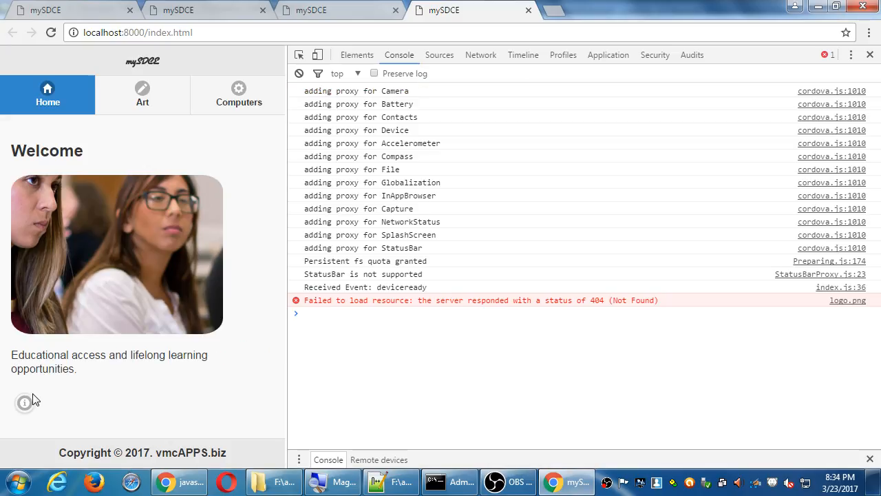
left_click(25, 404)
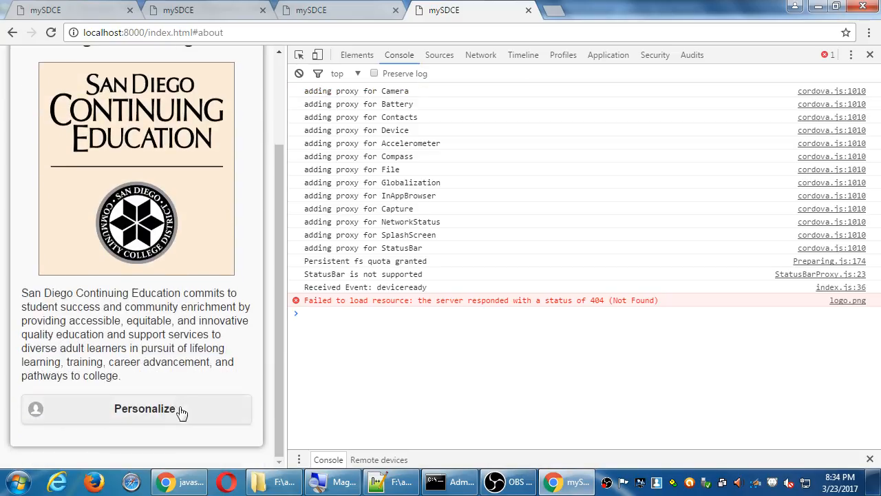
left_click(145, 409)
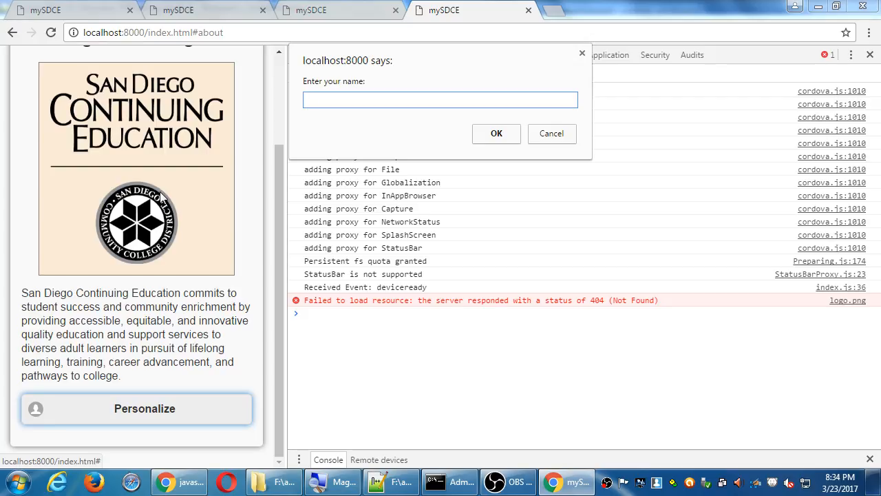
type("Cyborg-009")
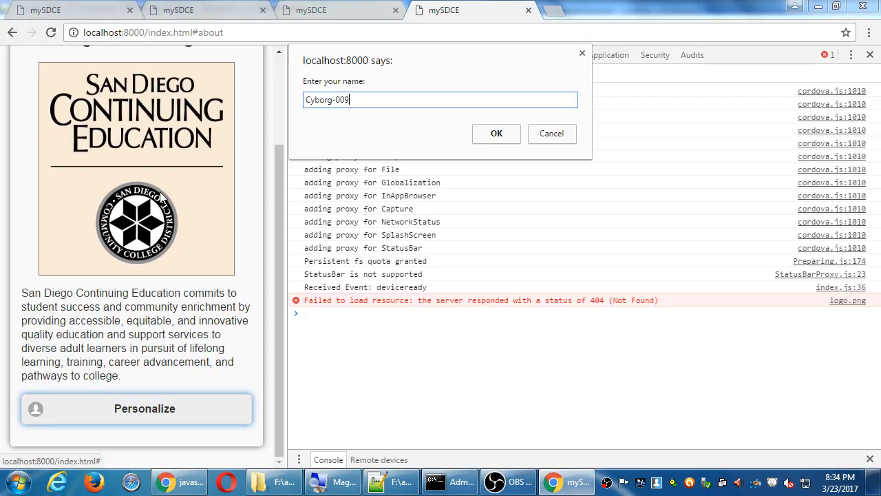
left_click(496, 133)
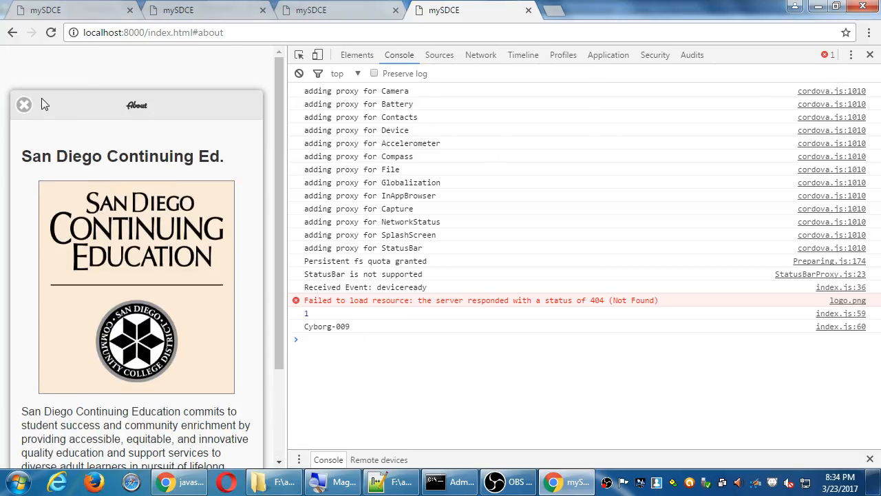
left_click(24, 105)
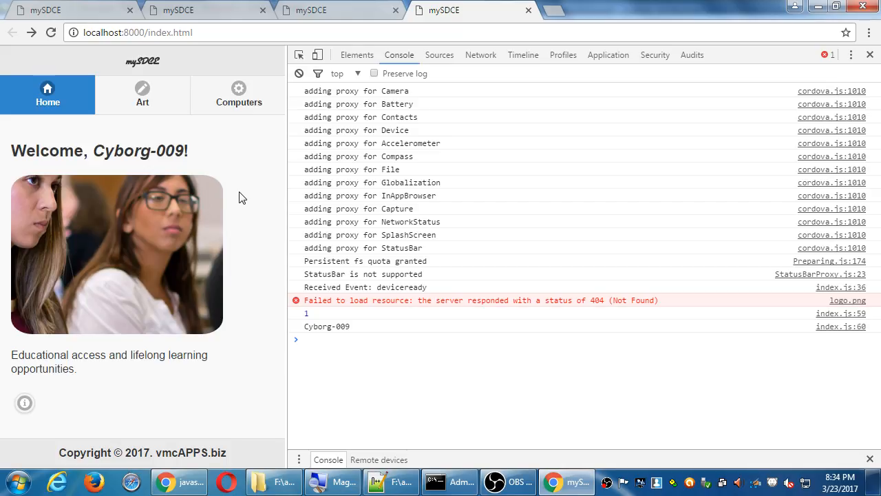
mouse_move(256, 162)
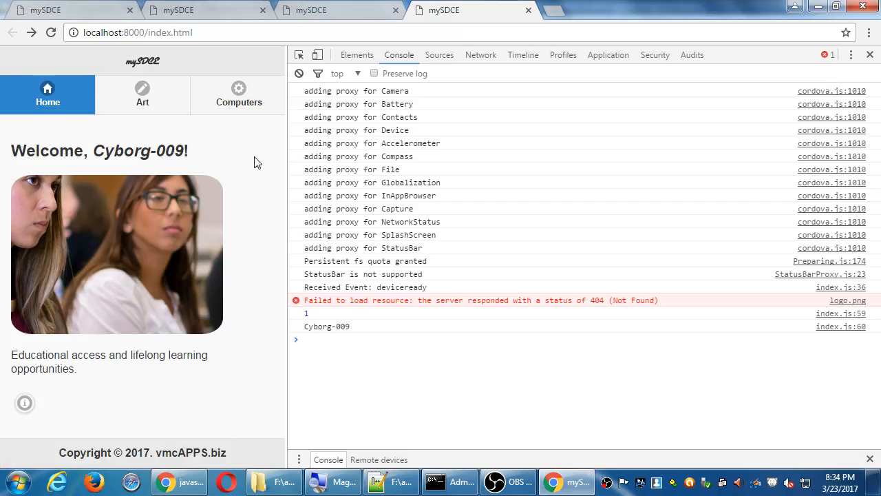
- Enter a hyphenated full name starting 'Jo' and confirm it greets with dashes intact
left_click(25, 402)
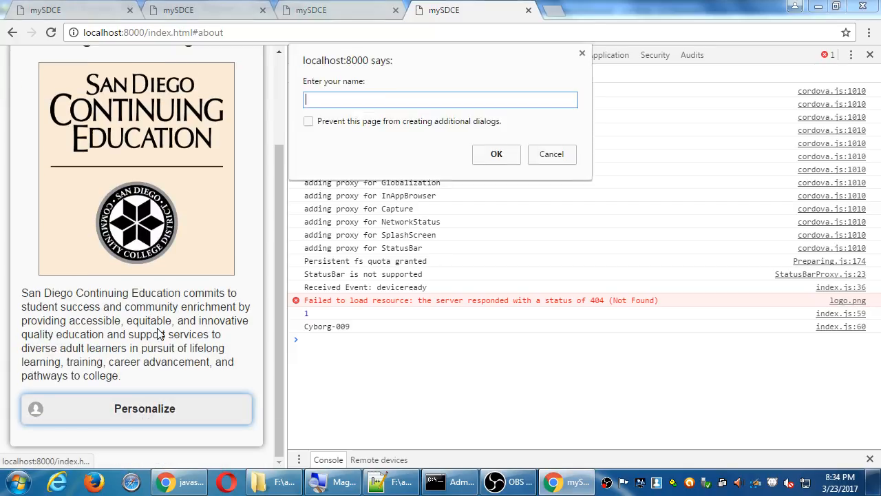
type("John Campos-Algandar")
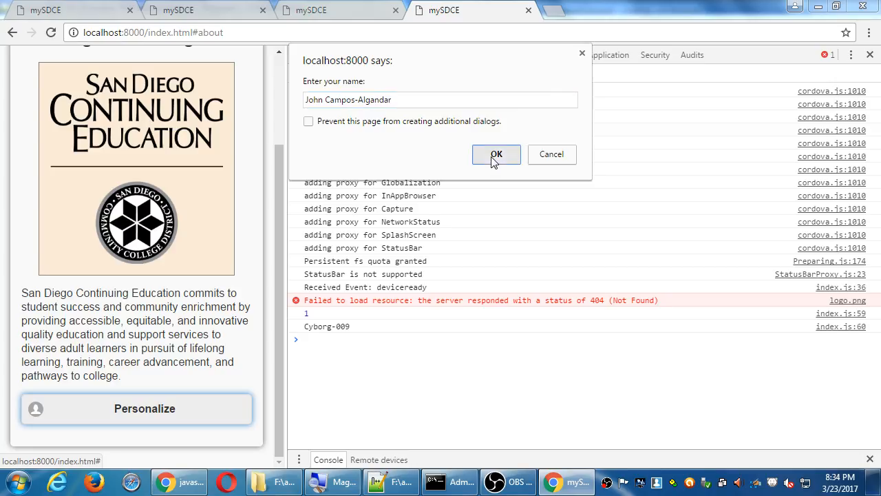
left_click(496, 154)
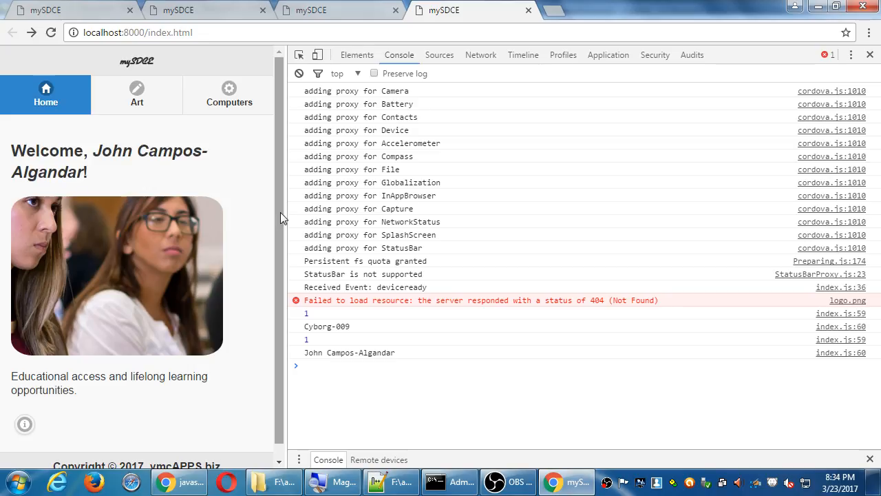
left_click_drag(281, 207, 393, 199)
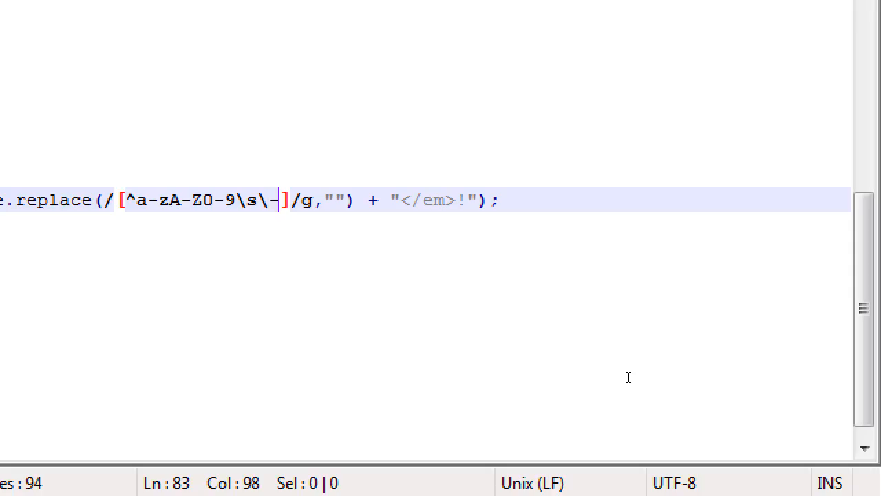
type("\\.")
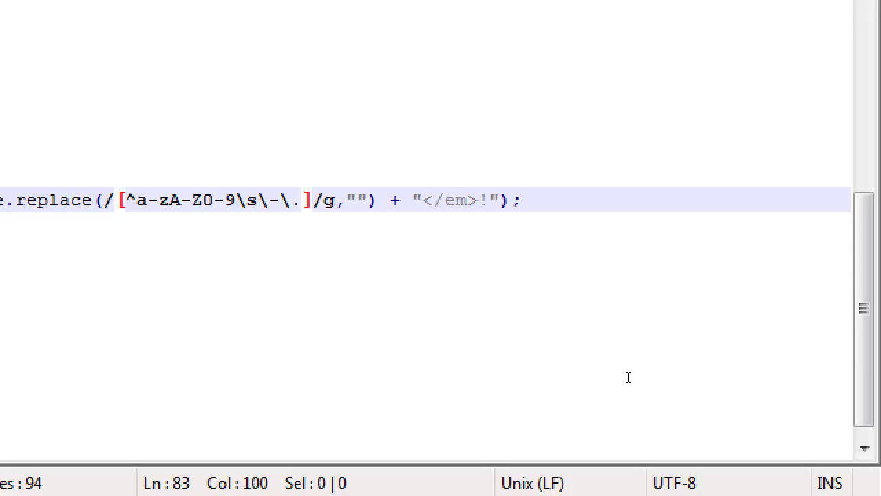
key("BackSpace")
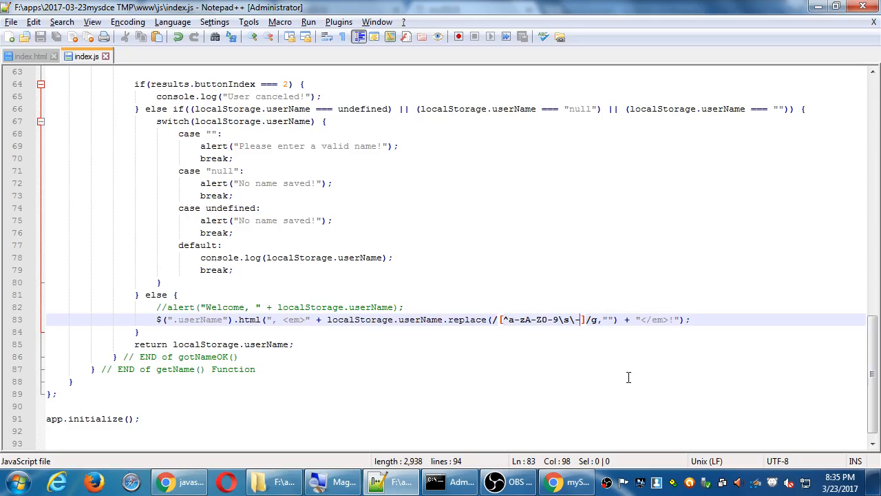
mouse_move(632, 369)
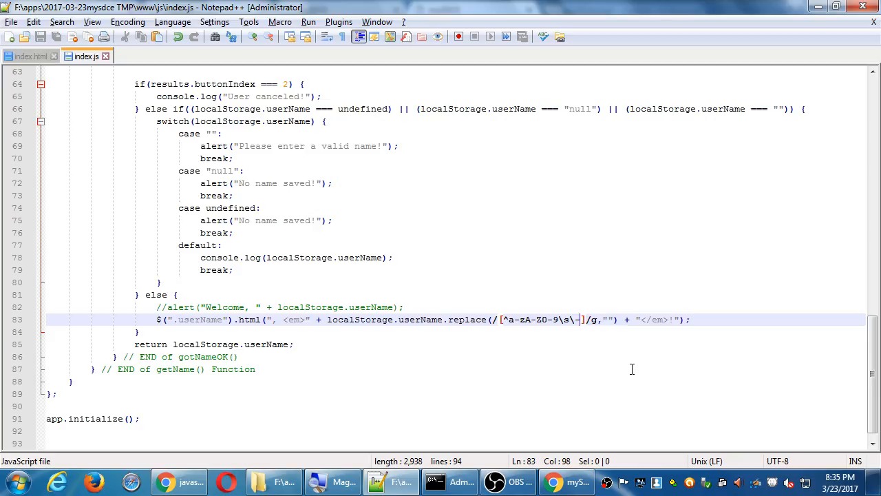